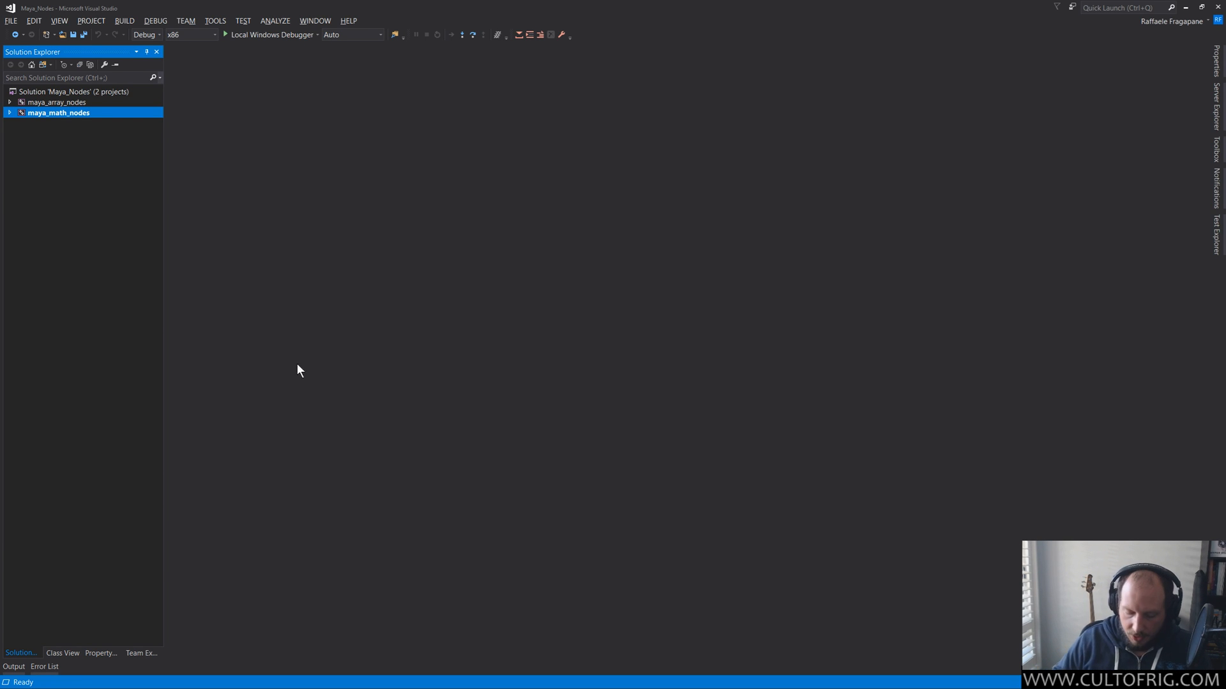
mouse_move(414, 212)
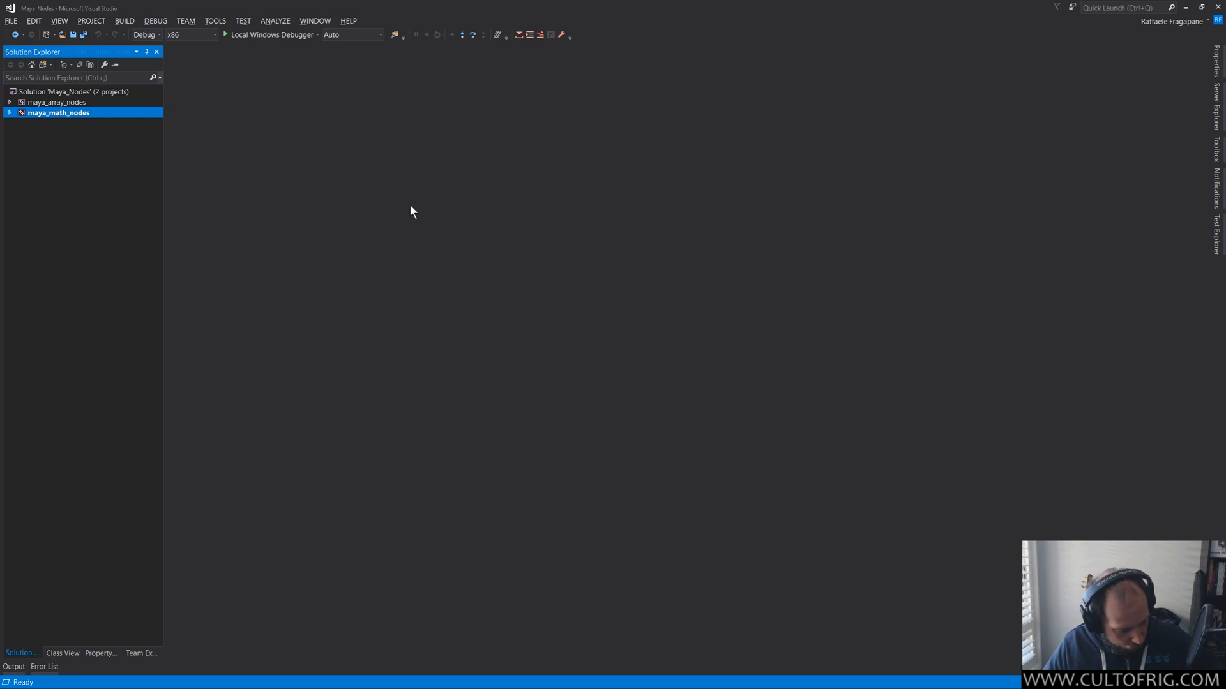
mouse_move(238, 185)
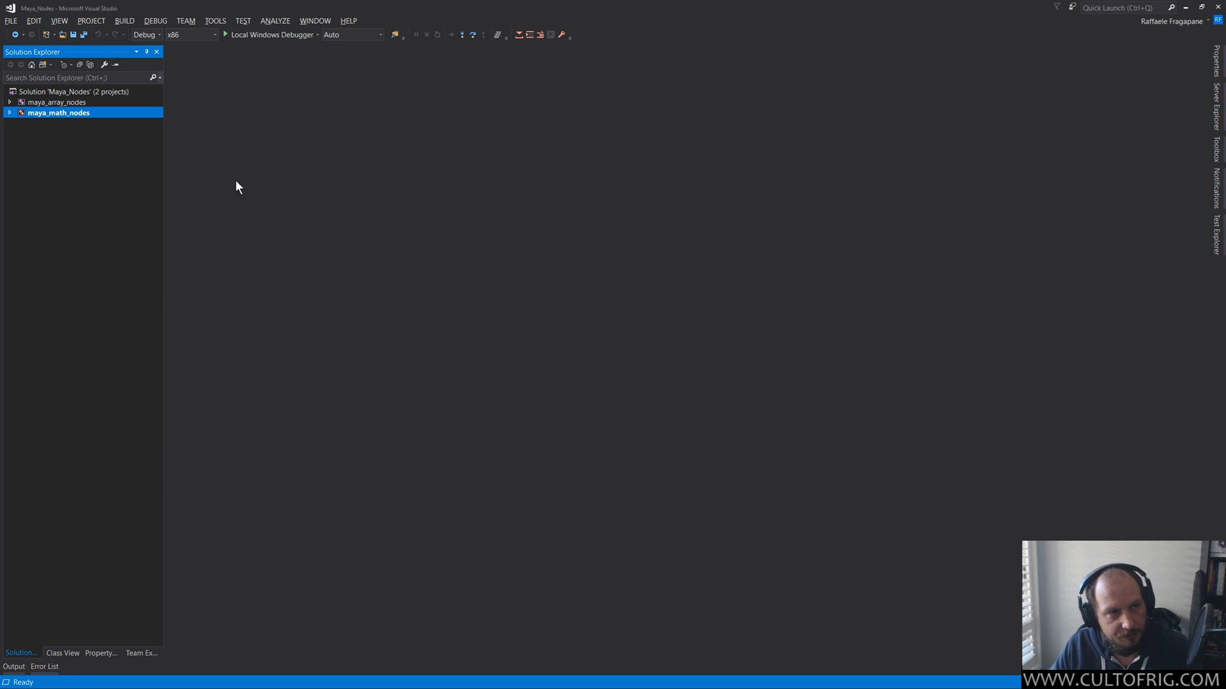
mouse_move(185, 221)
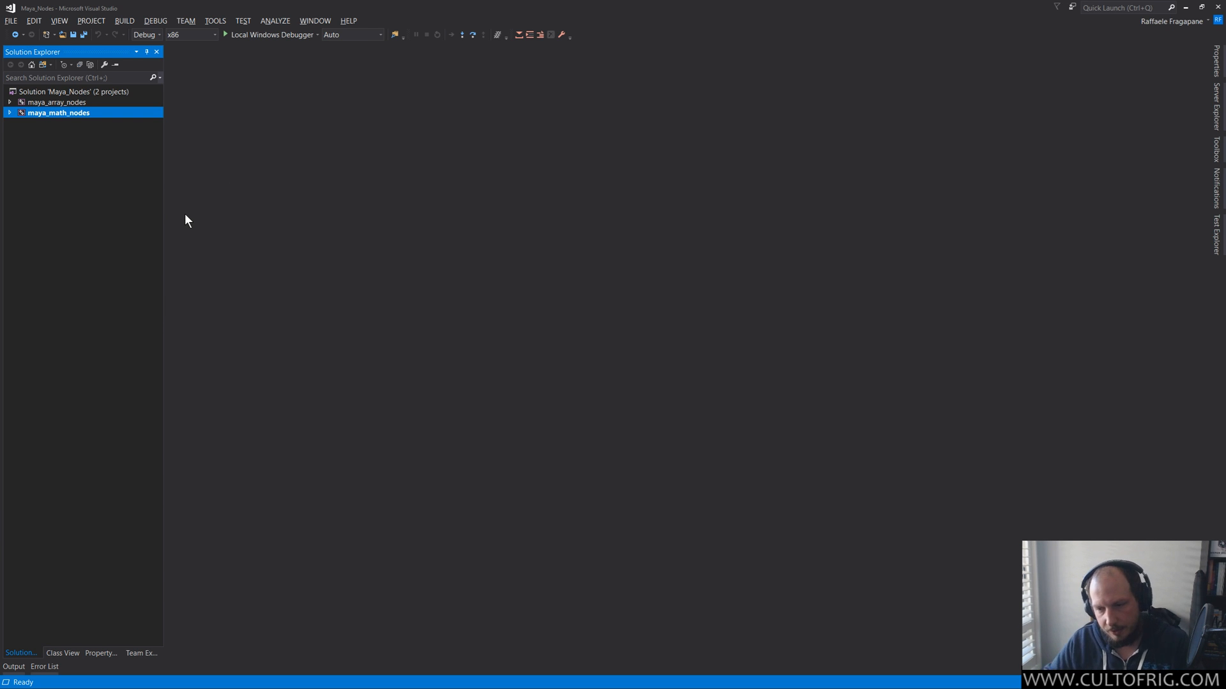
mouse_move(464, 345)
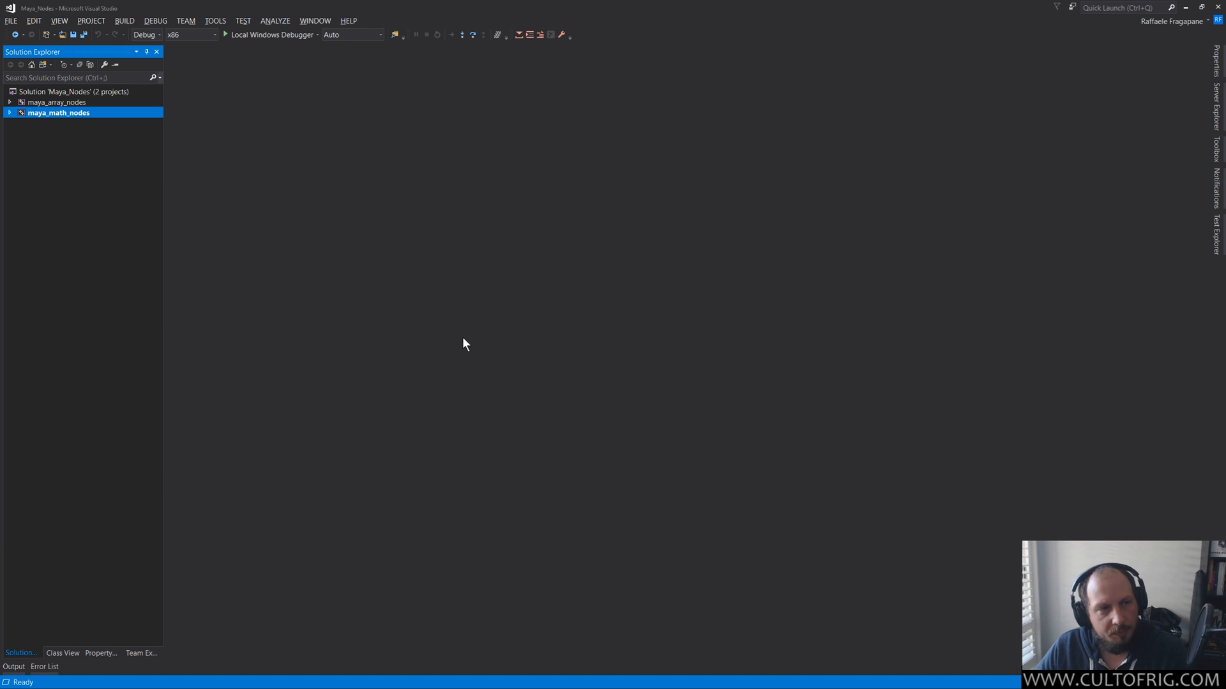
mouse_move(359, 342)
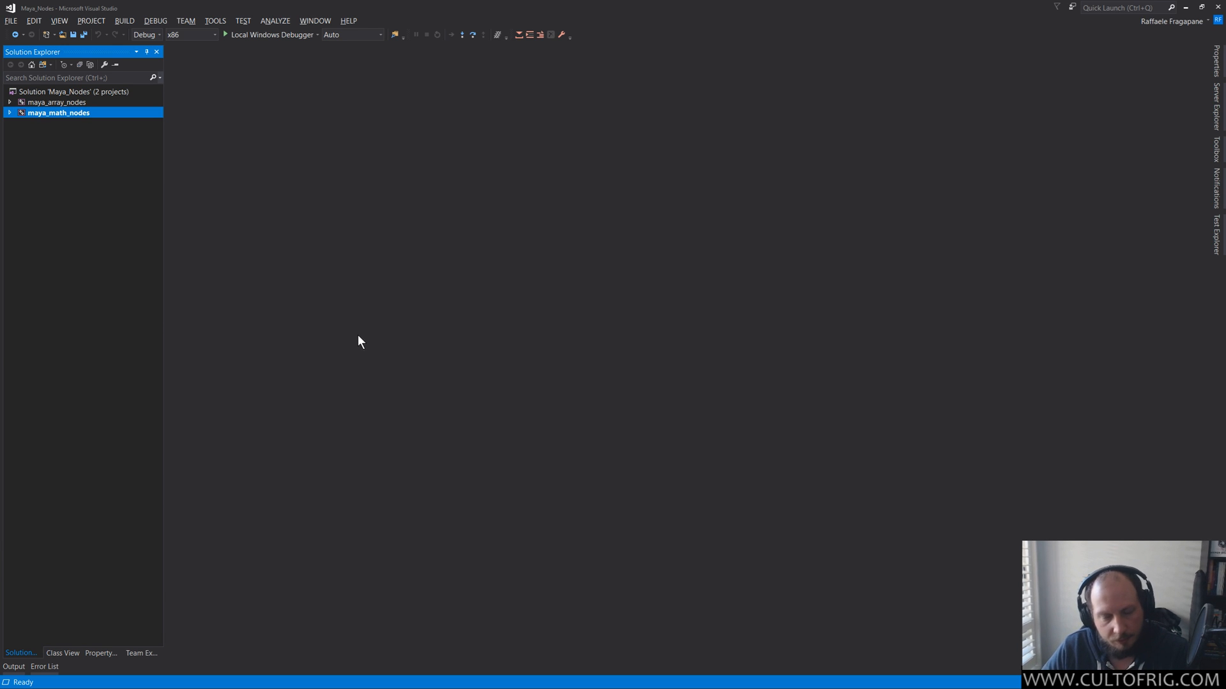
mouse_move(294, 297)
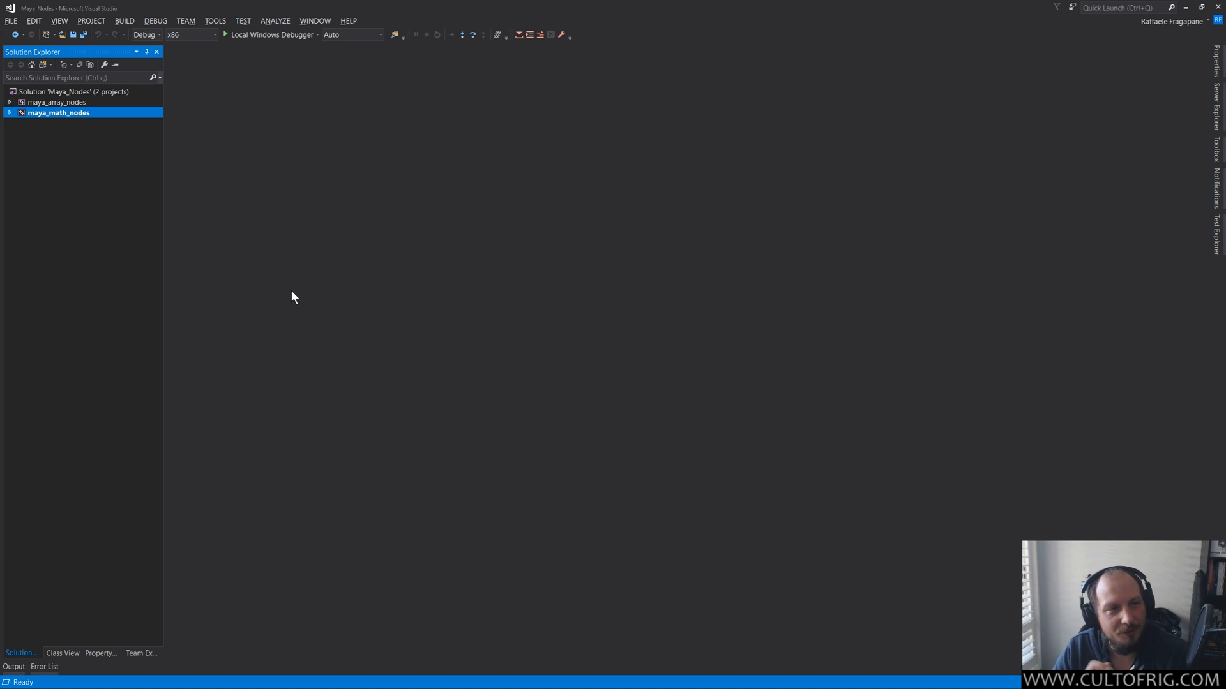
mouse_move(223, 119)
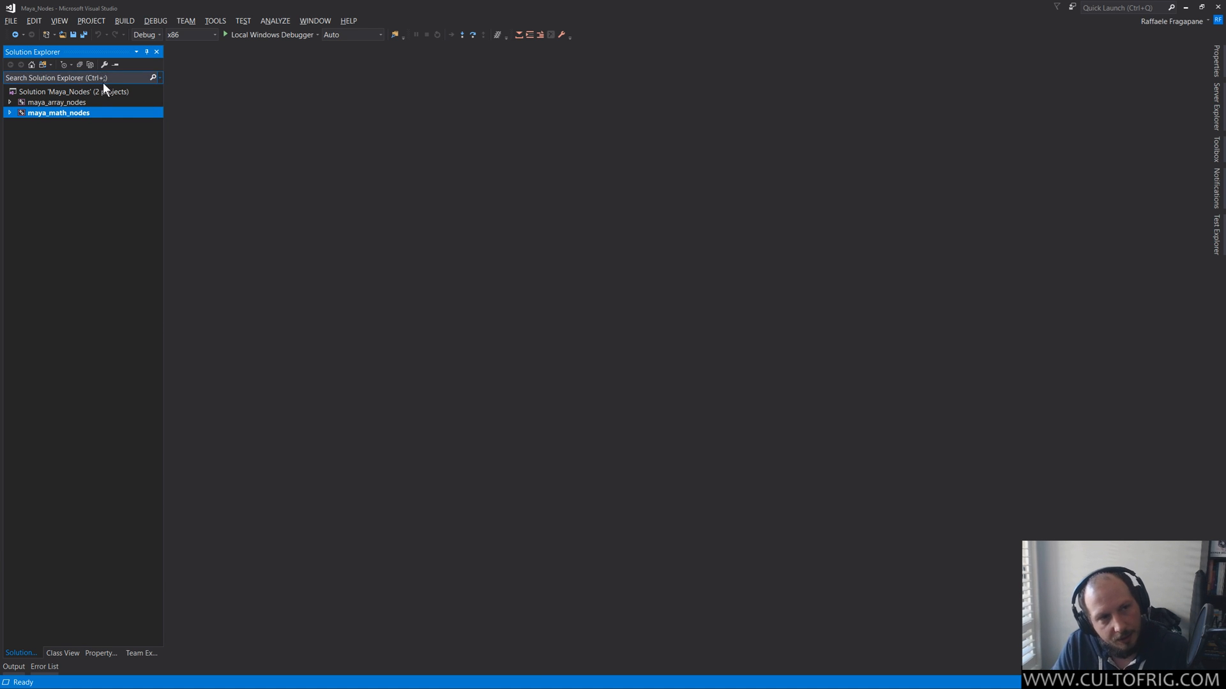
Select the Maya_Nodes solution in Solution Explorer.
left_click(73, 92)
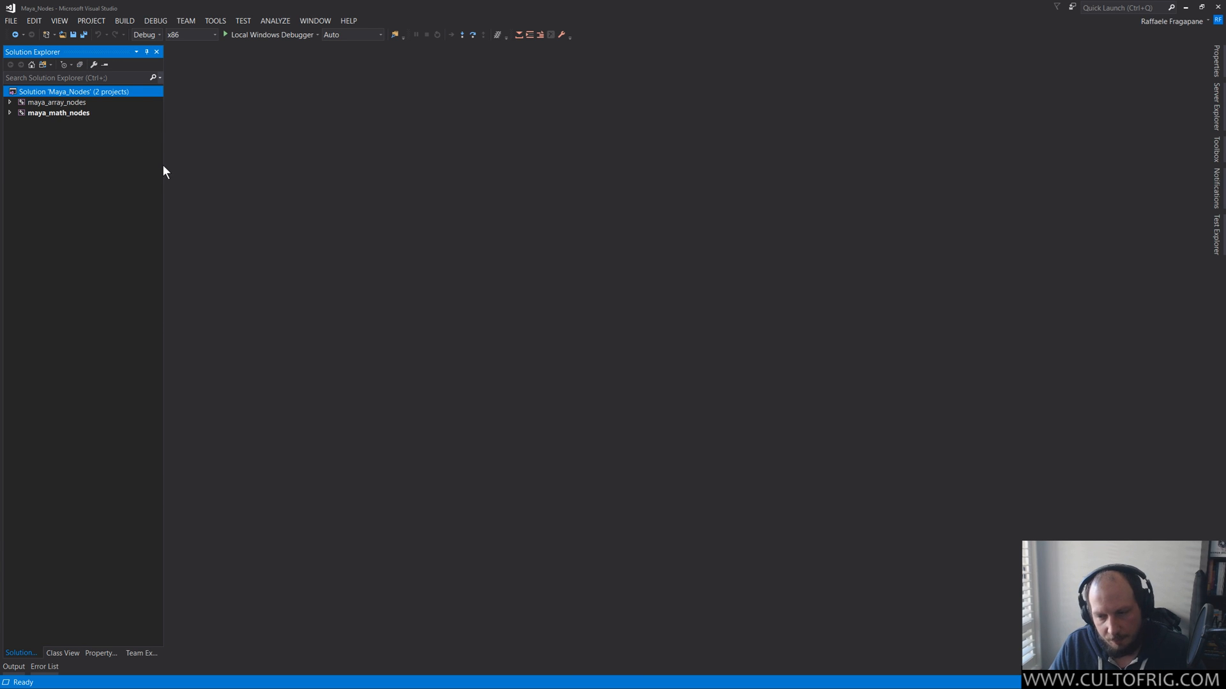
mouse_move(162, 192)
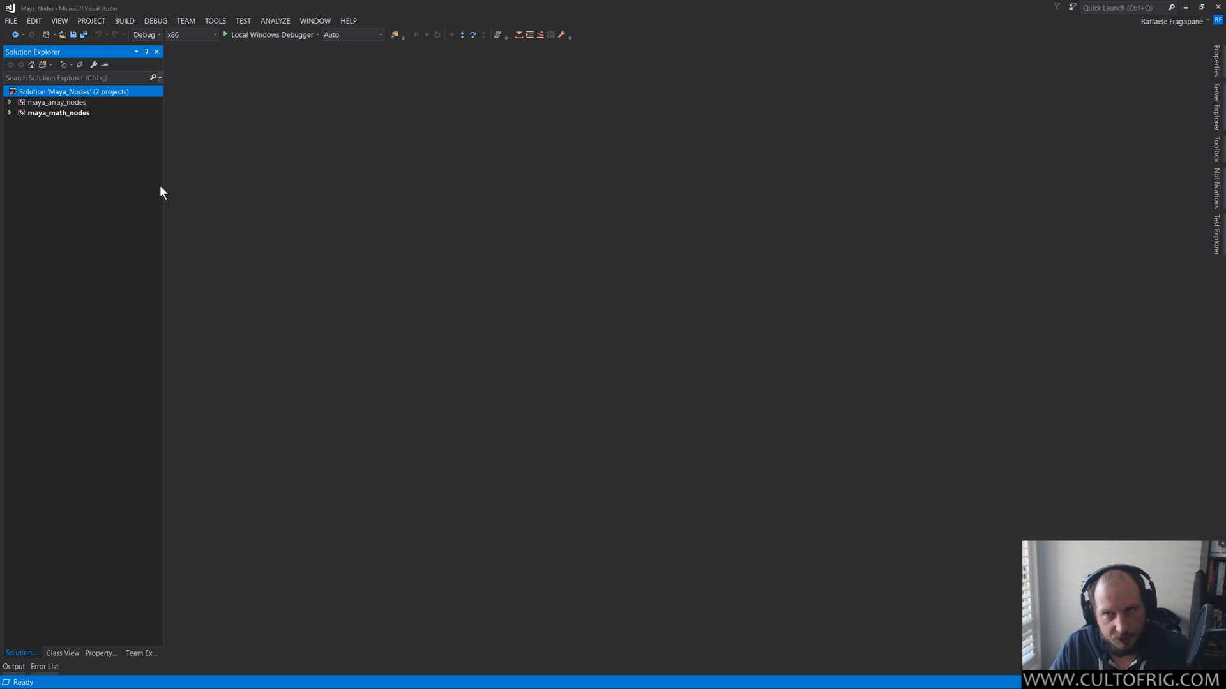
mouse_move(179, 181)
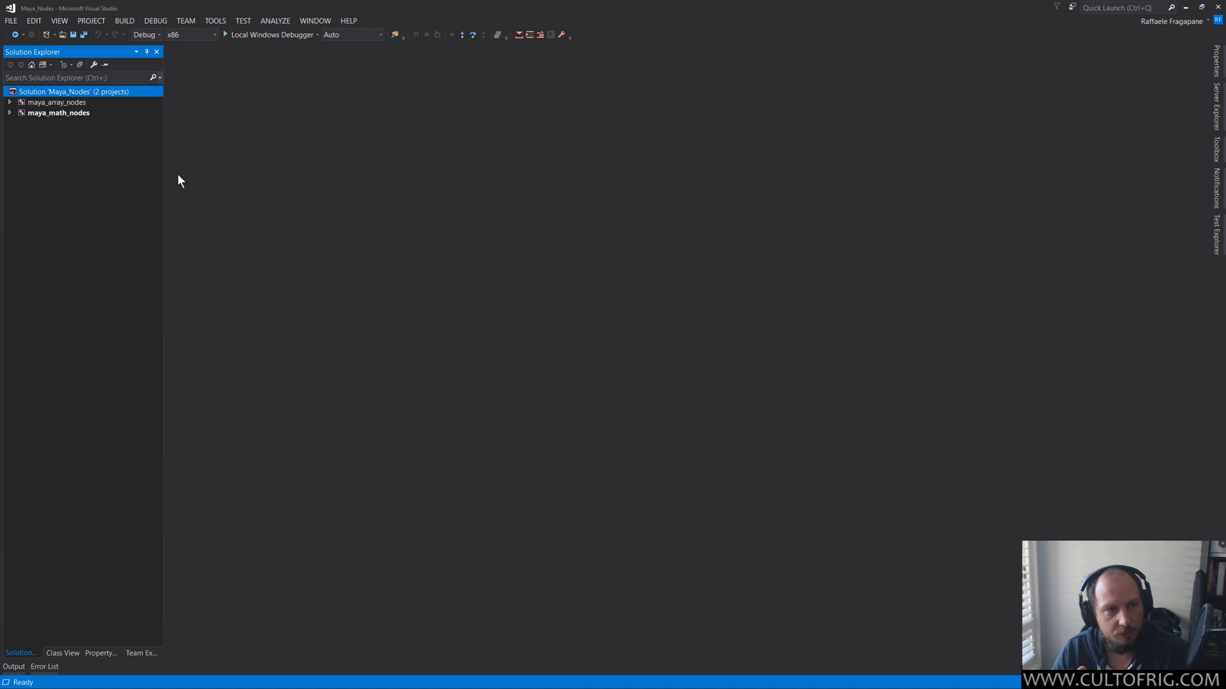
mouse_move(62, 102)
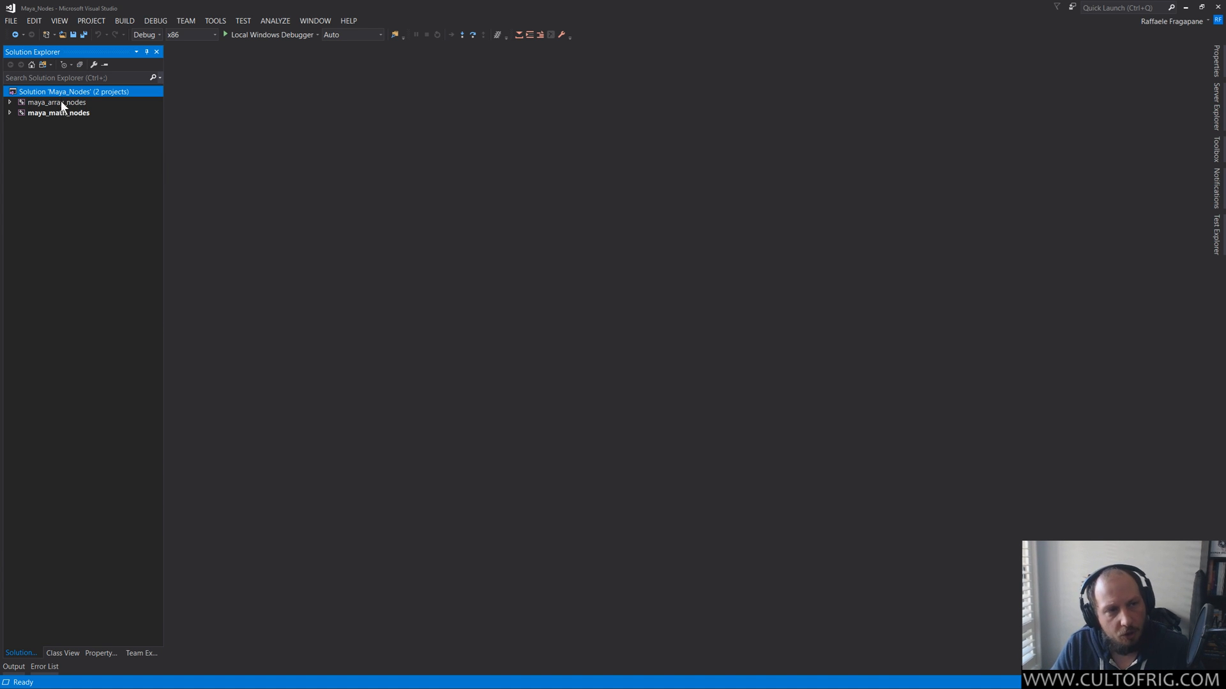
left_click(58, 113)
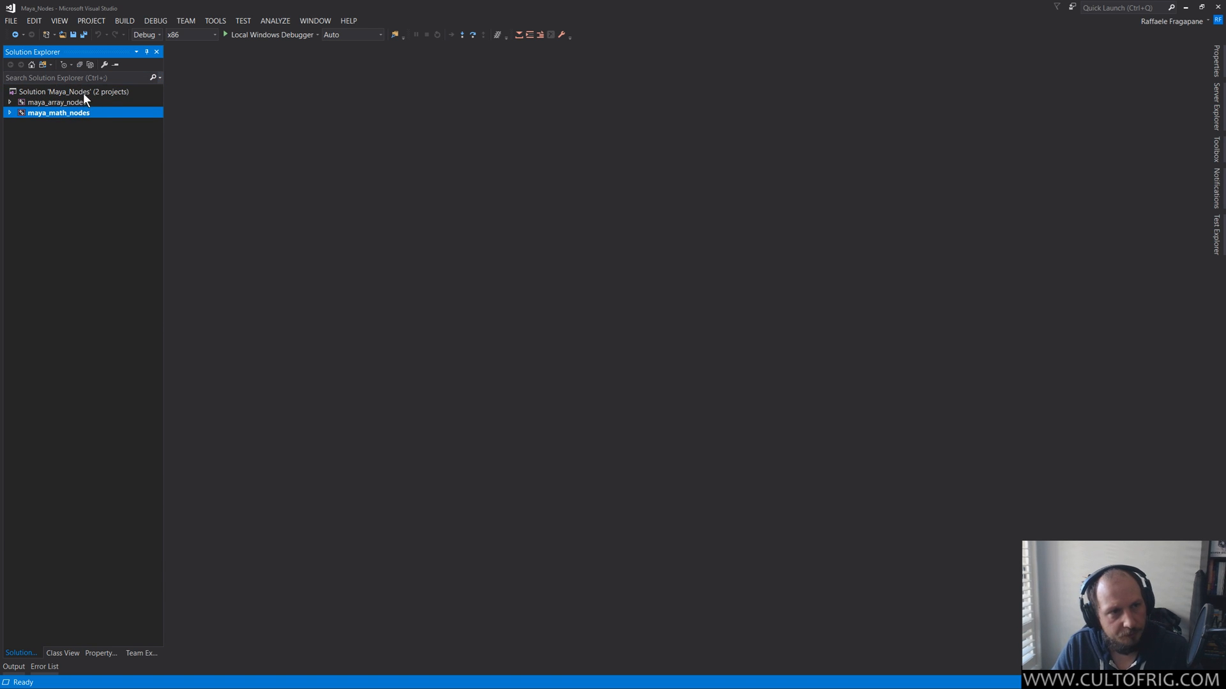
left_click(73, 91)
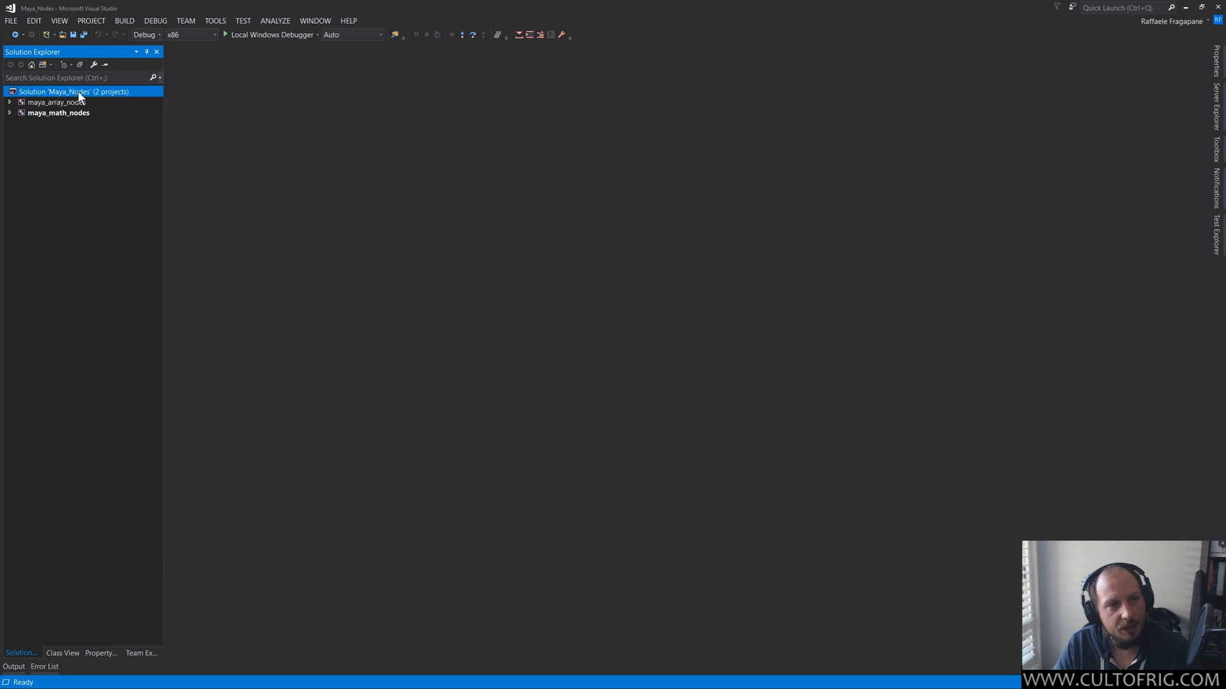
Create an Empty C++ Project named test_exe, added to the existing solution.
left_click(10, 20)
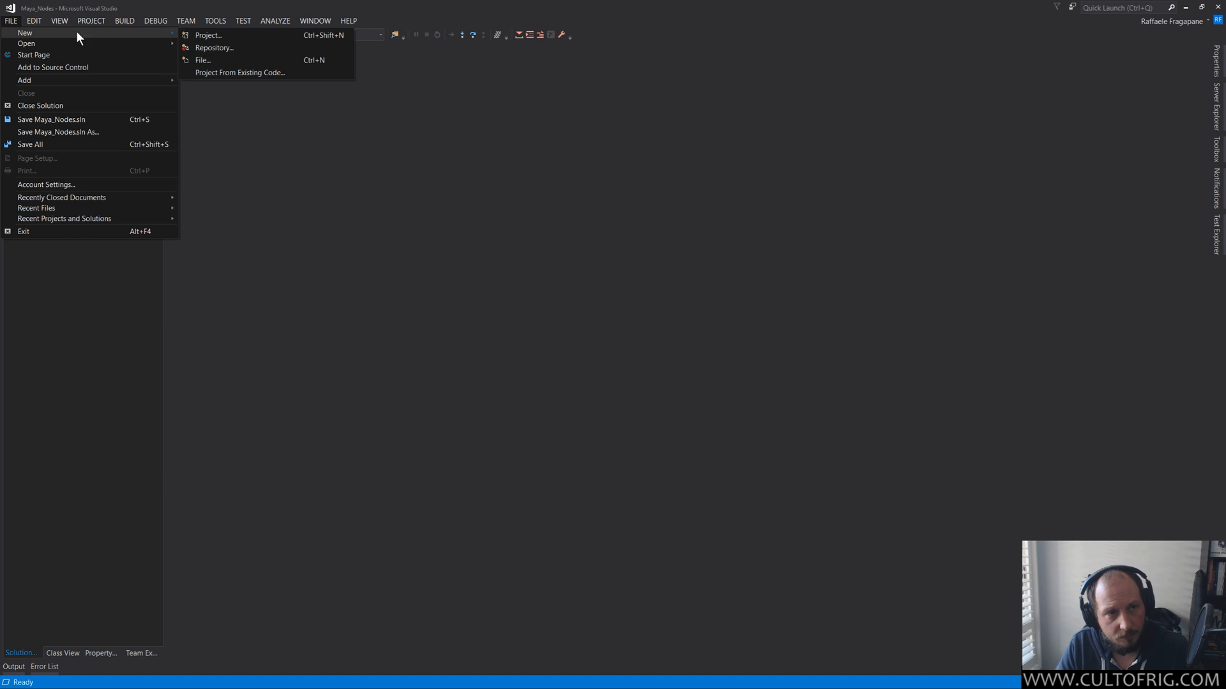
mouse_move(87, 37)
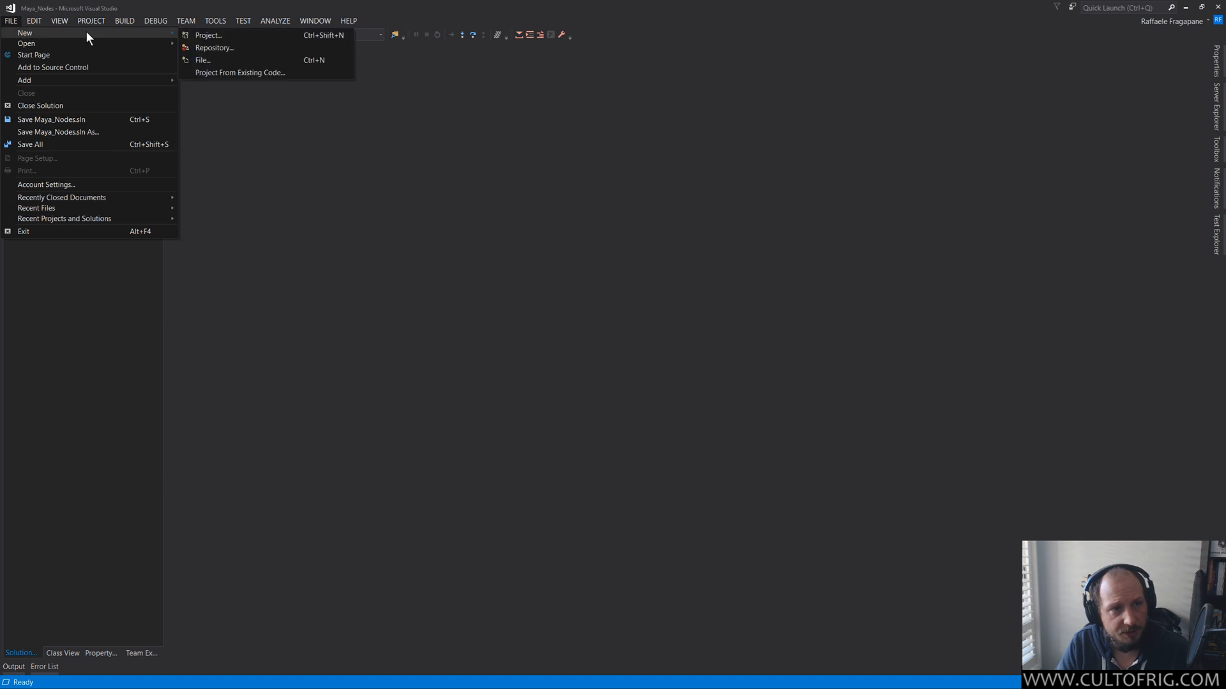
left_click(209, 34)
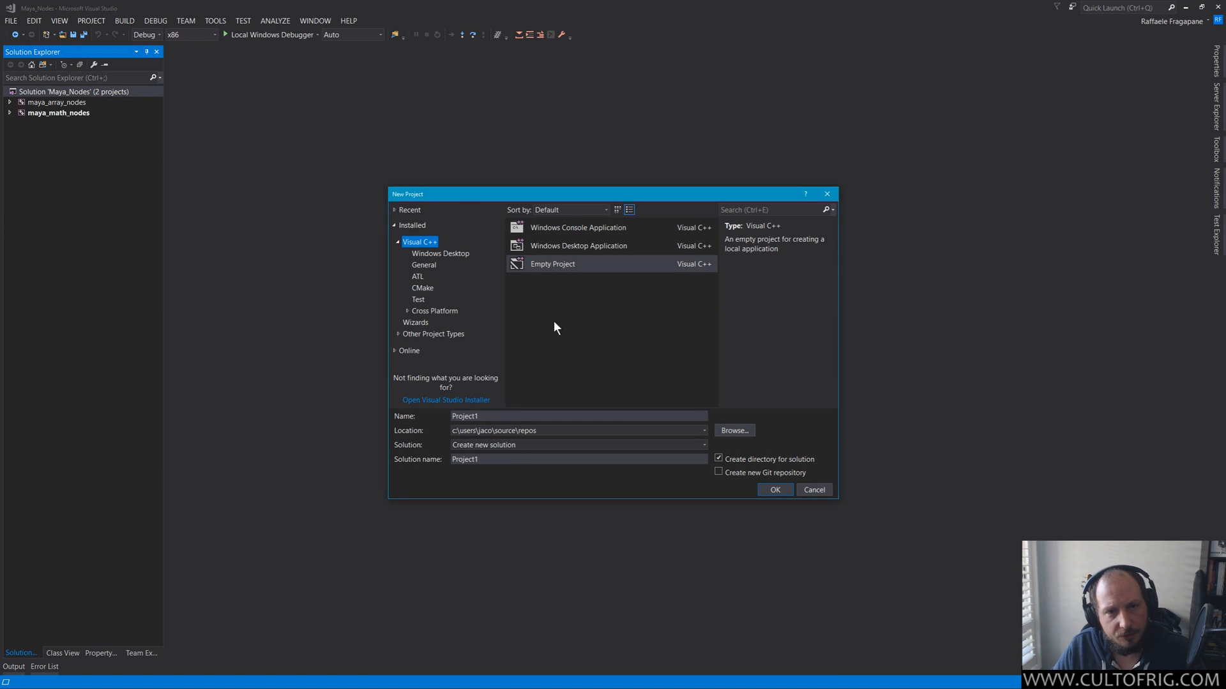
left_click(552, 264)
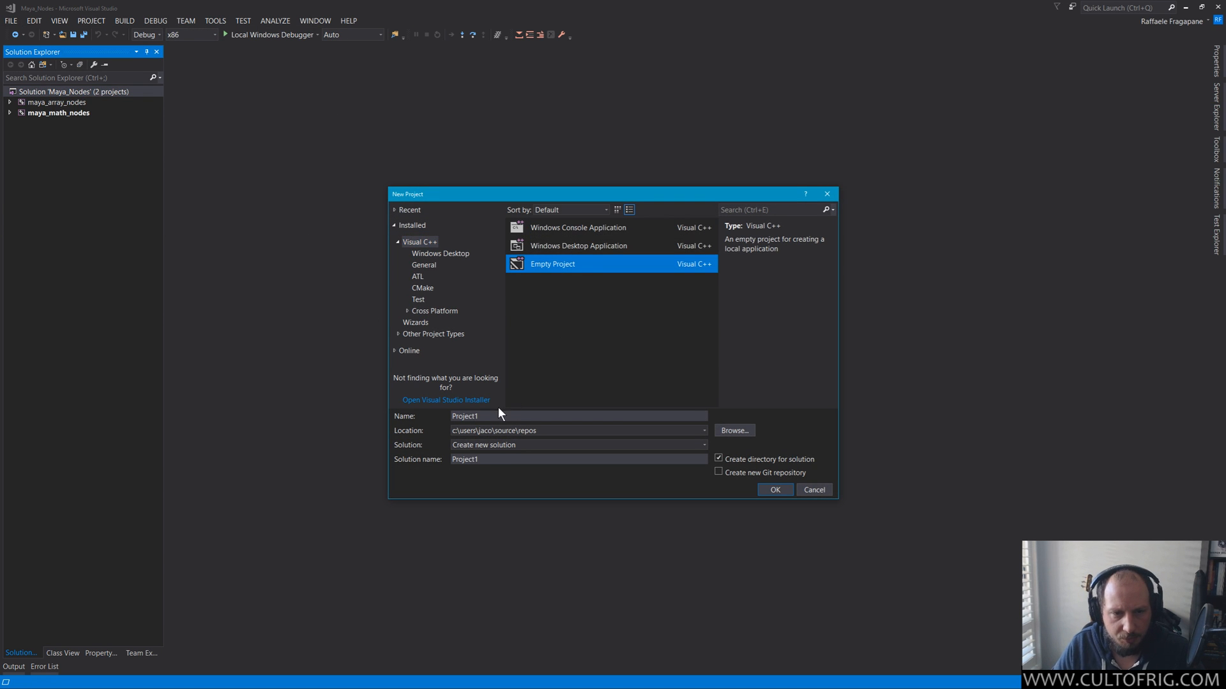
left_click(578, 415)
type("test")
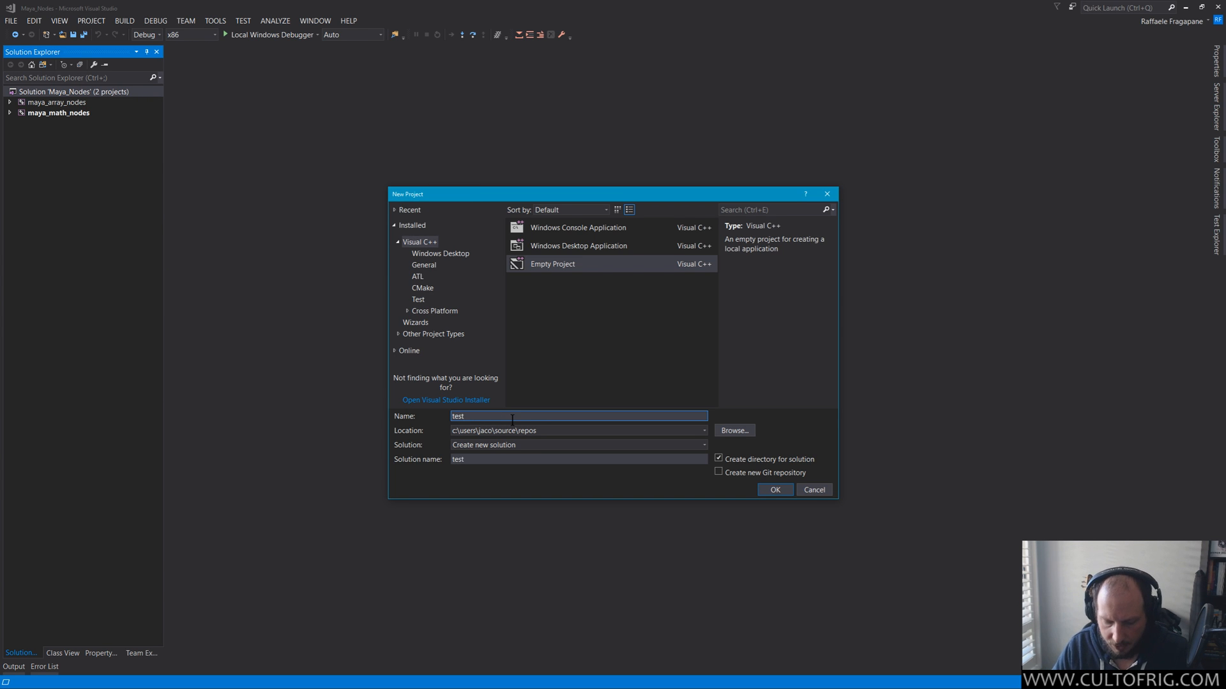
type("_exe")
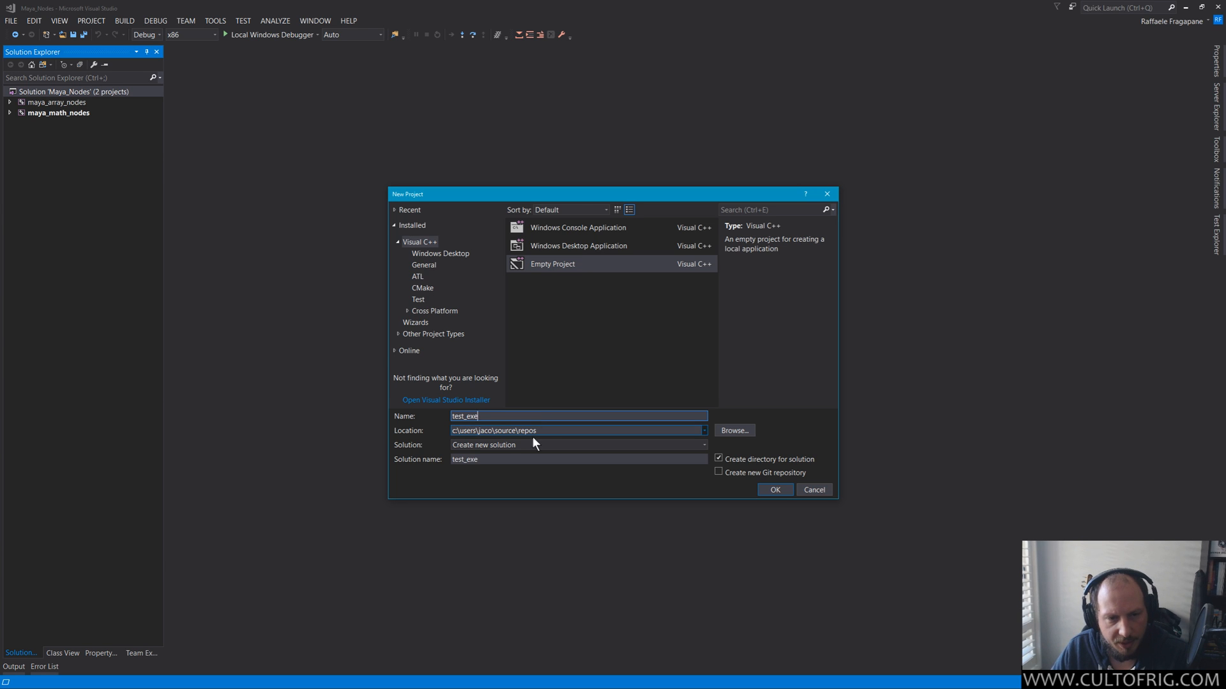
left_click(577, 445)
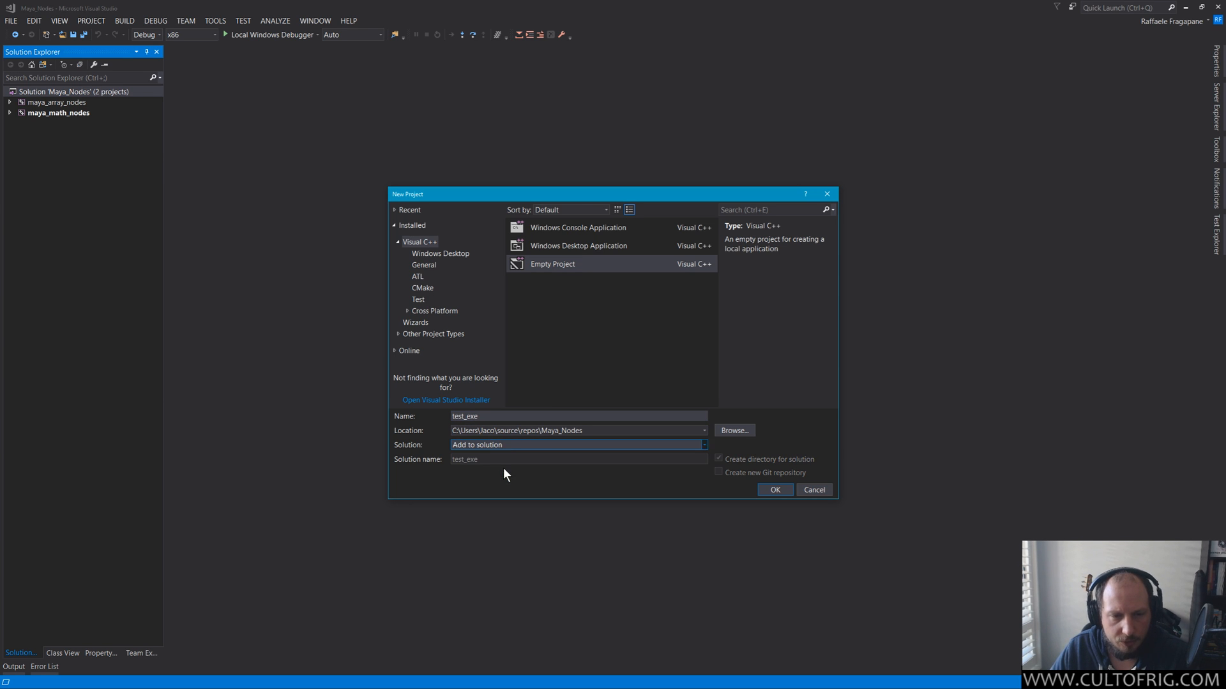
mouse_move(525, 467)
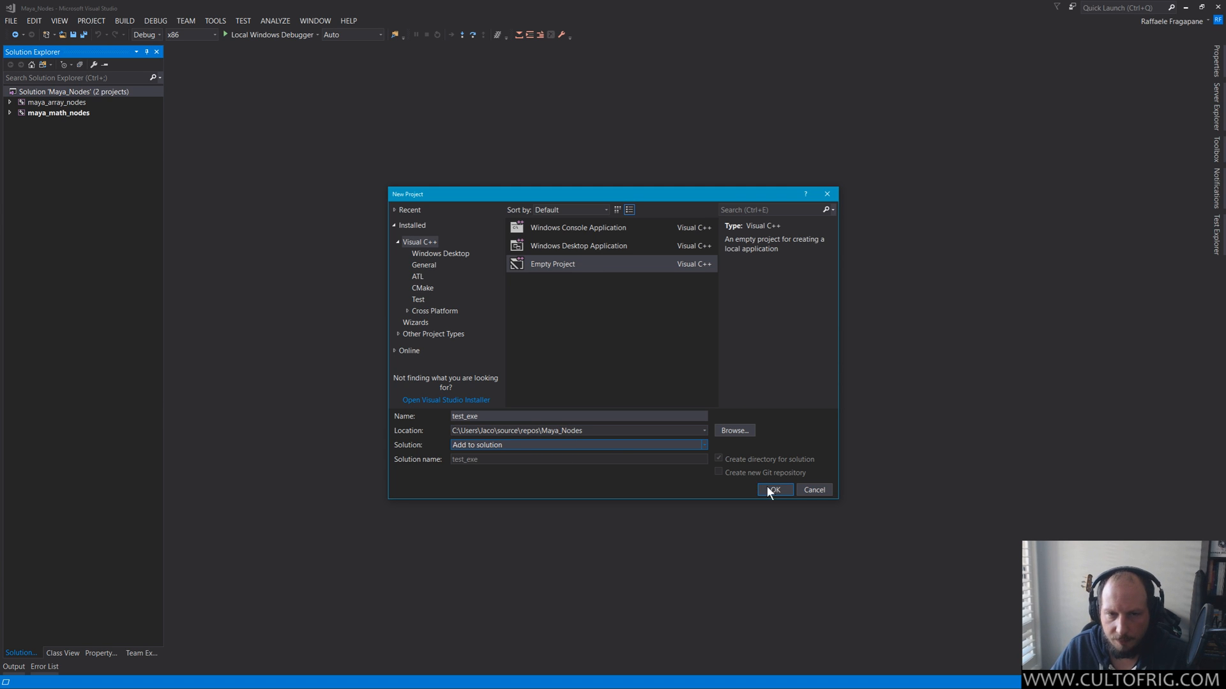
left_click(773, 489)
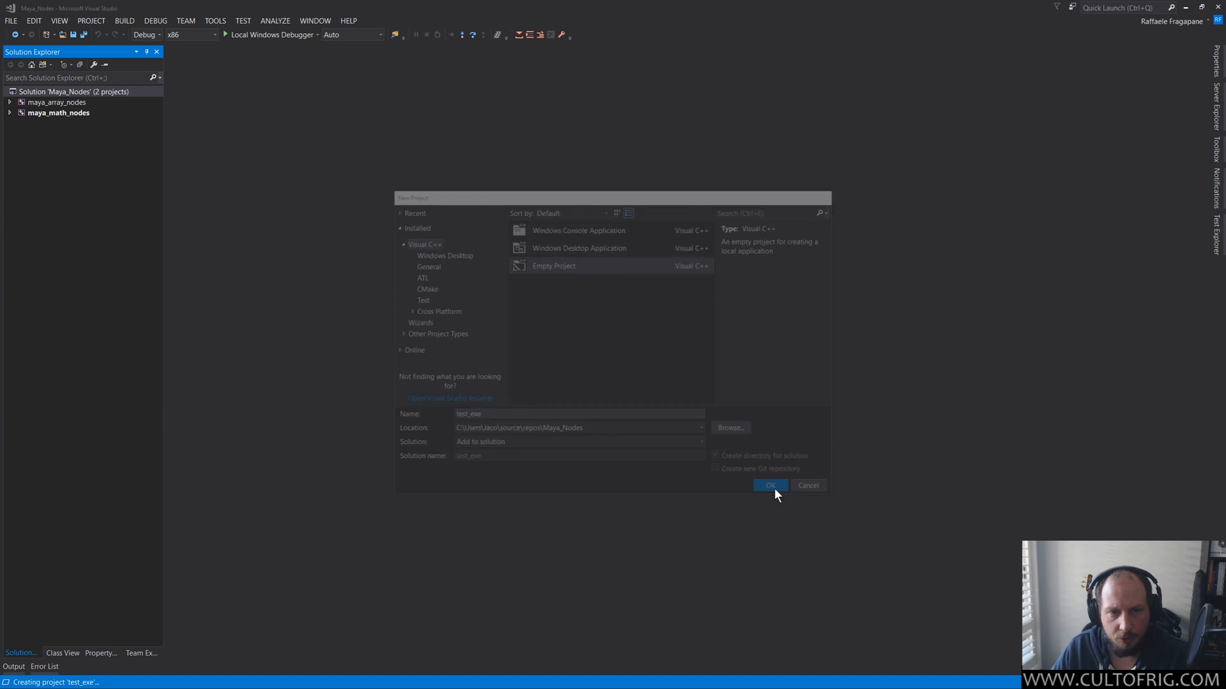
left_click(770, 485)
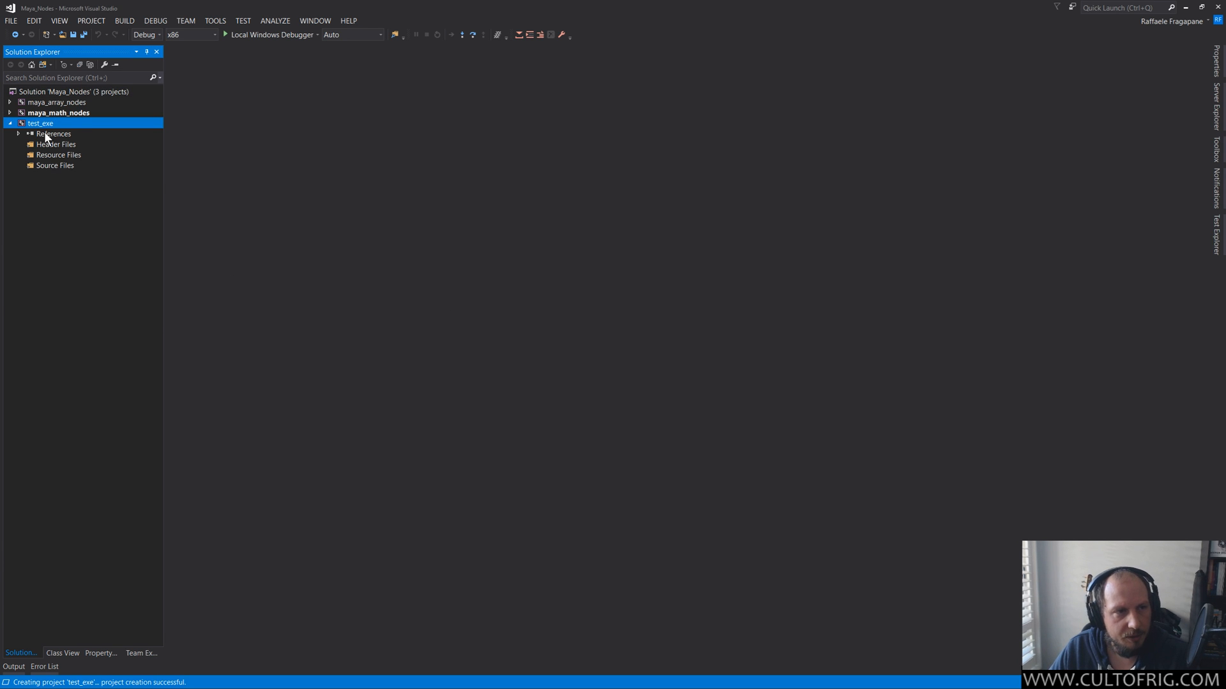
Expand test_exe and select its Source Files folder.
left_click(55, 165)
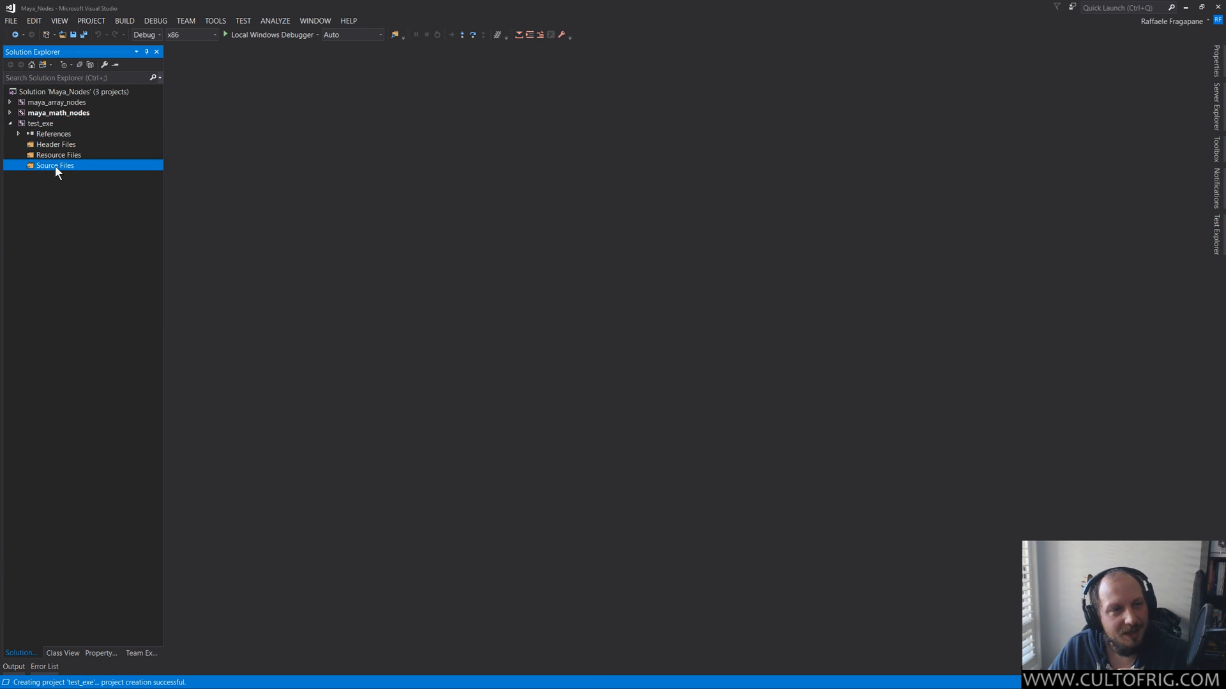
left_click(41, 122)
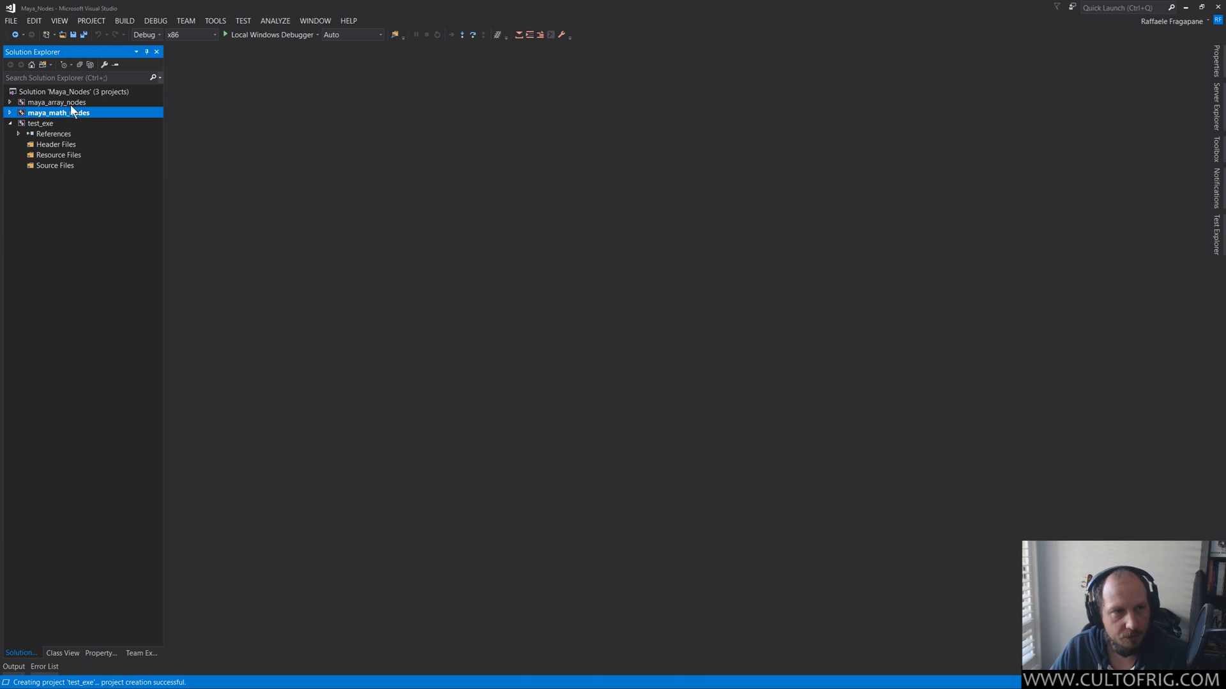
mouse_move(80, 114)
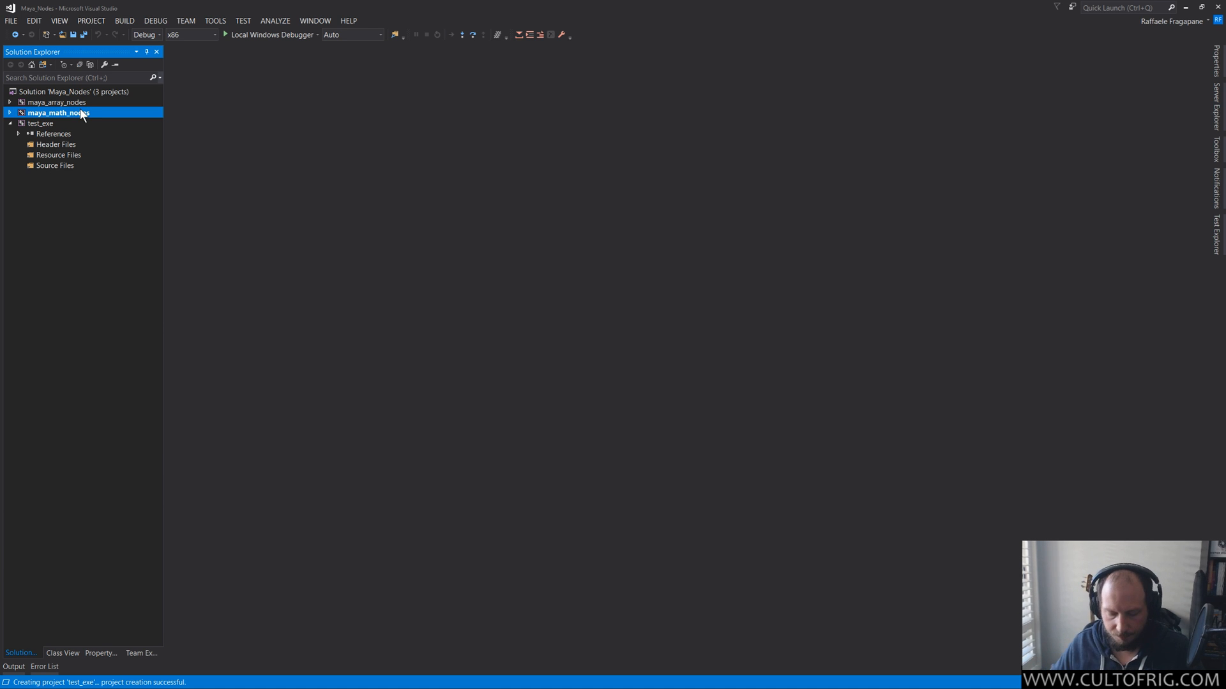
left_click(39, 123)
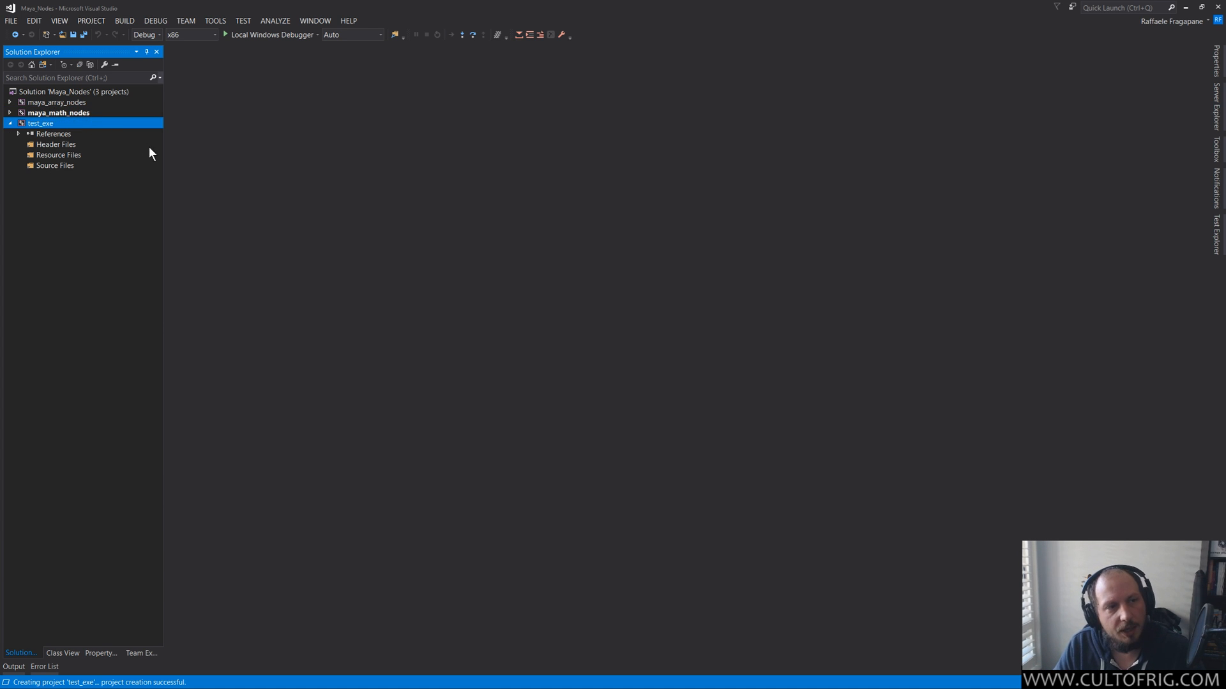
mouse_move(147, 178)
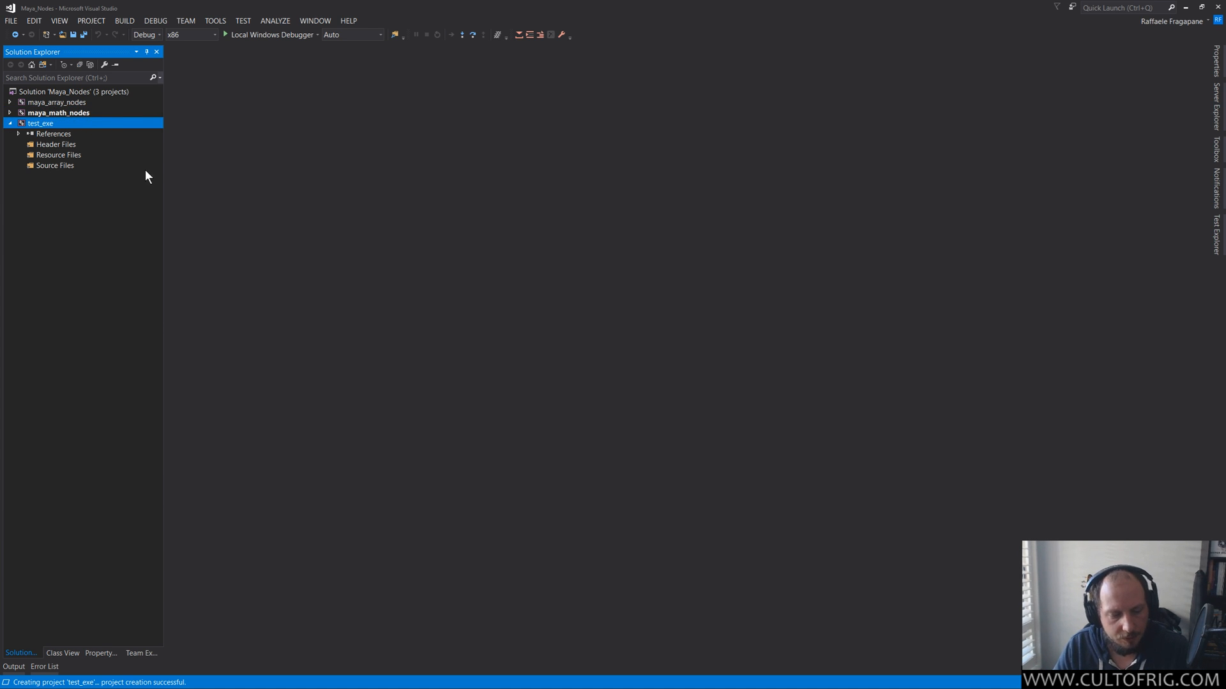
mouse_move(154, 172)
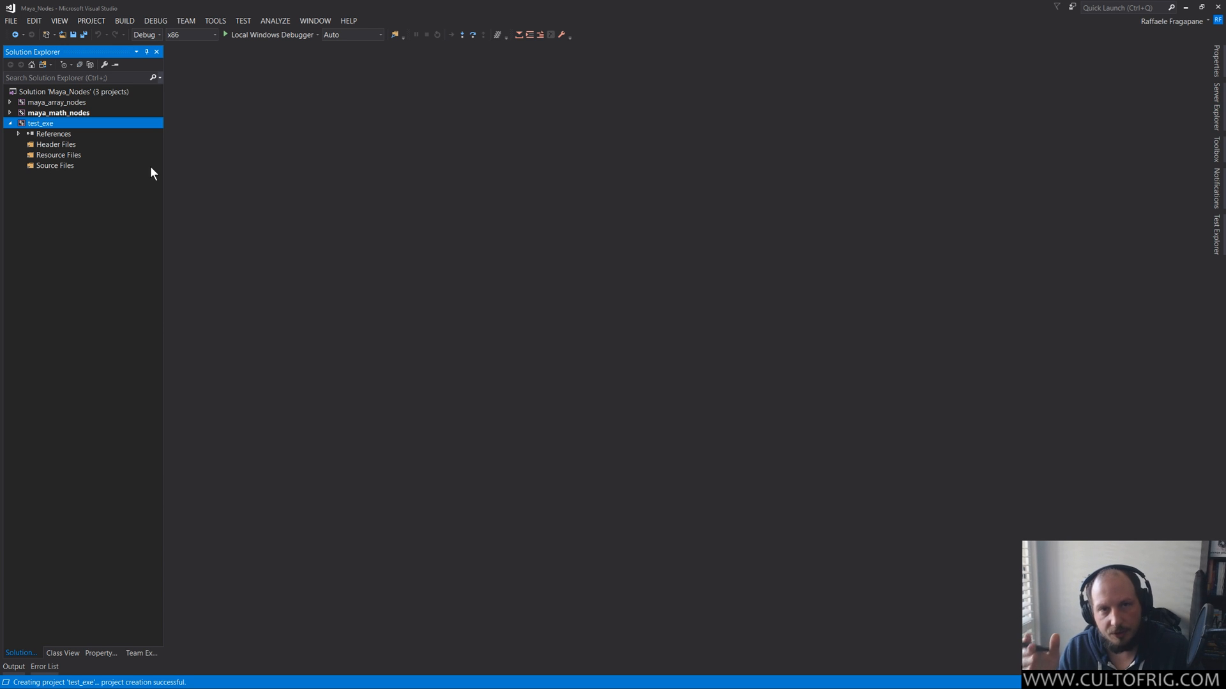
mouse_move(56, 142)
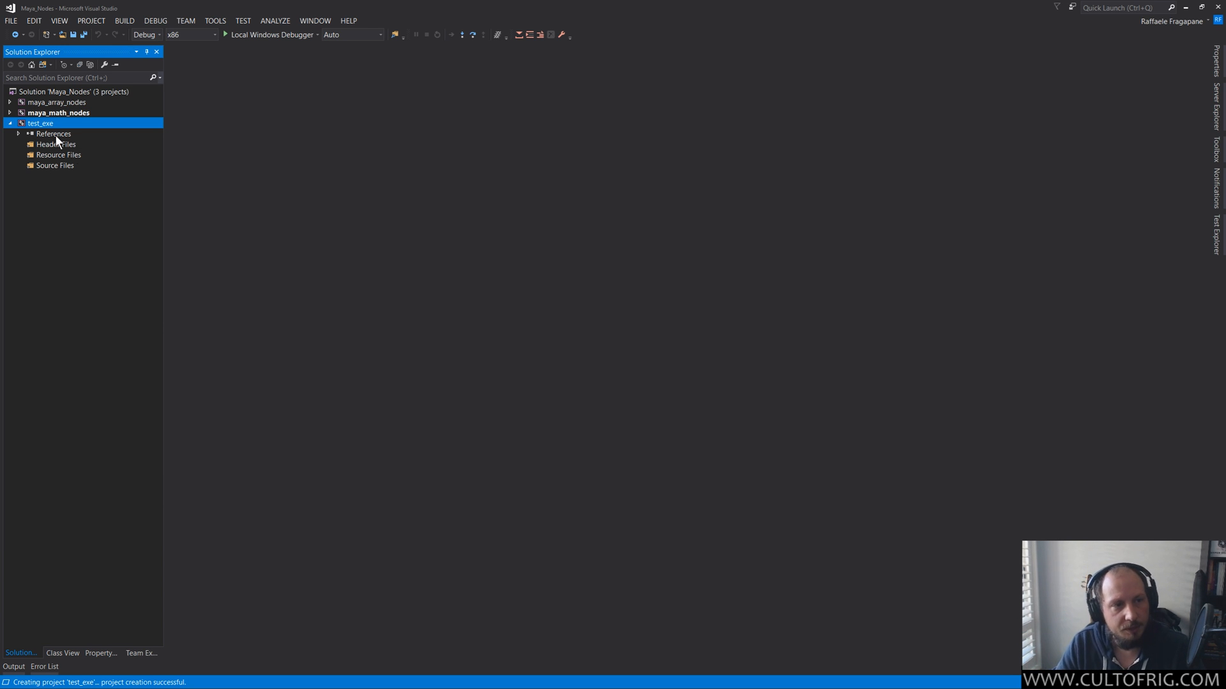
left_click(55, 164)
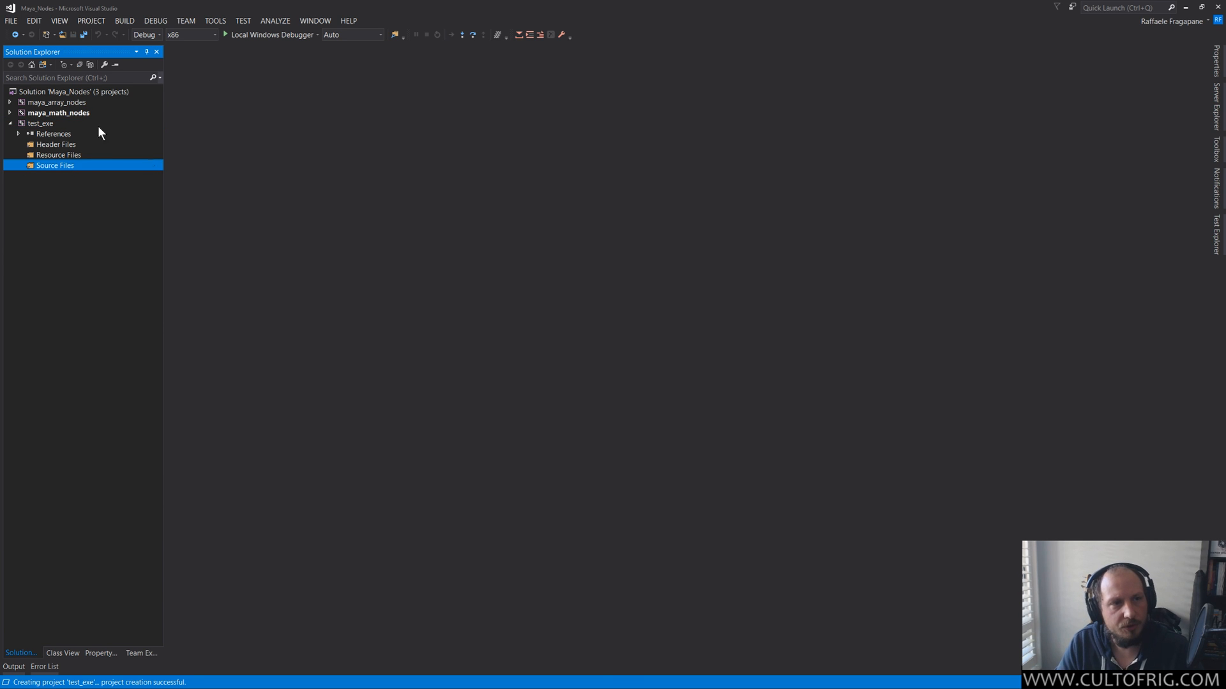
Add a new C++ File (.cpp) item, app.cpp, to test_exe's Source Files.
right_click(55, 165)
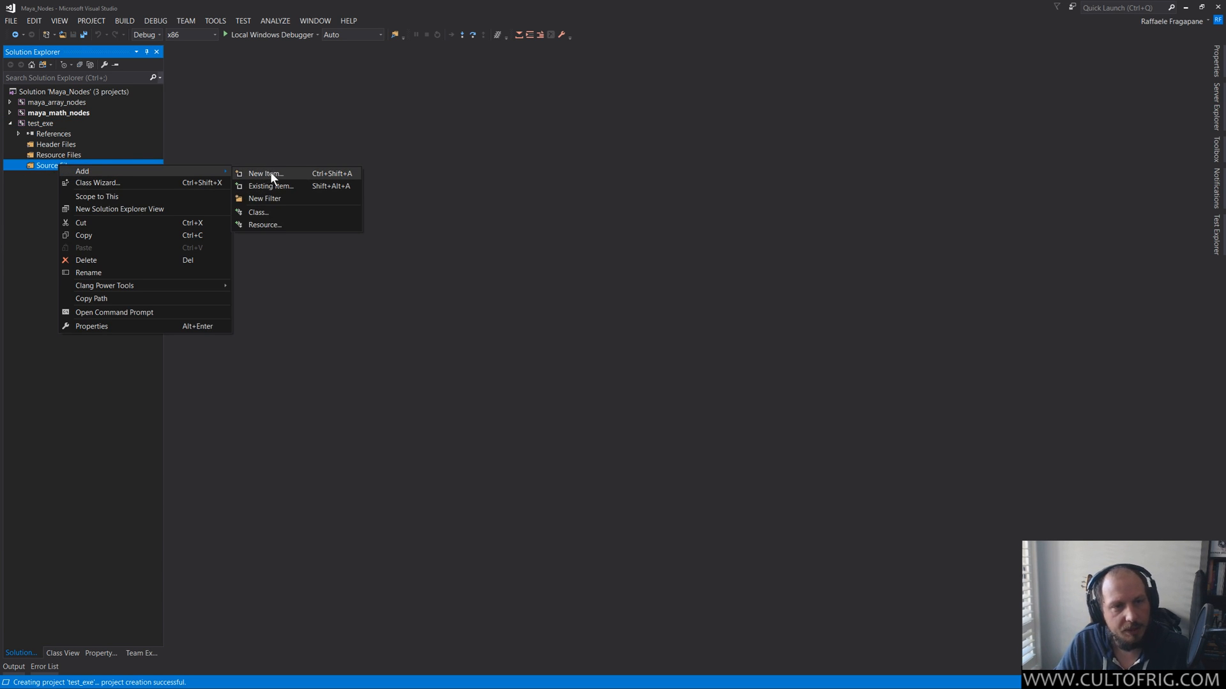
left_click(265, 173)
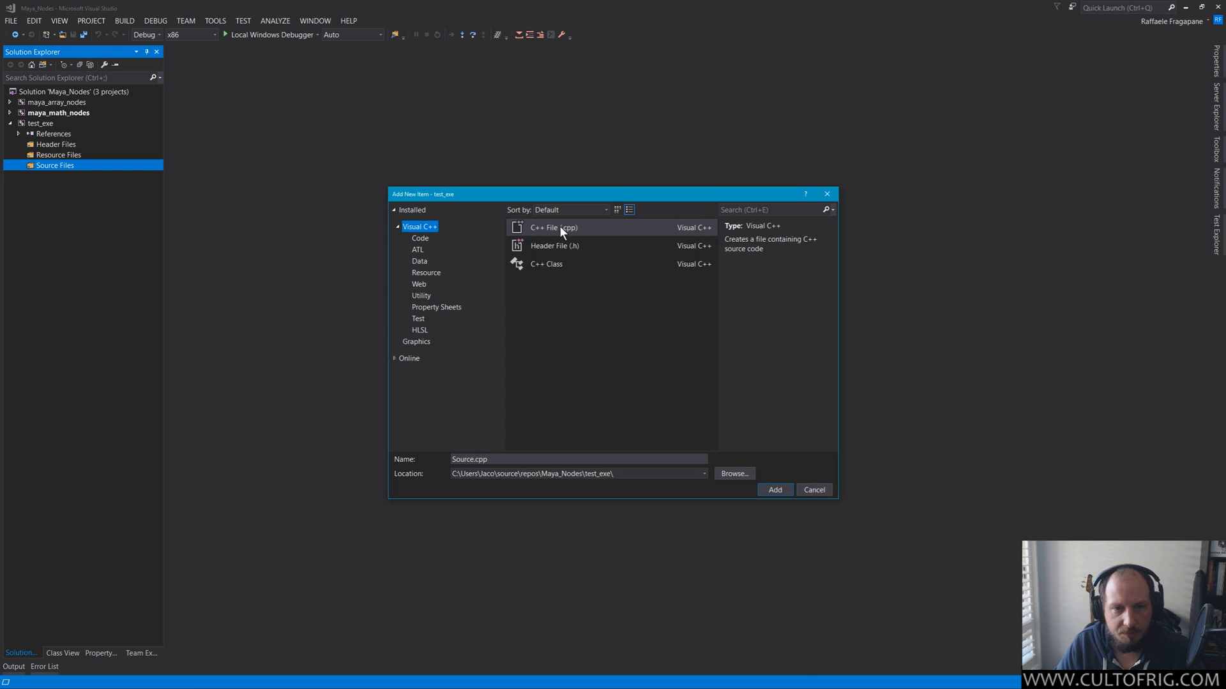
left_click(554, 227)
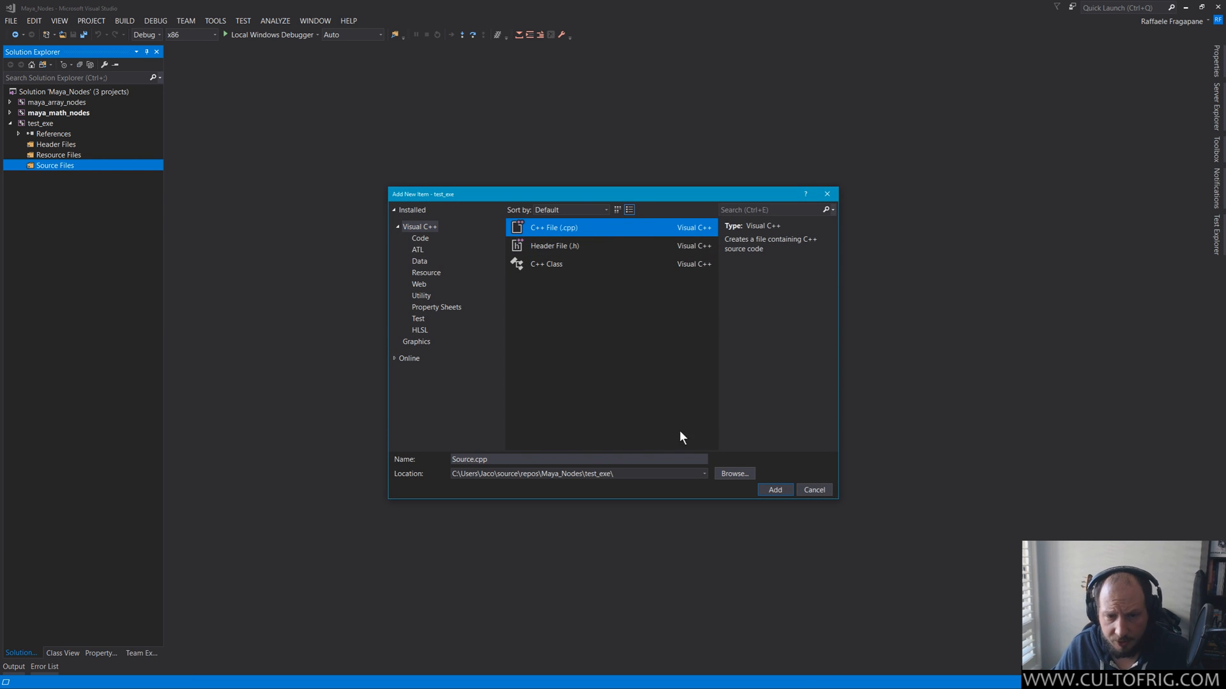
left_click(578, 459)
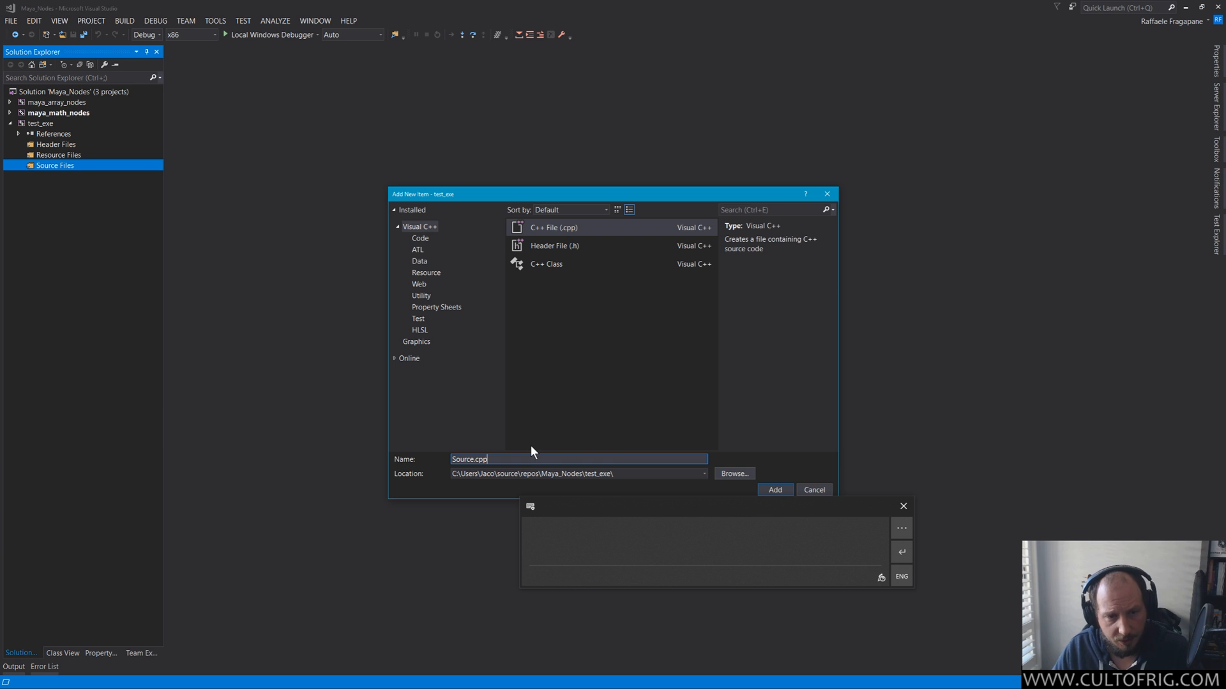
left_click(902, 507)
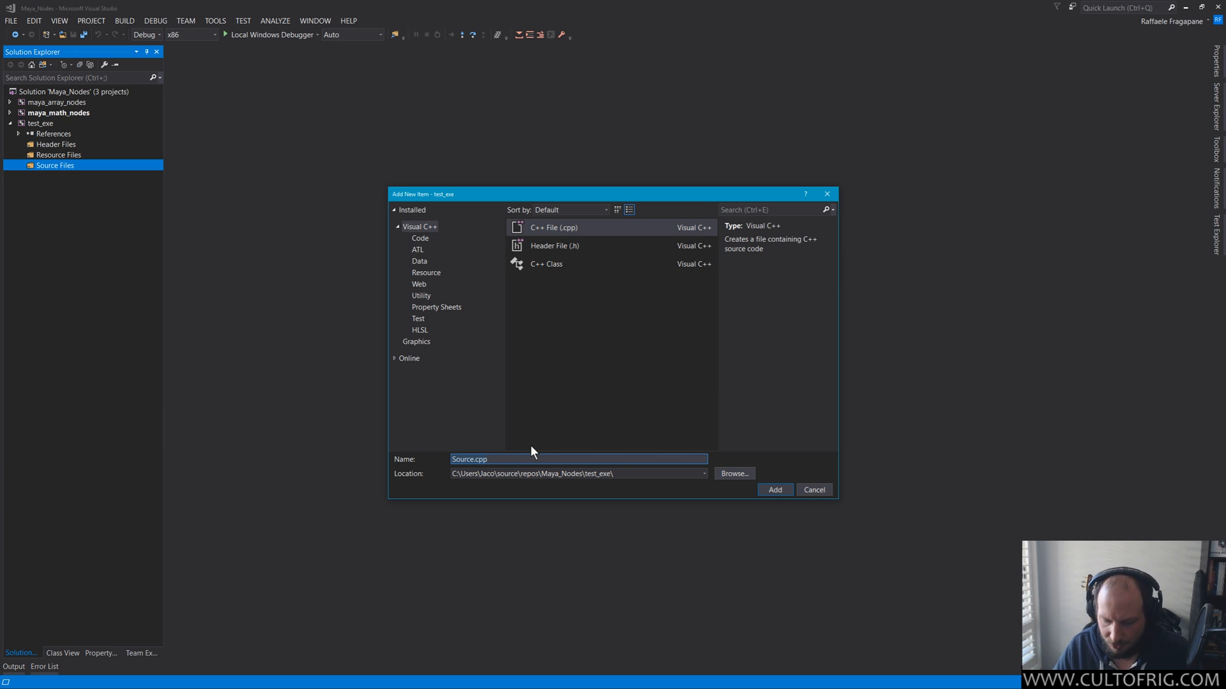
left_click(773, 490)
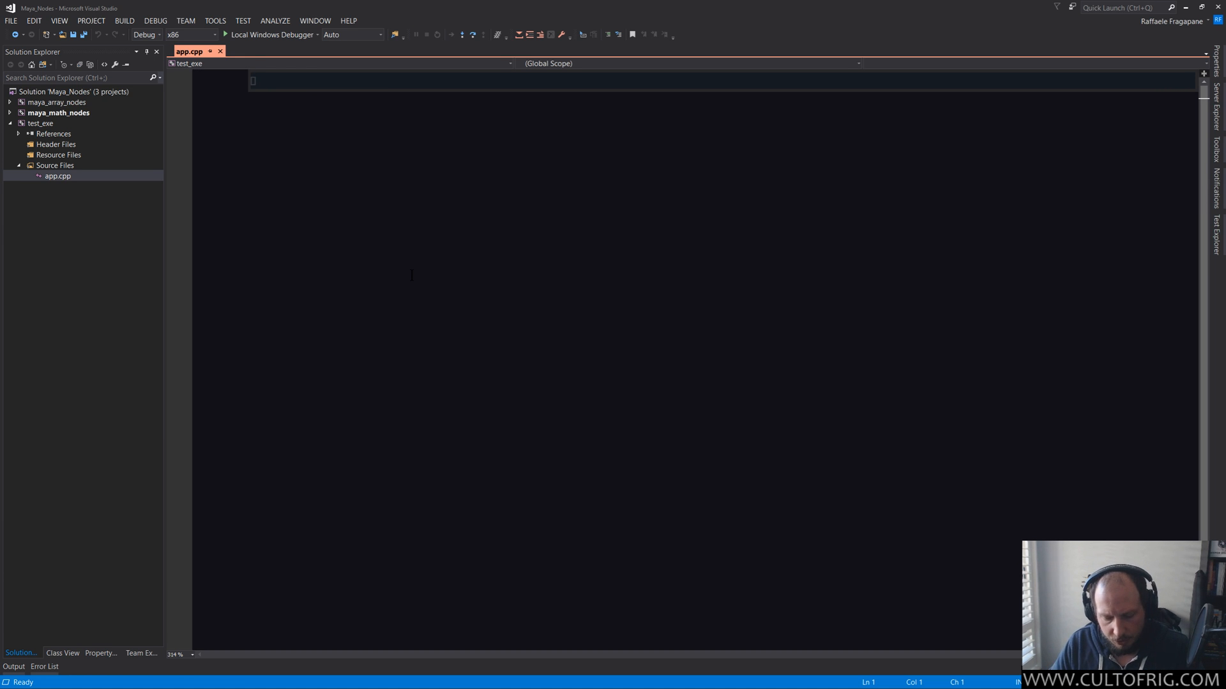
Write int main() { return 0; } in app.cpp and save it.
type("int")
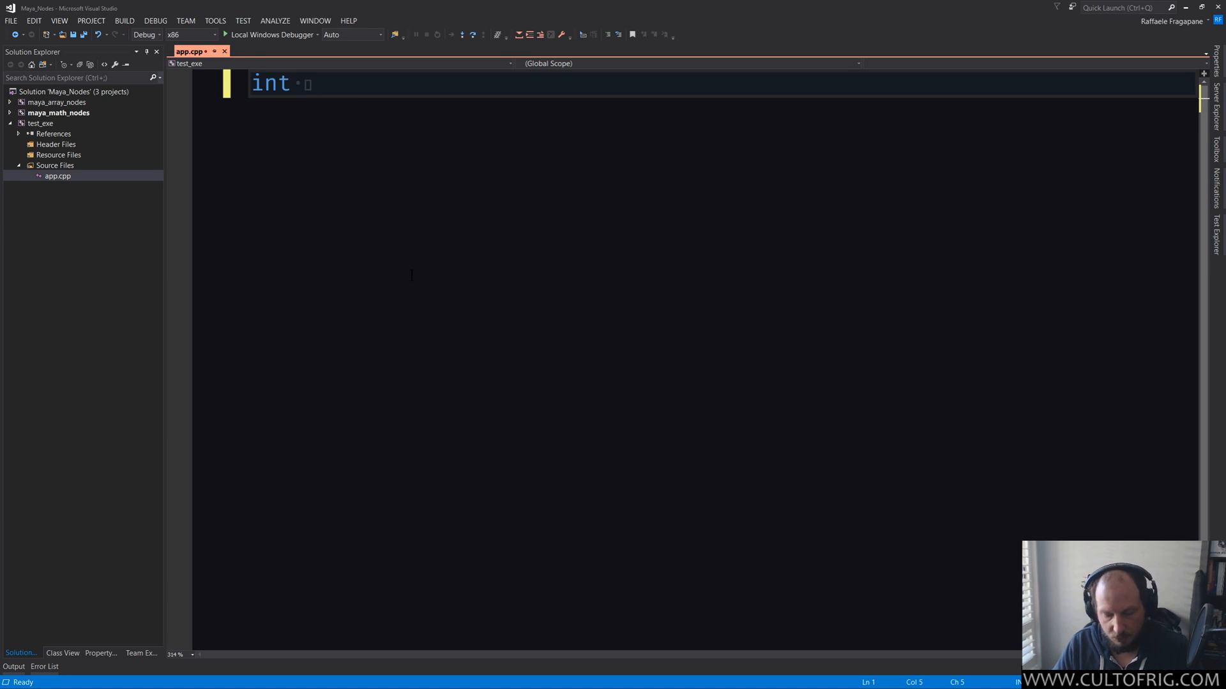
type("main() {")
type("return")
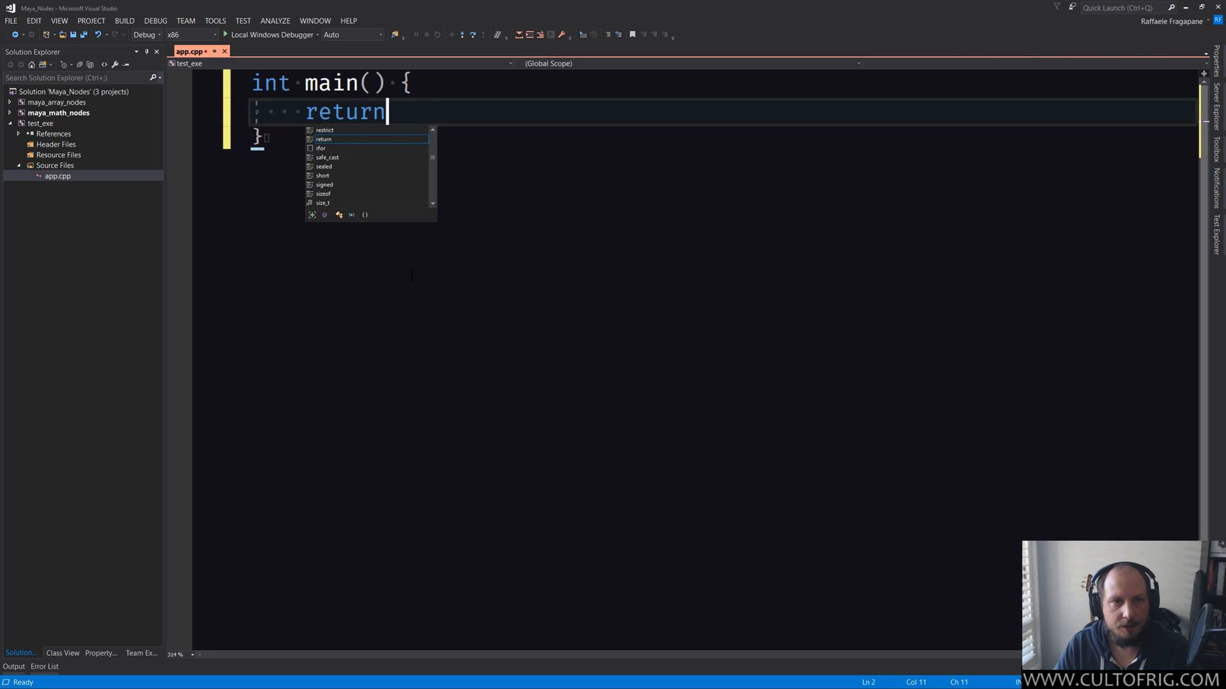
type("0;")
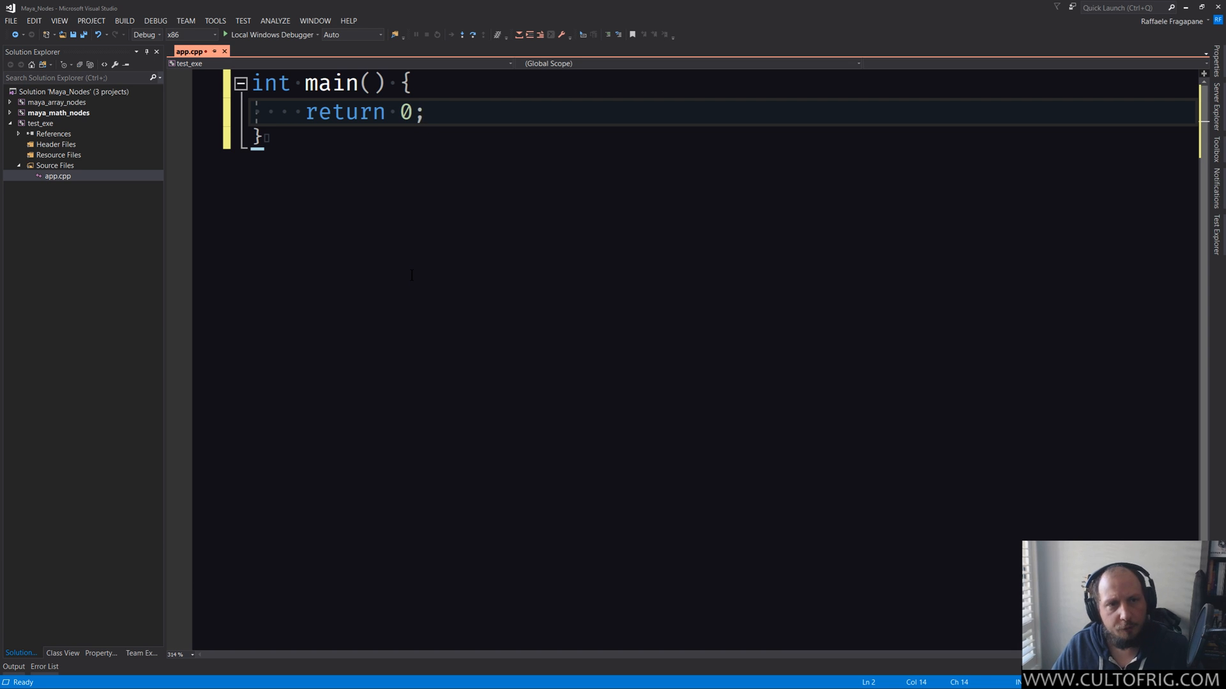
key("ctrl+s")
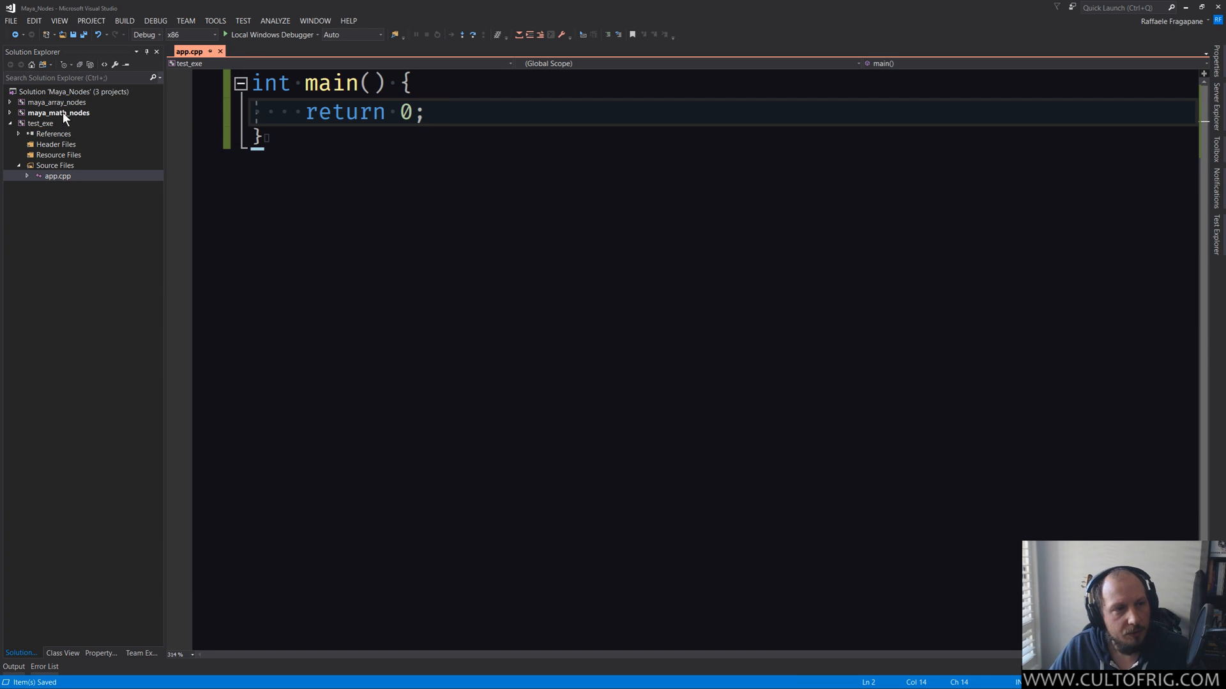
left_click(59, 112)
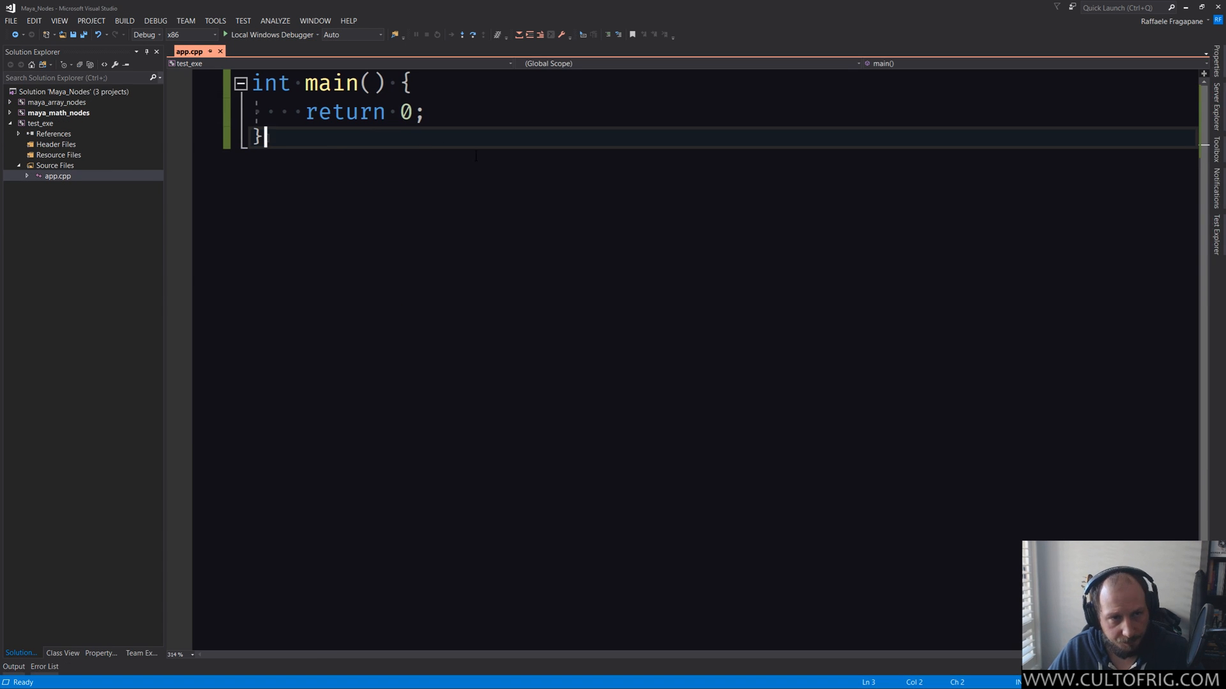
Choose Set as StartUp Project from test_exe's context menu.
right_click(41, 123)
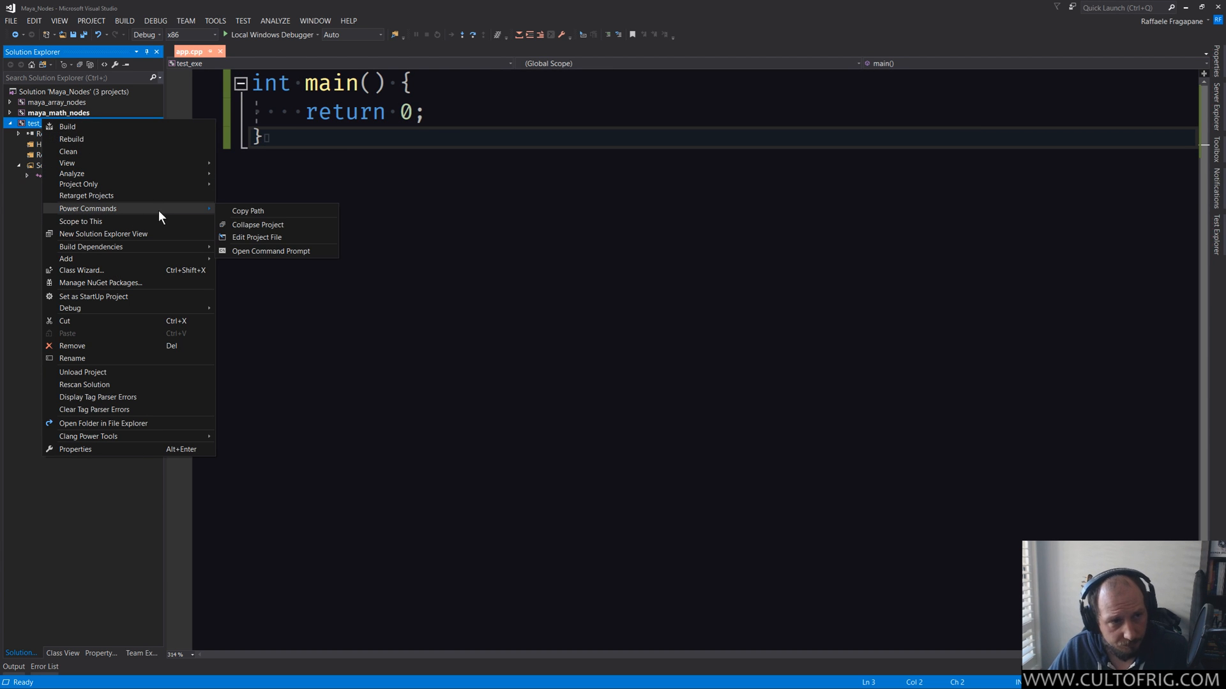
mouse_move(35, 129)
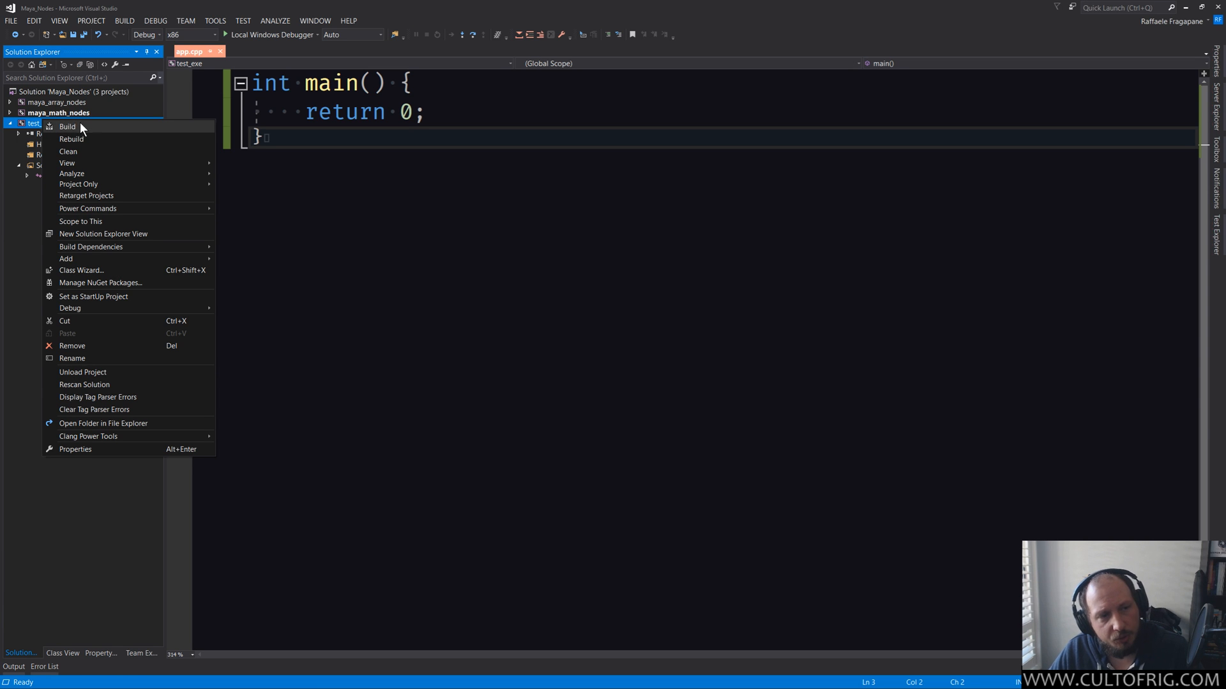
mouse_move(70, 139)
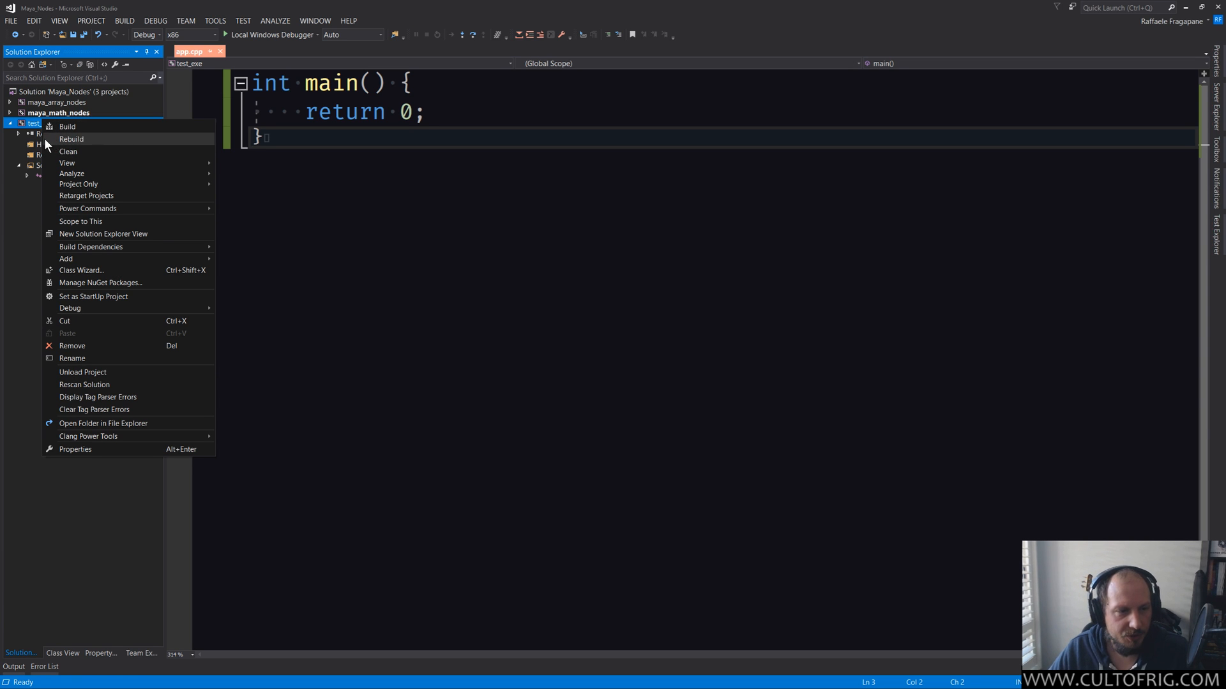
mouse_move(121, 196)
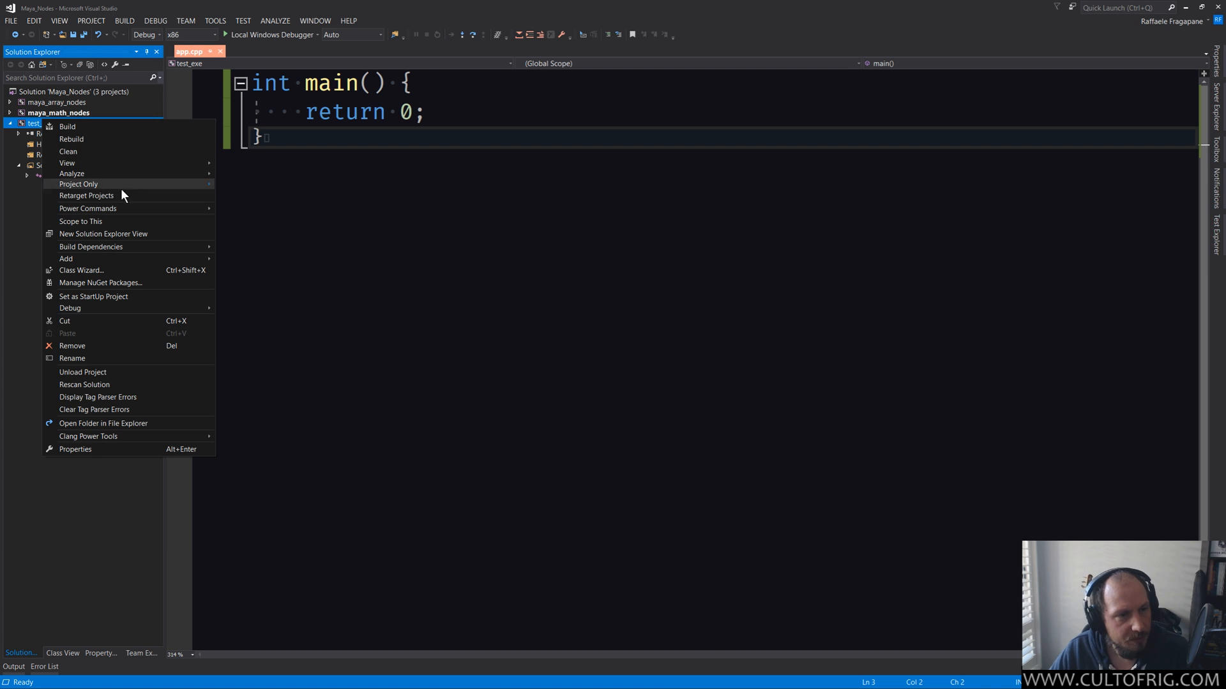
mouse_move(129, 282)
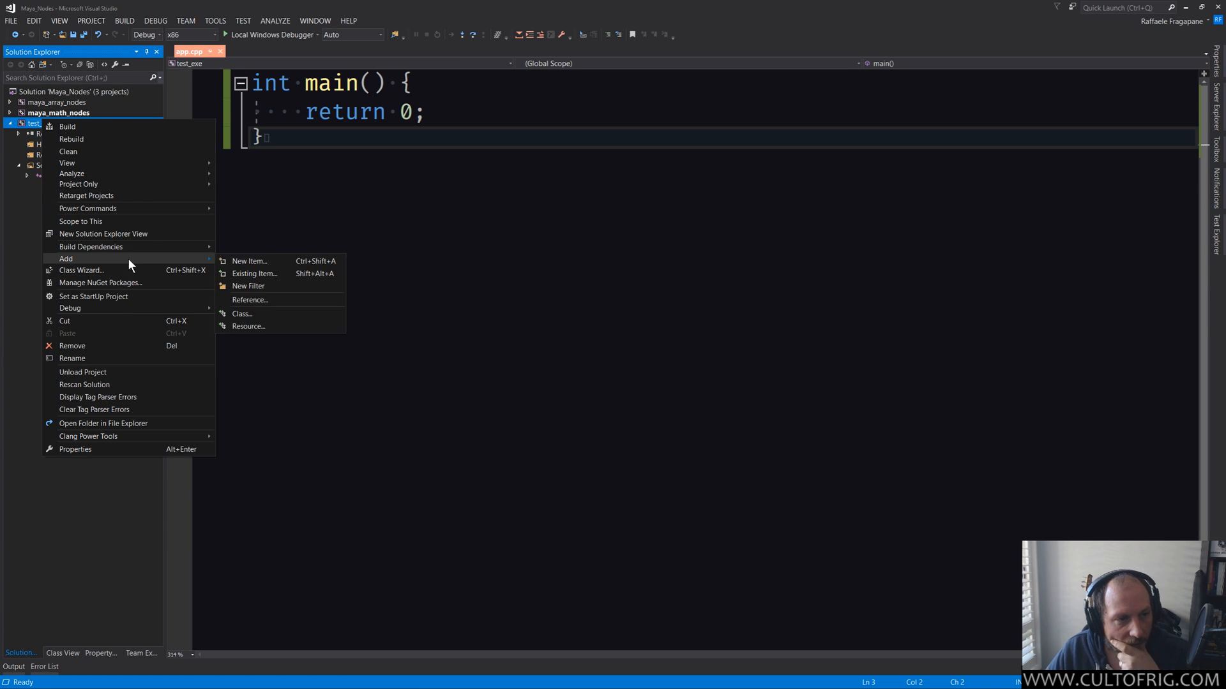
mouse_move(133, 249)
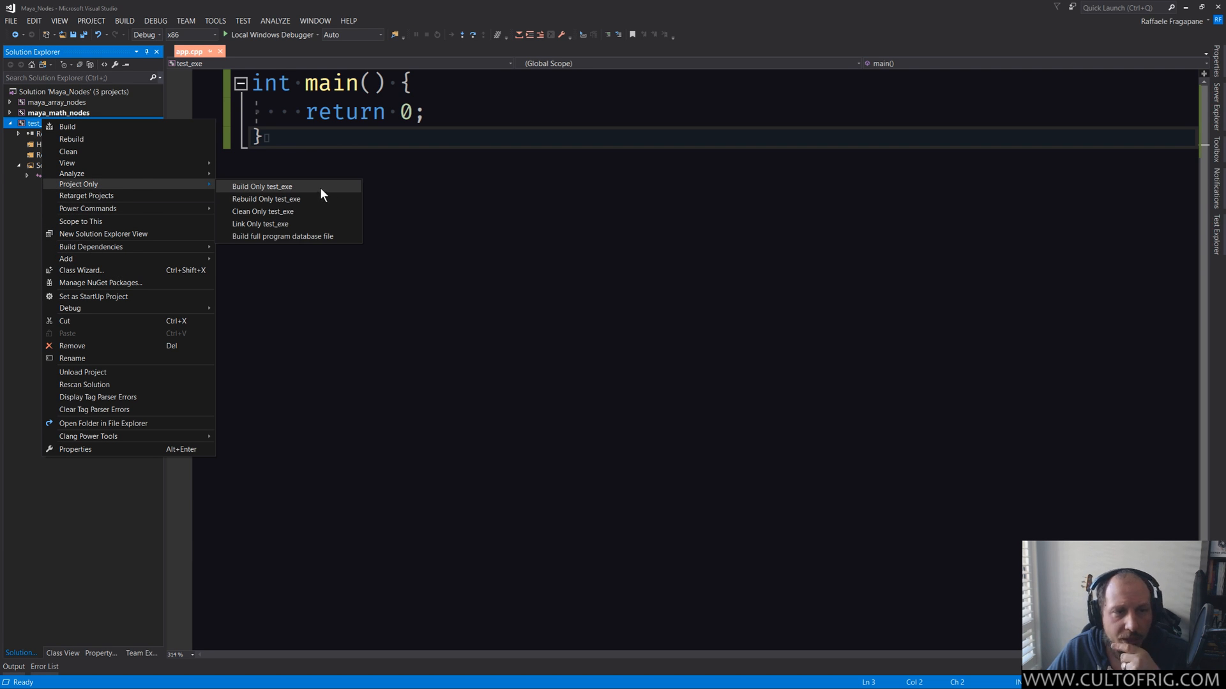
mouse_move(310, 193)
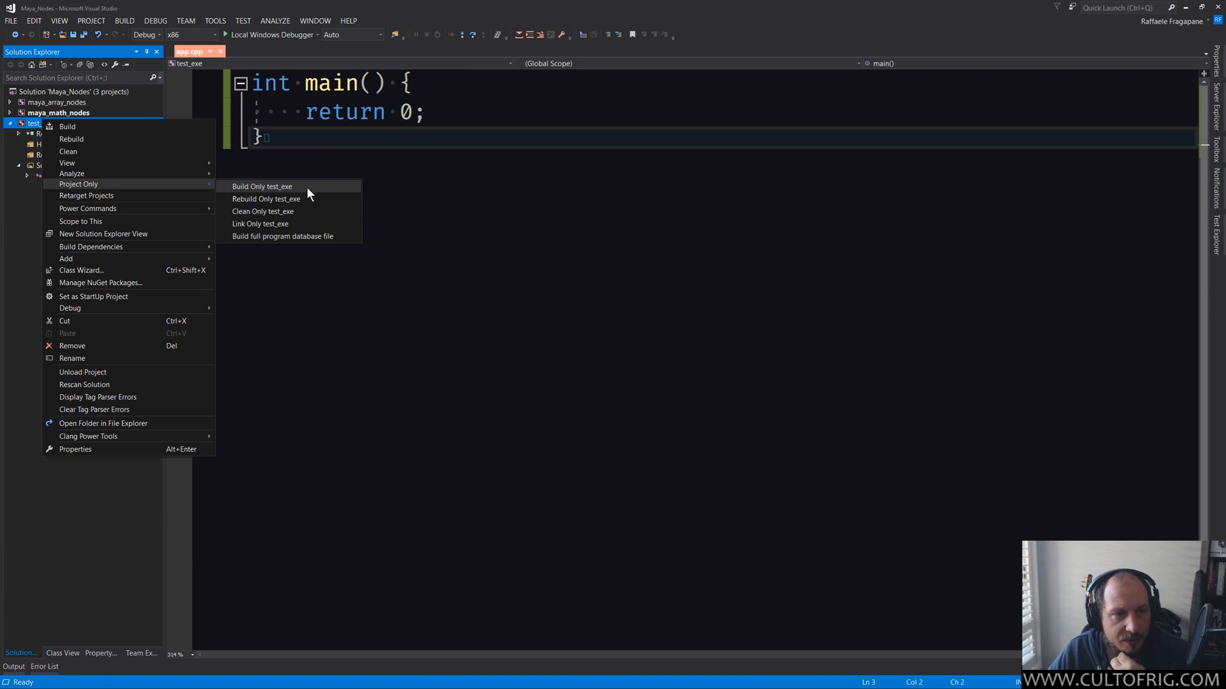
mouse_move(296, 246)
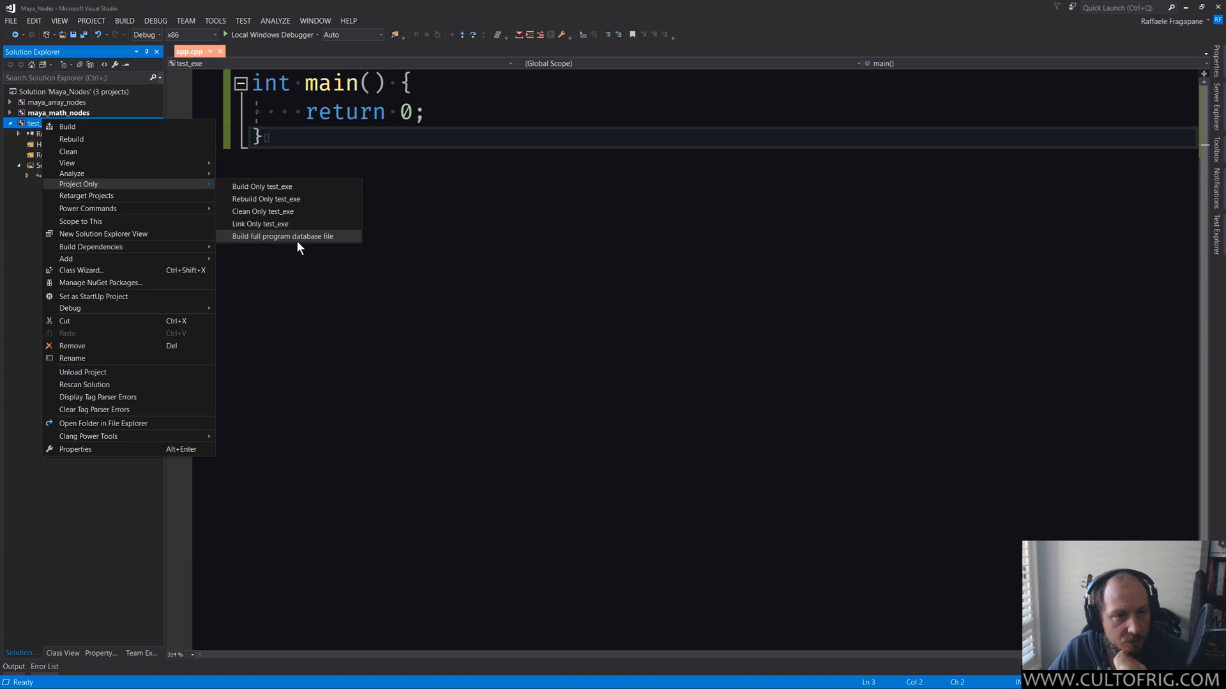
mouse_move(87, 195)
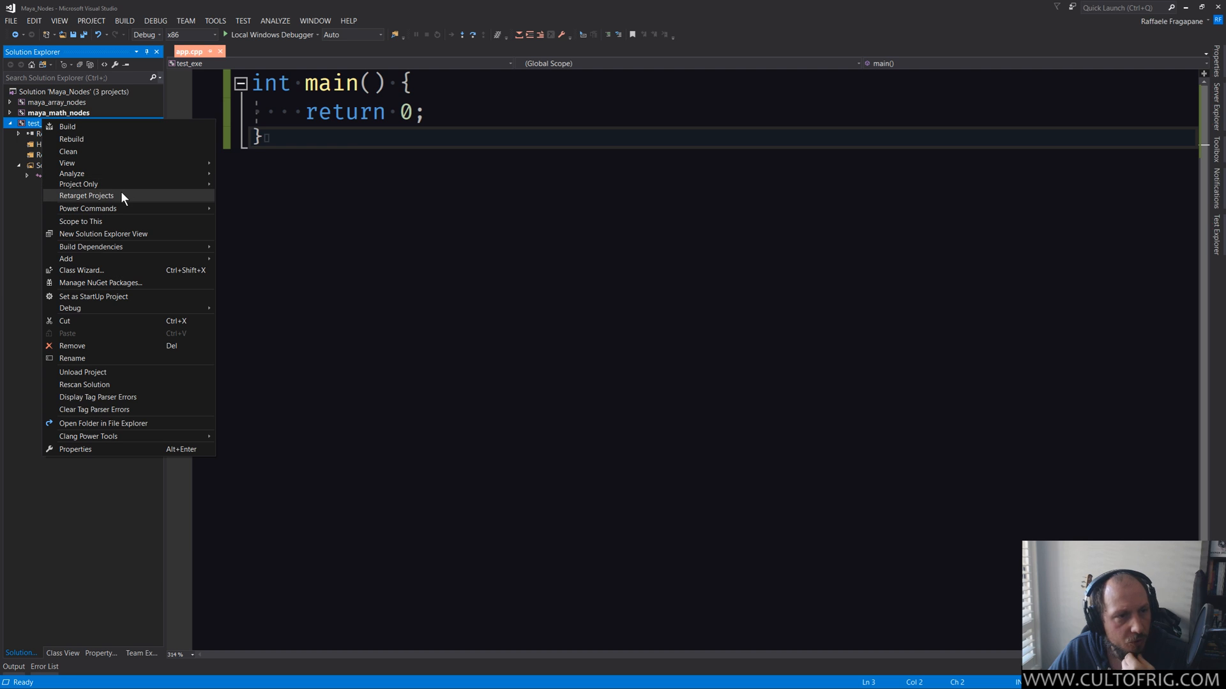
mouse_move(132, 251)
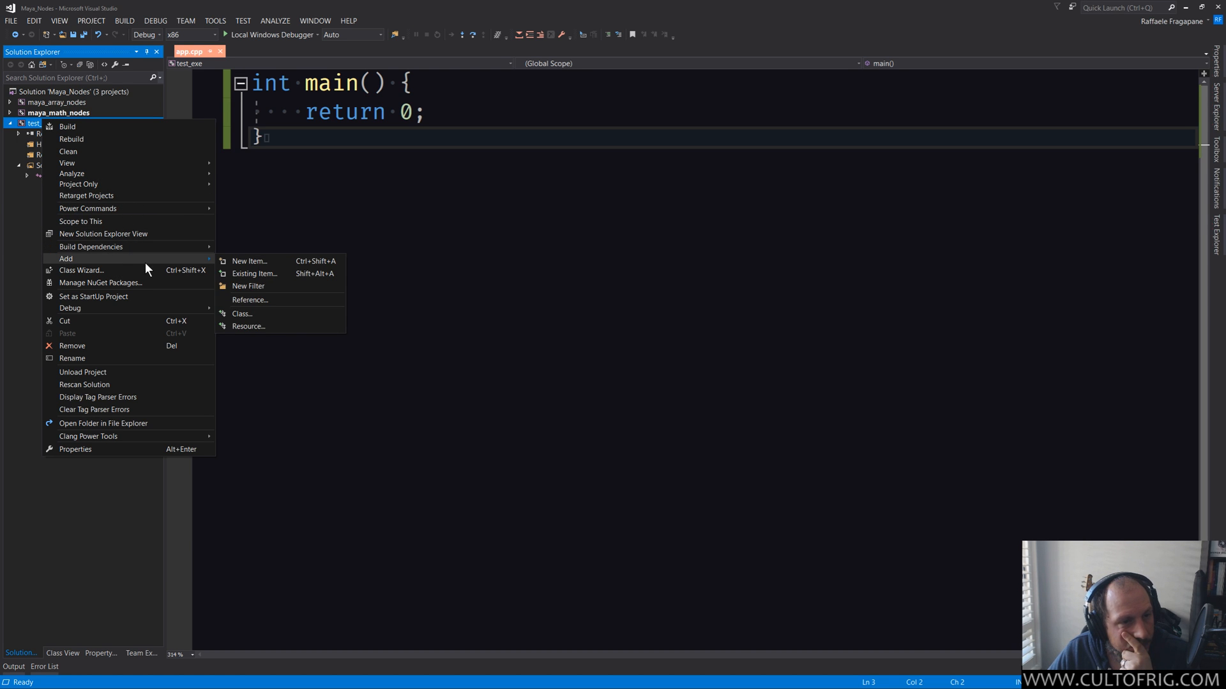
mouse_move(109, 301)
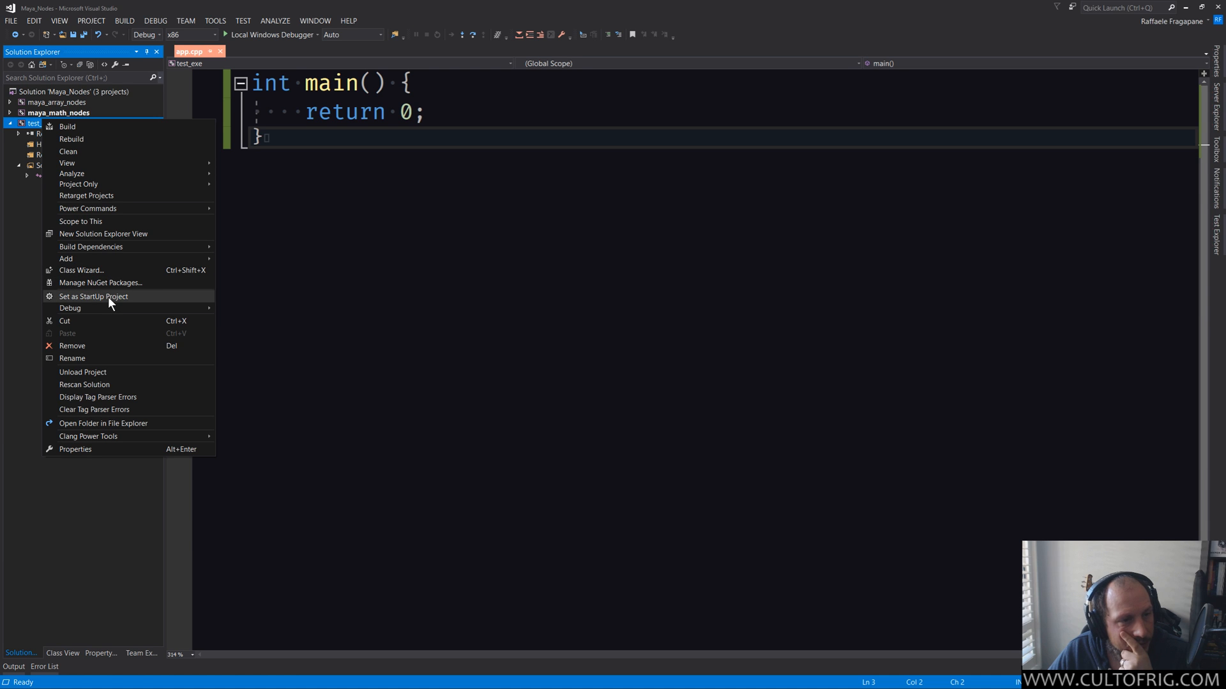
left_click(93, 296)
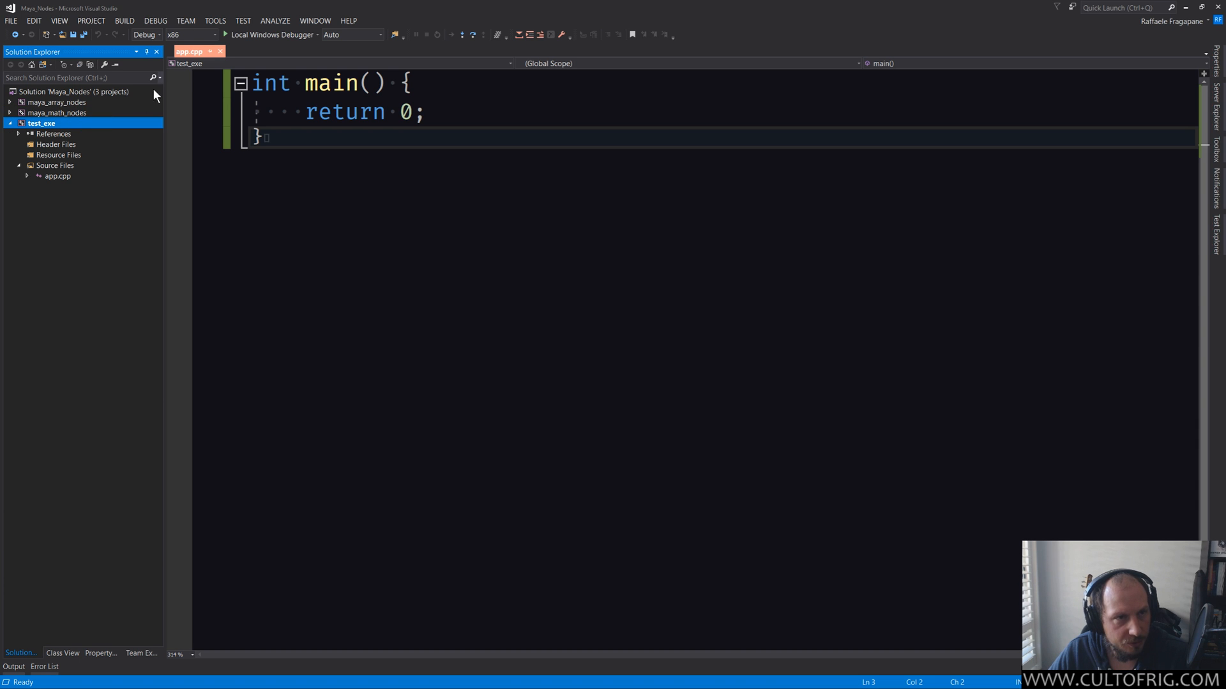
mouse_move(359, 35)
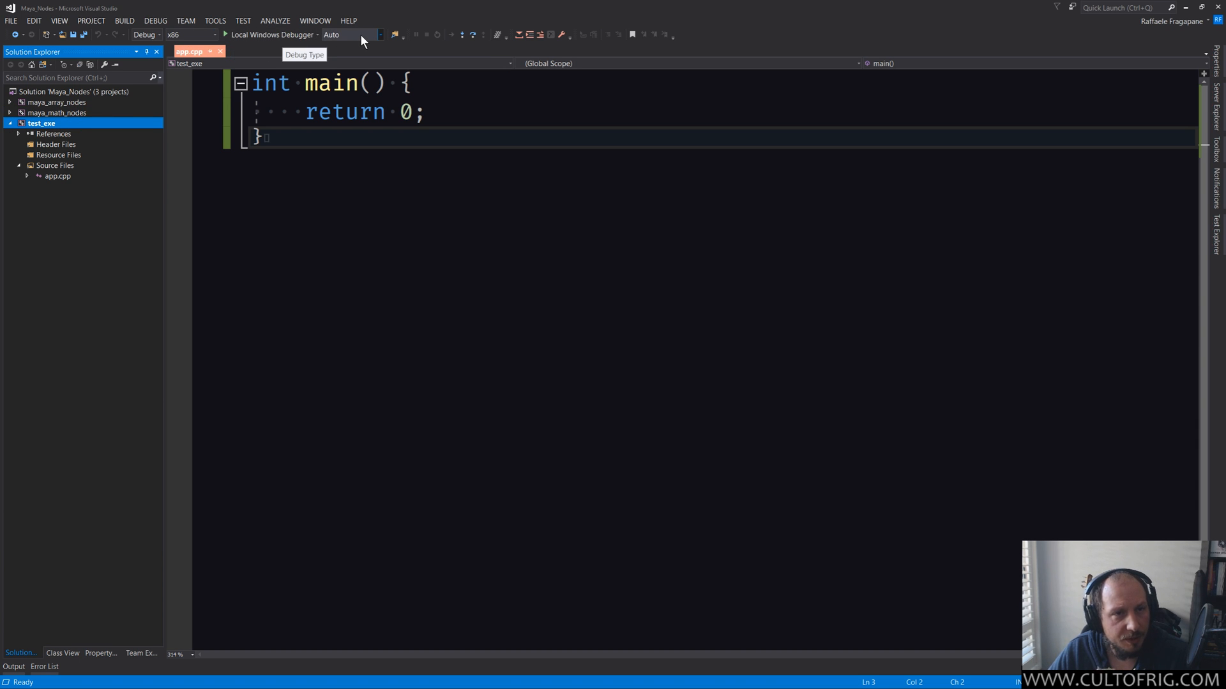
left_click(380, 35)
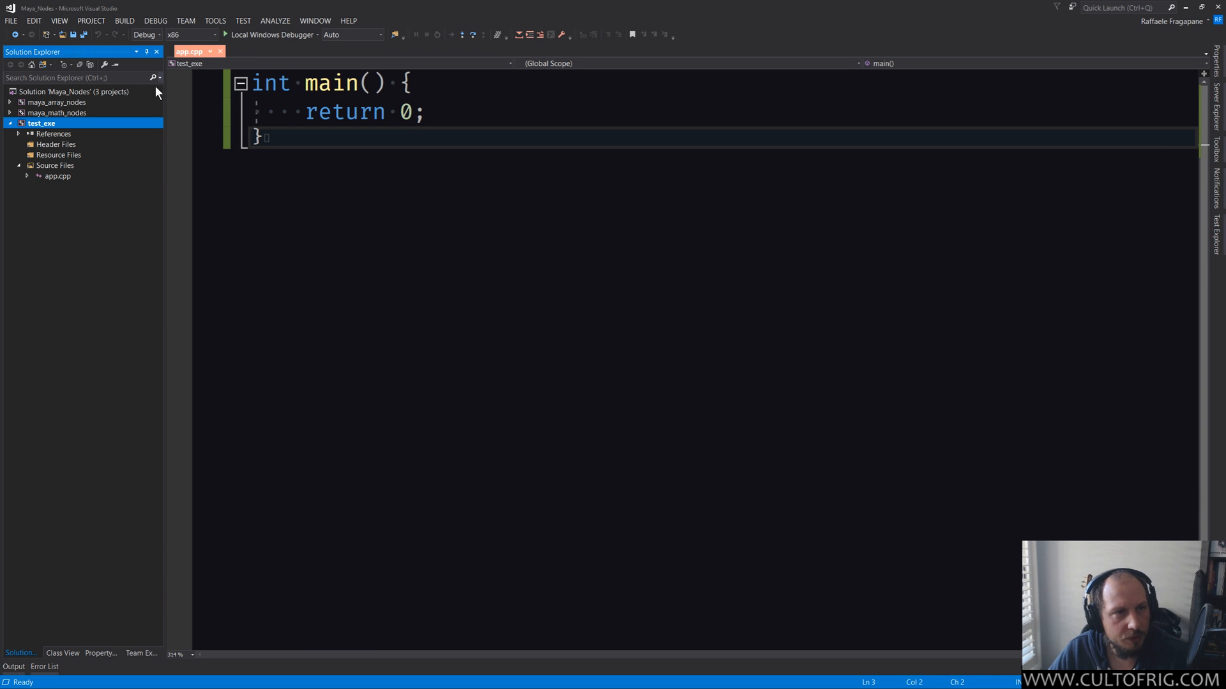
mouse_move(272, 35)
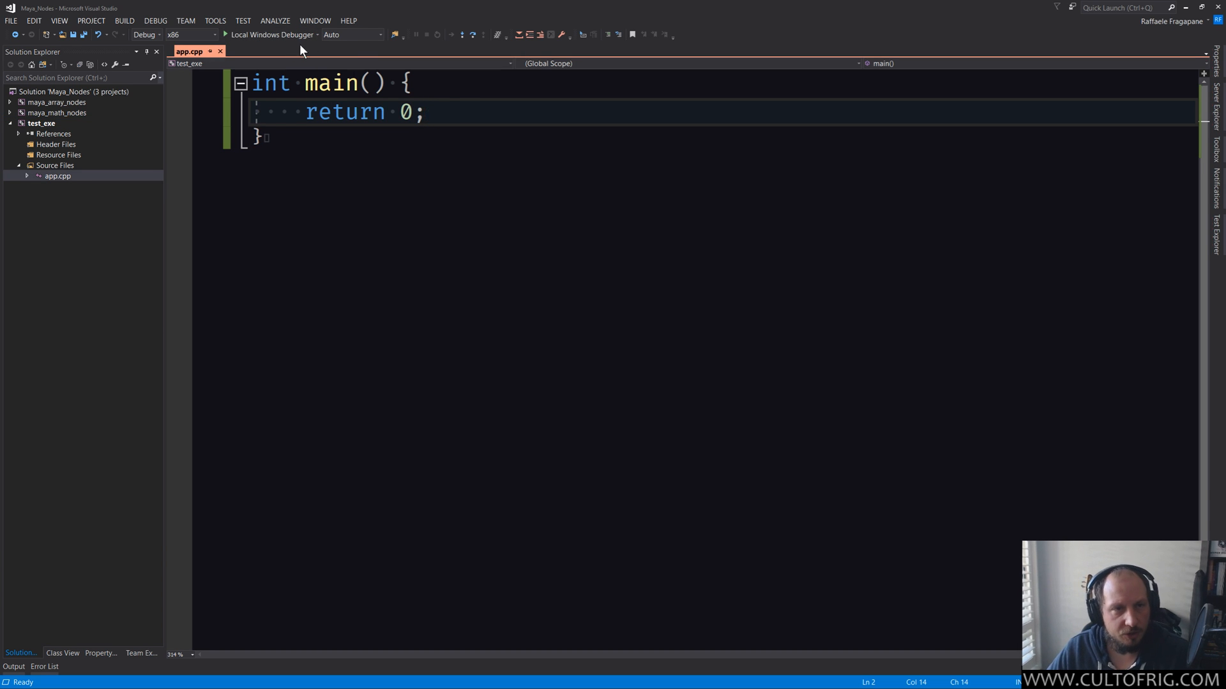
left_click(475, 84)
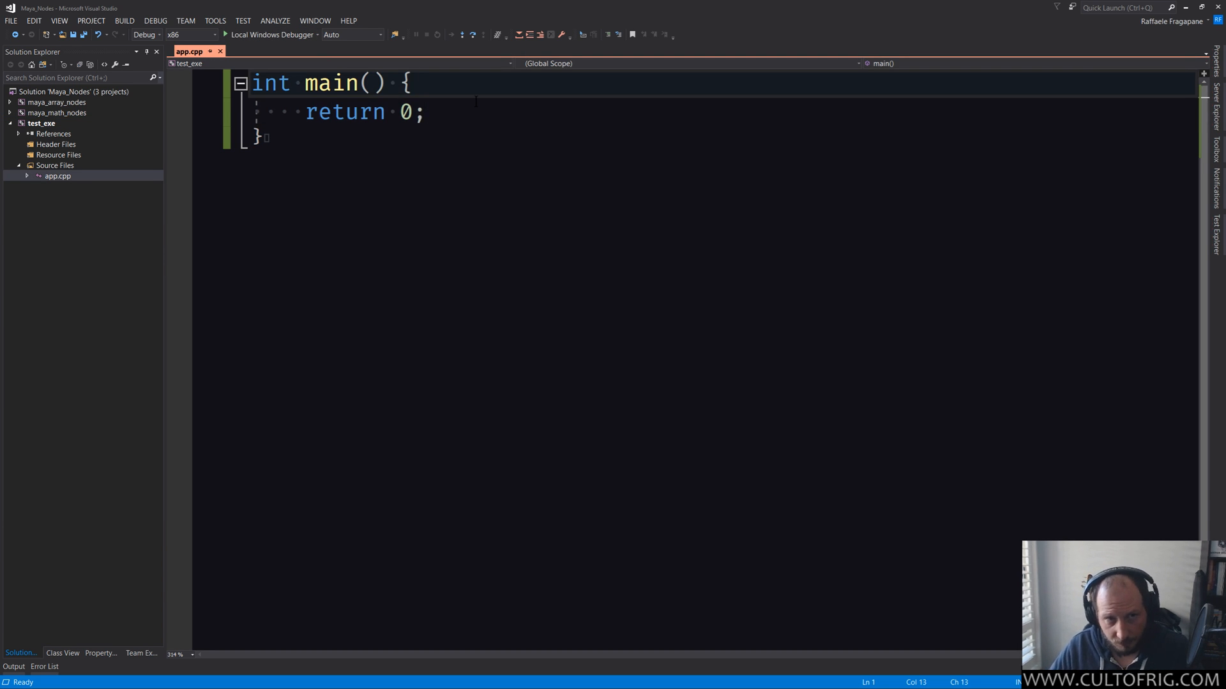
Declare int a = 5; and int* p_a = &a; at the top of main.
key("enter")
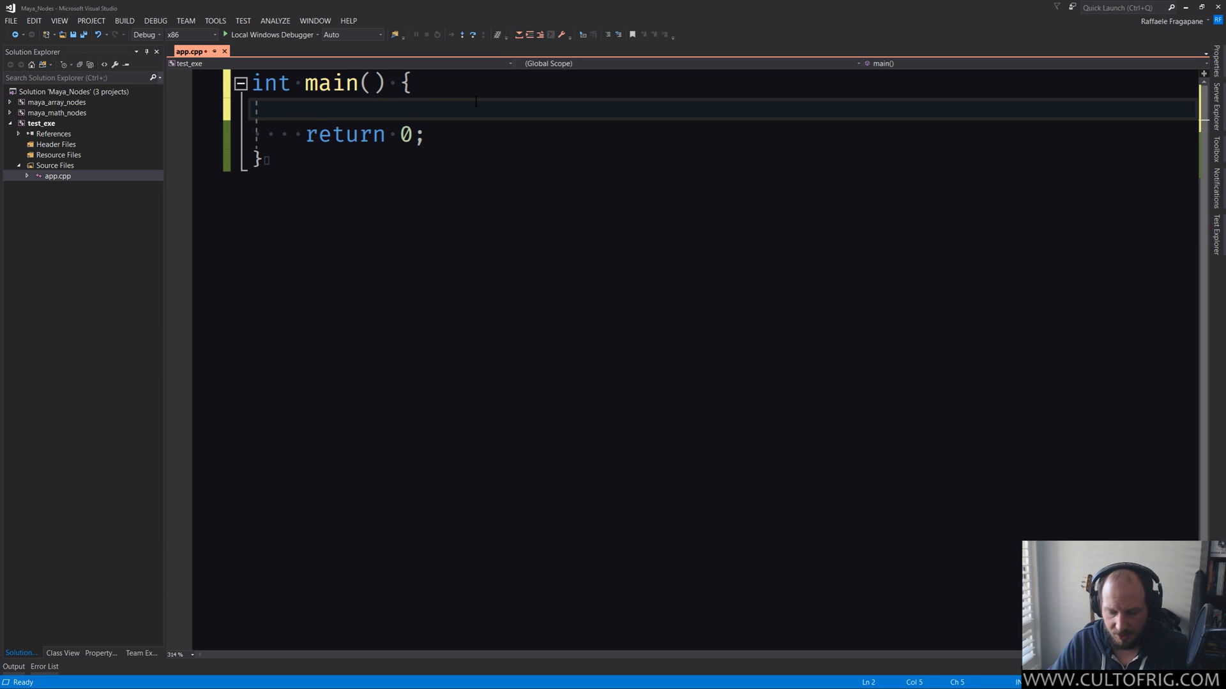
type("printf")
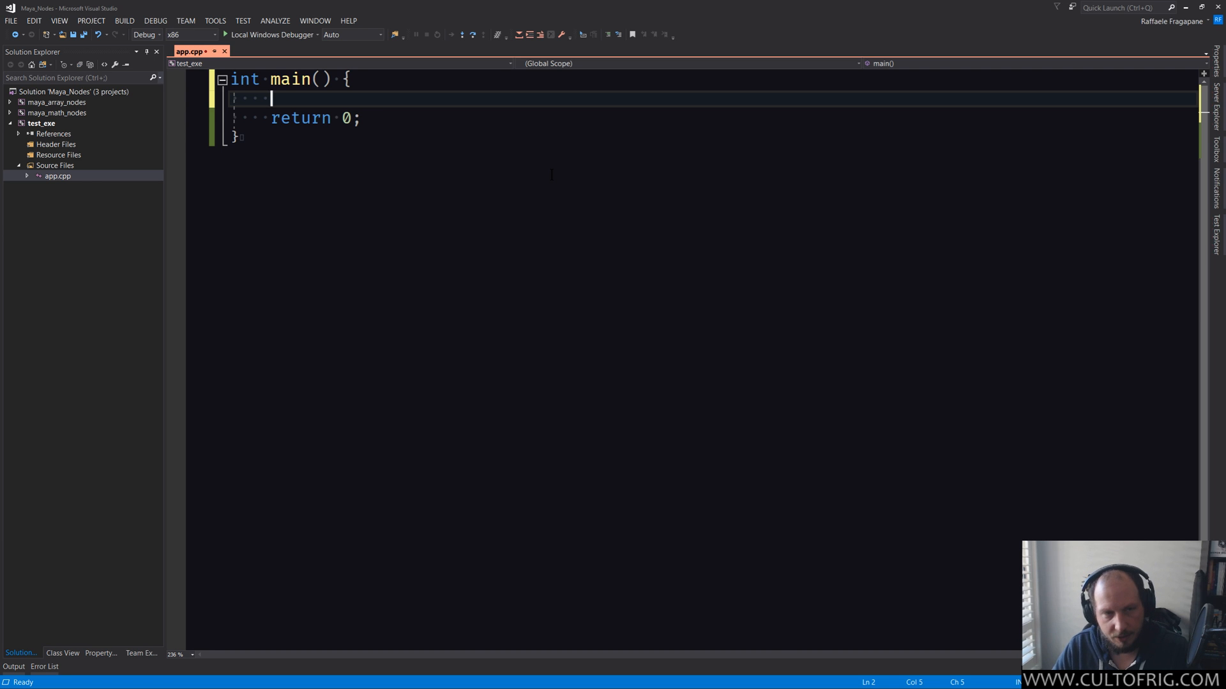
type("int a =")
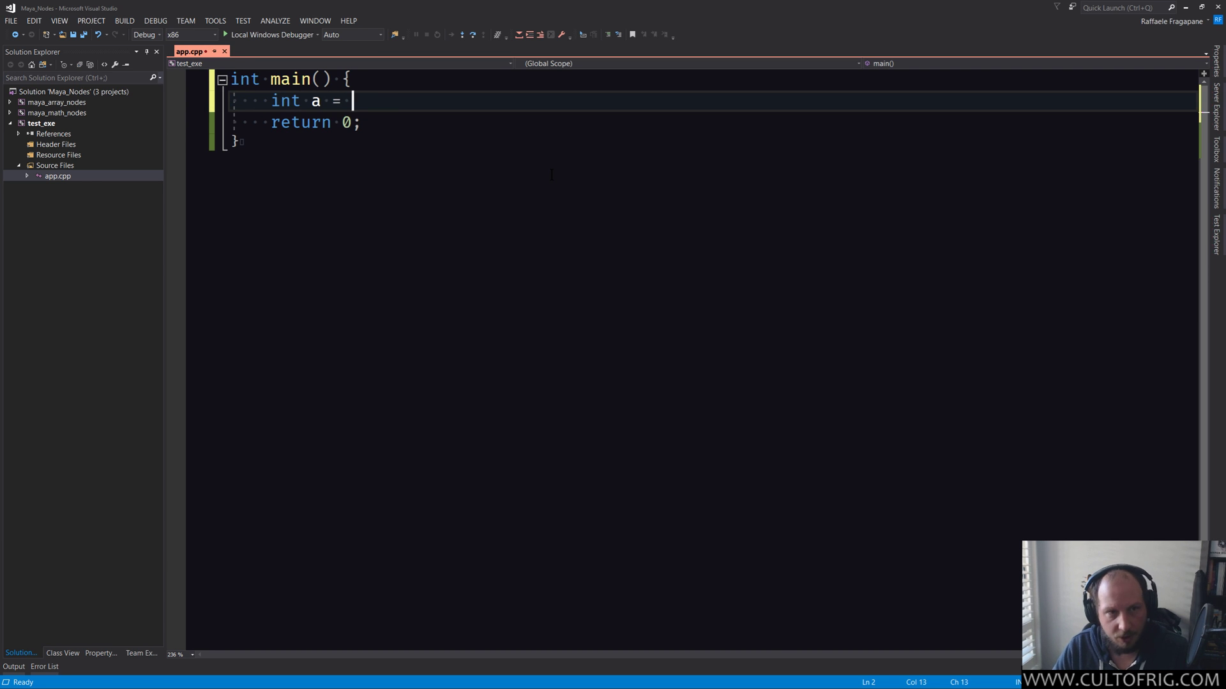
type("5;")
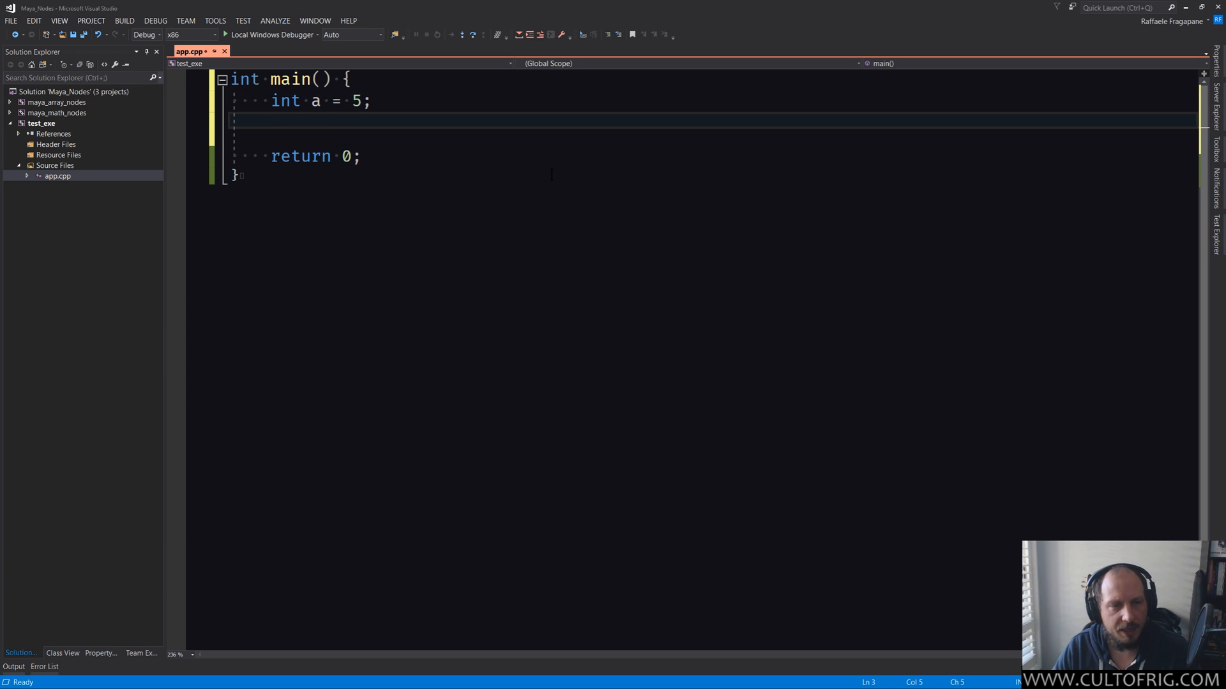
type("int")
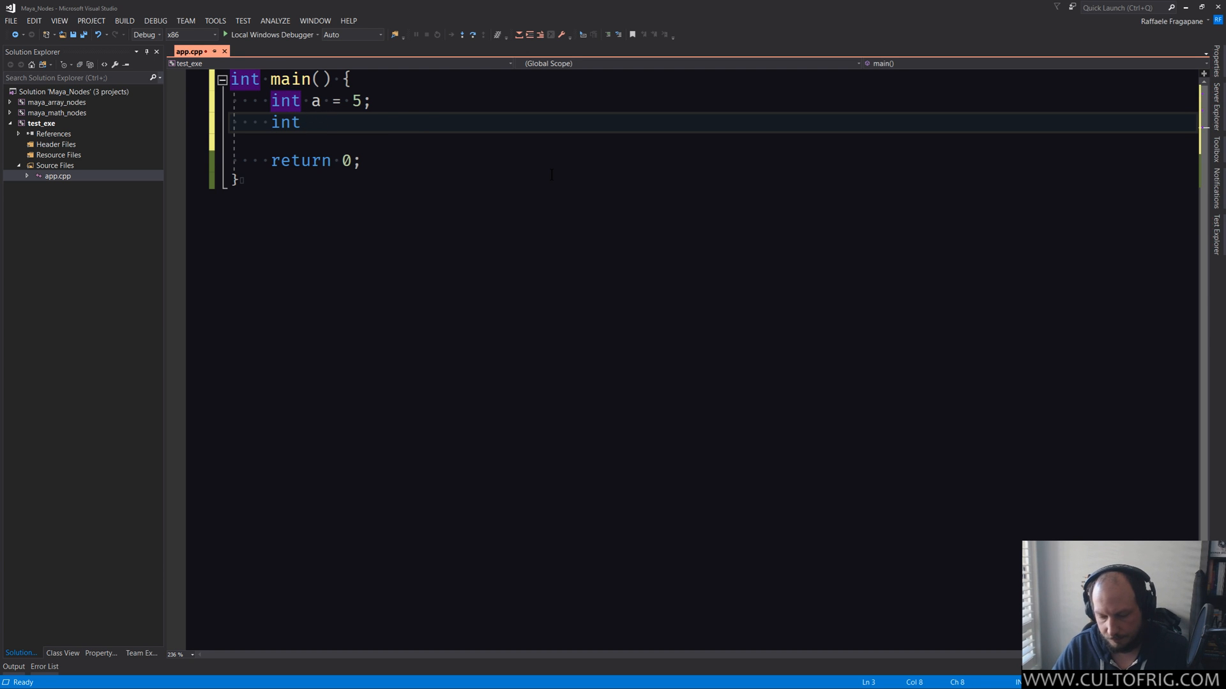
type("*")
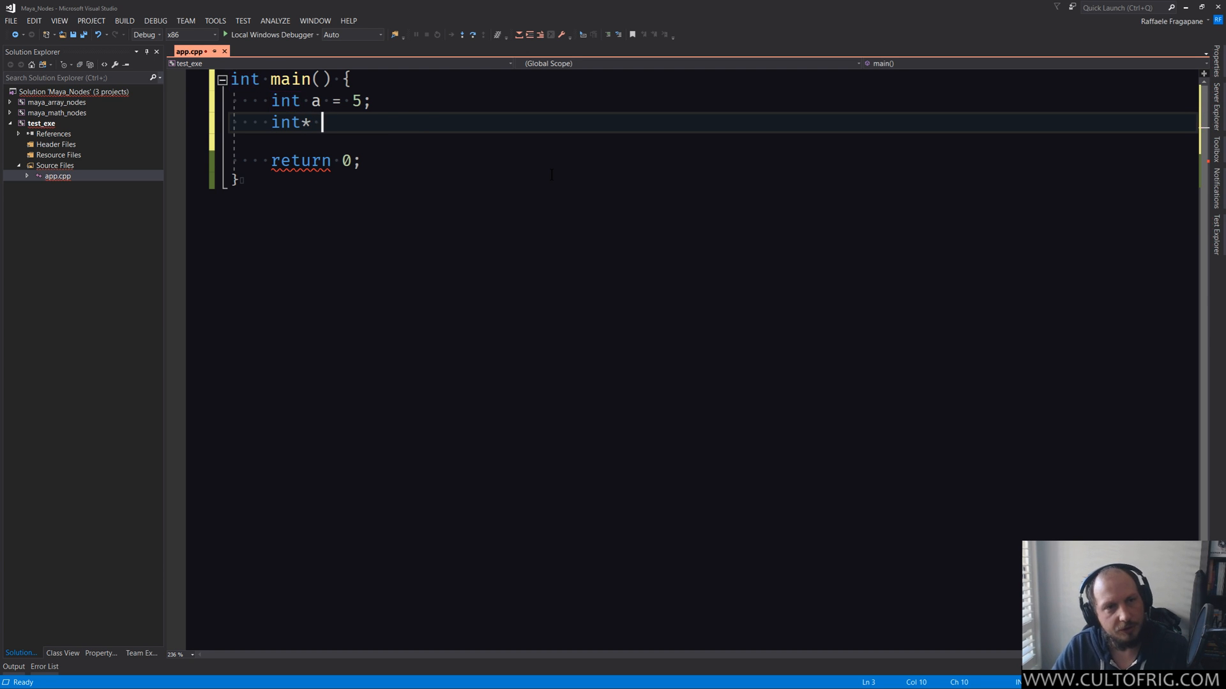
type("p")
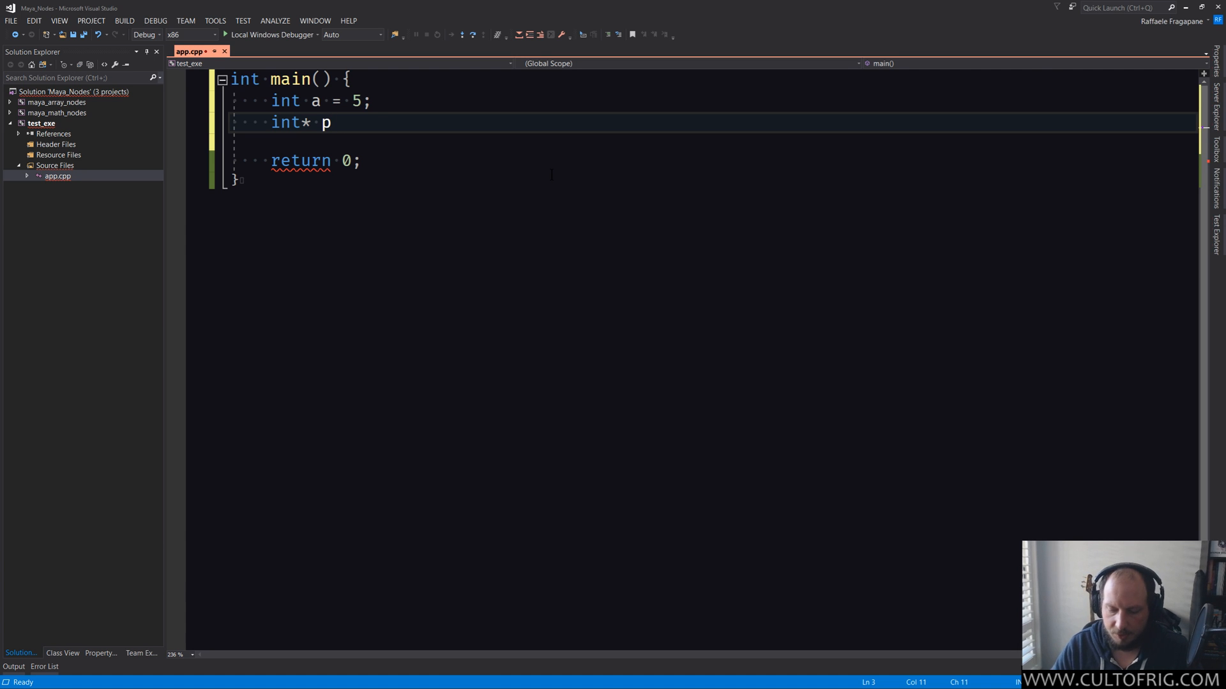
type("_a =")
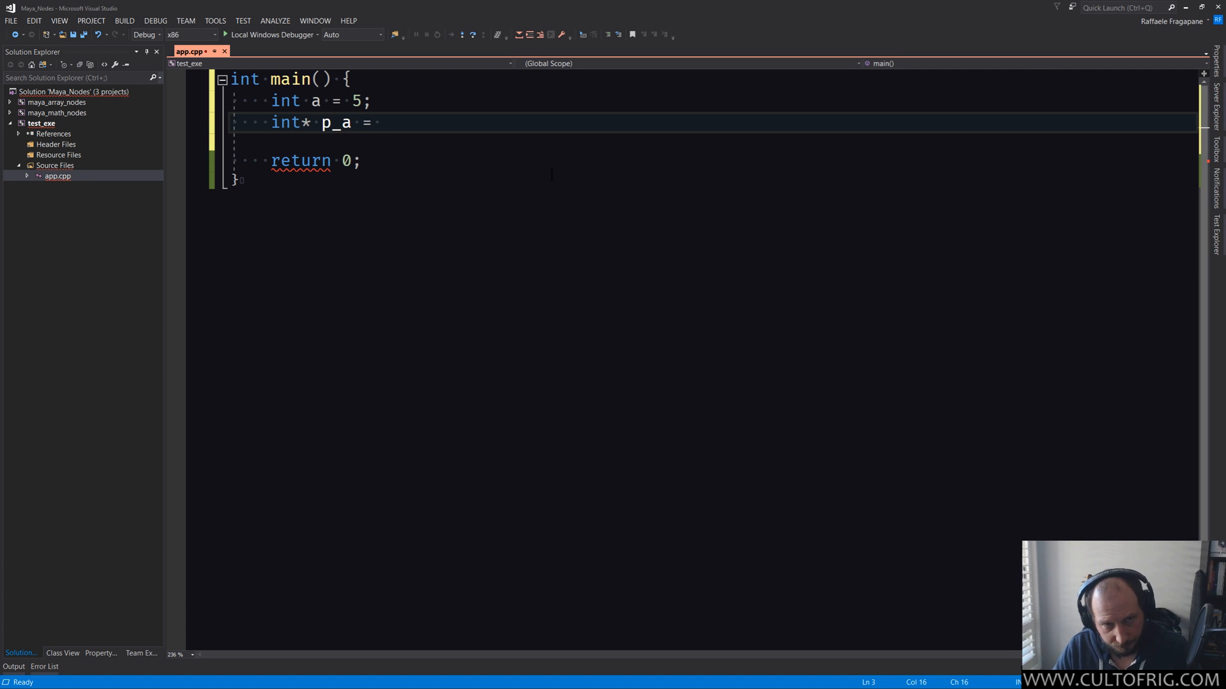
key("BackSpace")
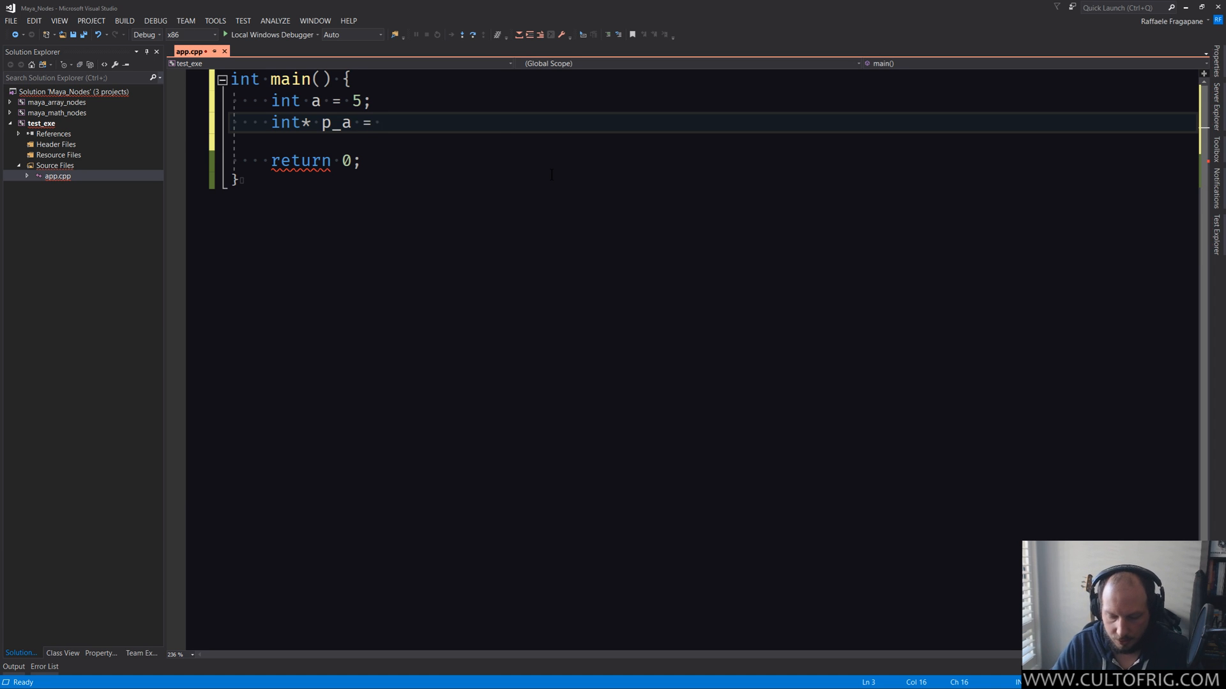
type("&a;")
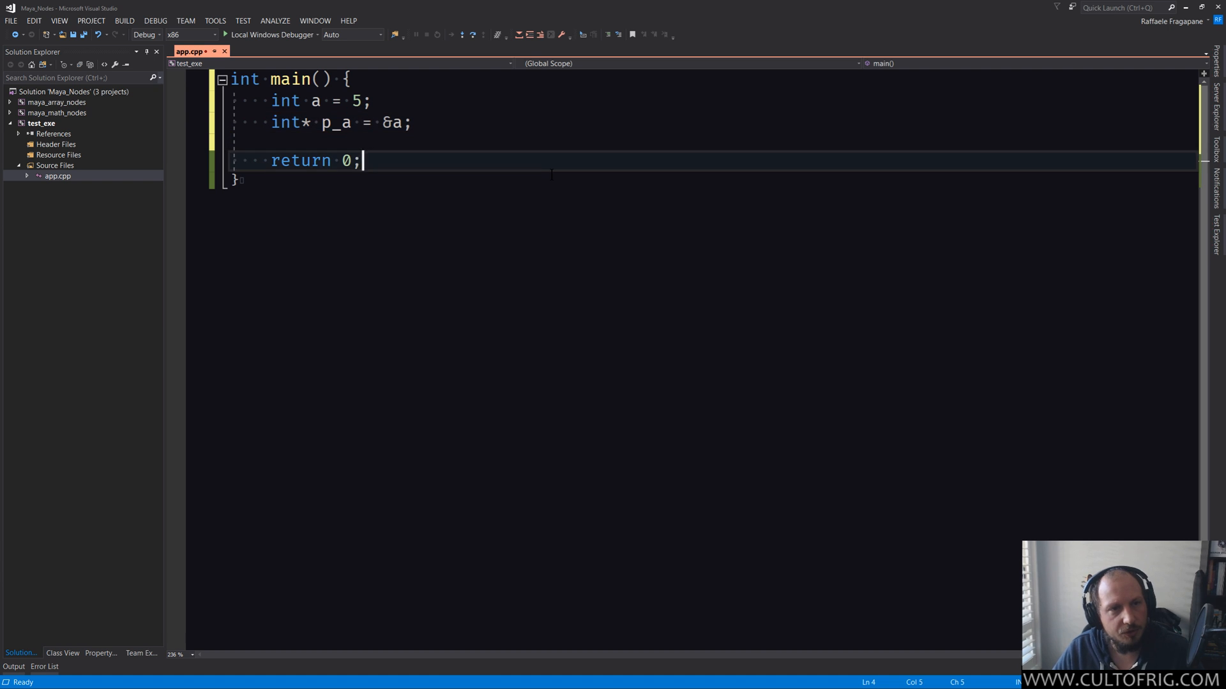
left_click(412, 123)
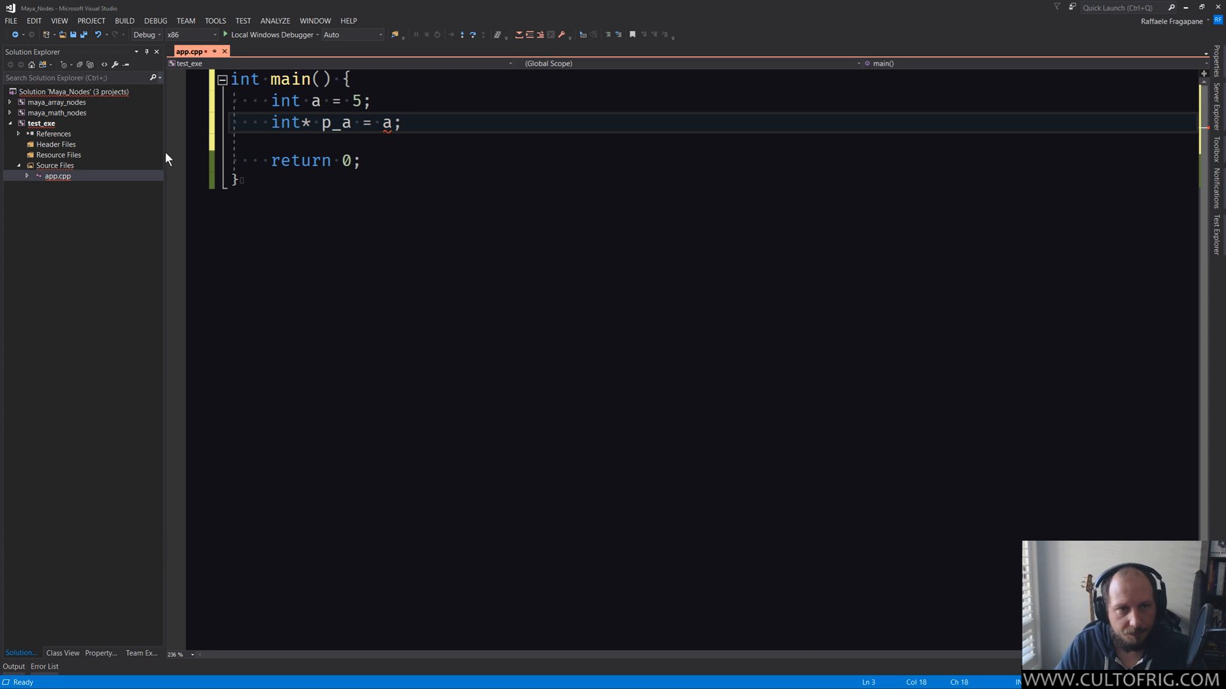
mouse_move(386, 123)
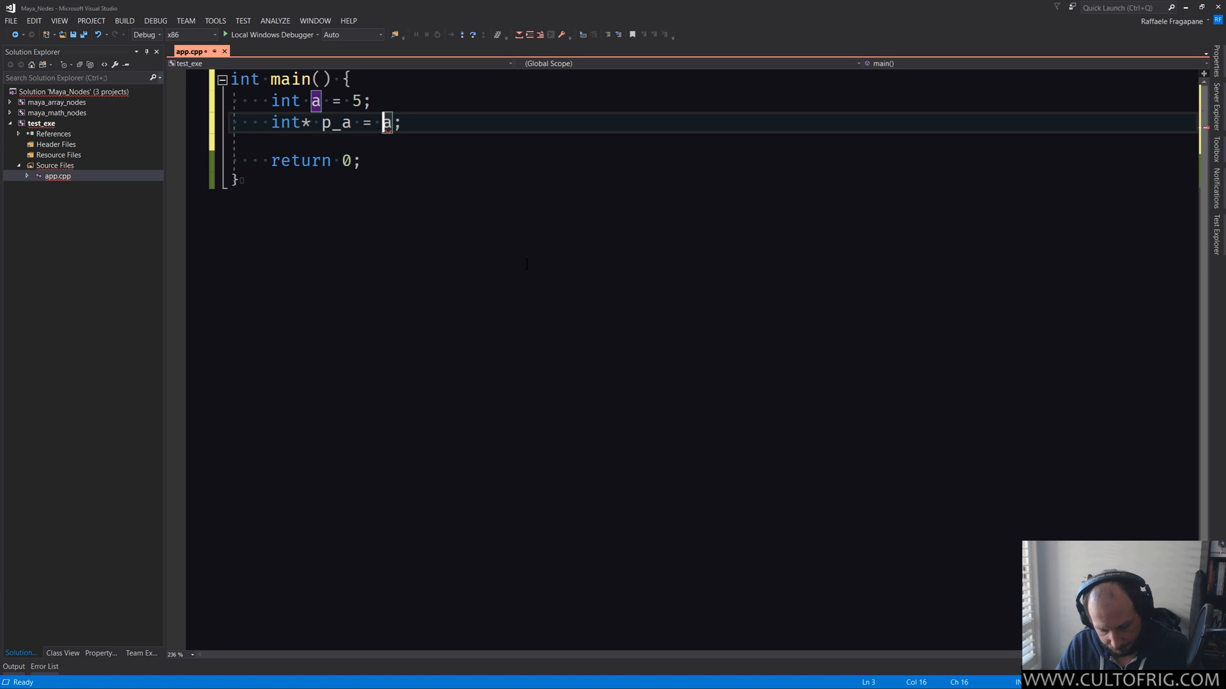
Build test_exe with F7, producing the int to int* conversion error.
key("F7")
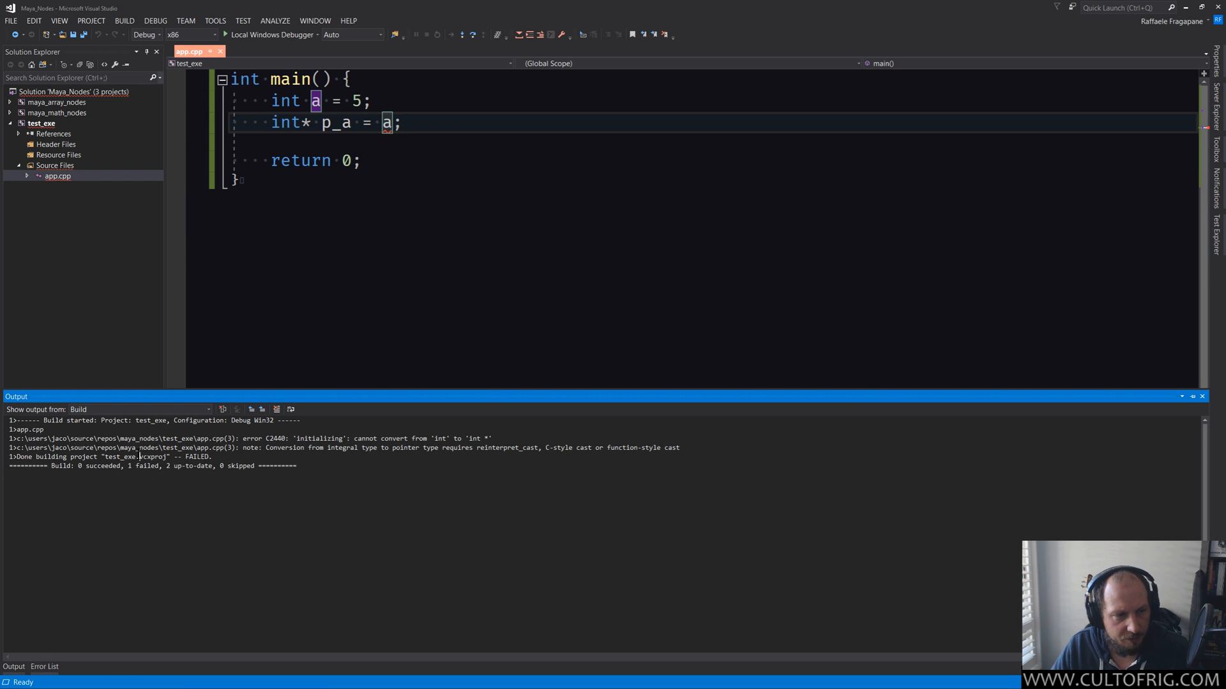
Read error C2440 in the Error List and retype & before a.
left_click(43, 667)
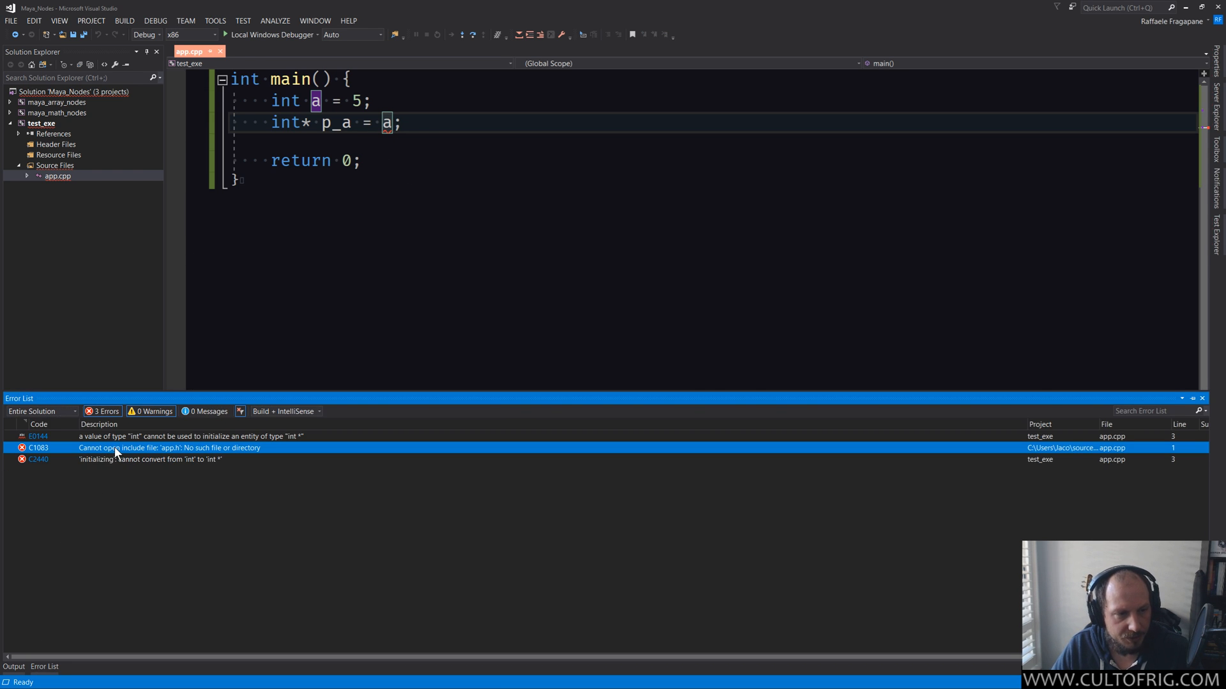
mouse_move(139, 452)
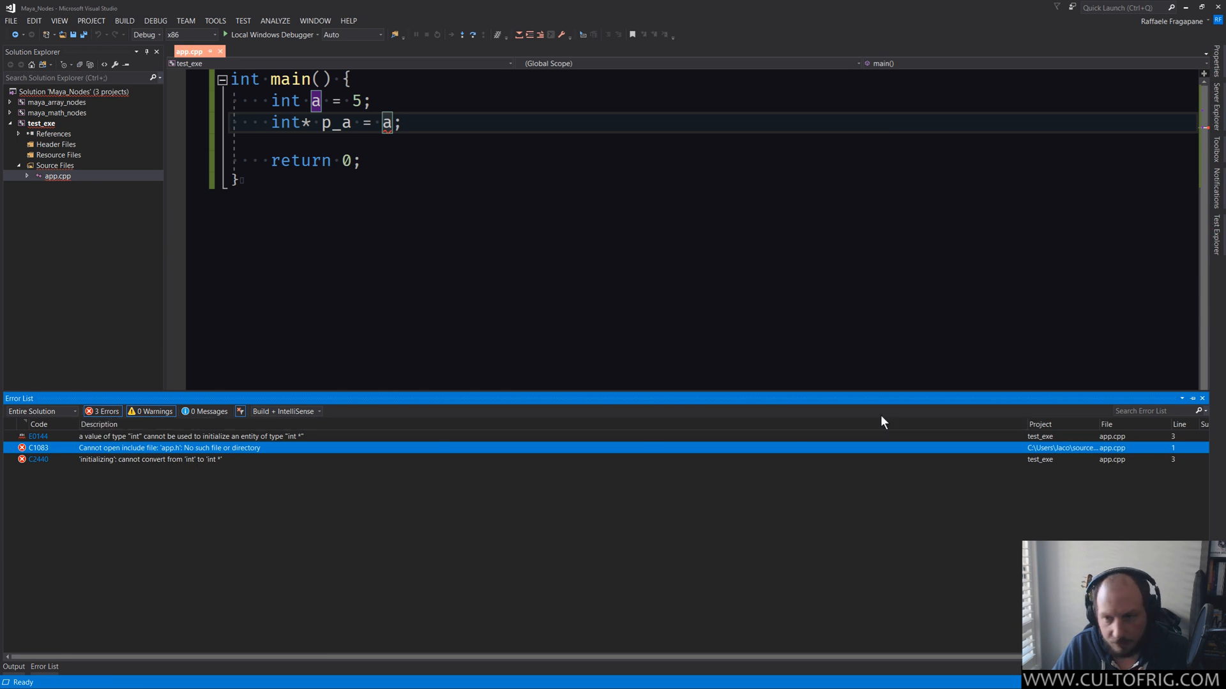
mouse_move(258, 466)
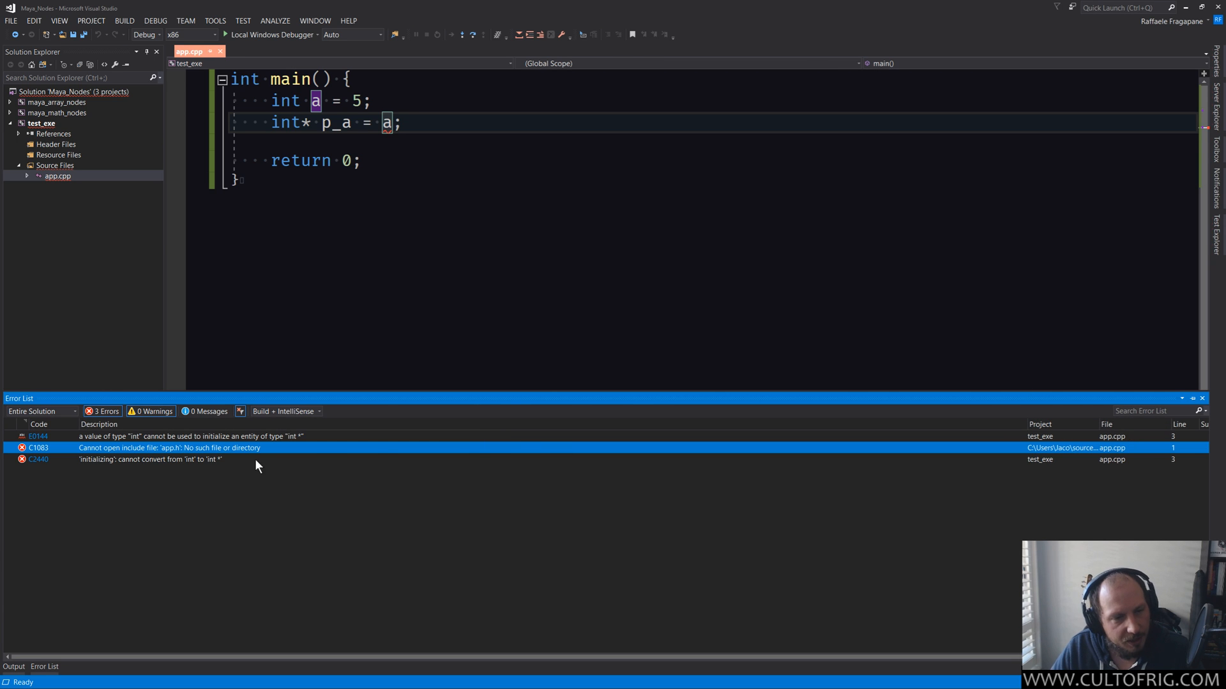
mouse_move(187, 462)
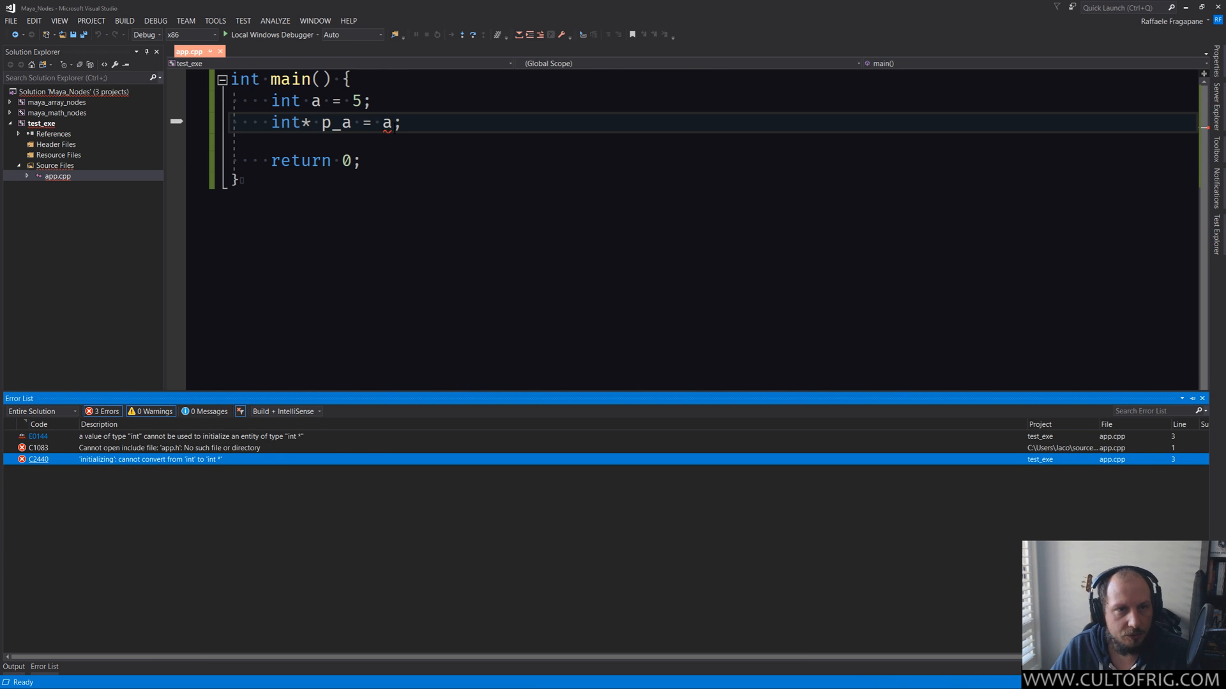
type("&")
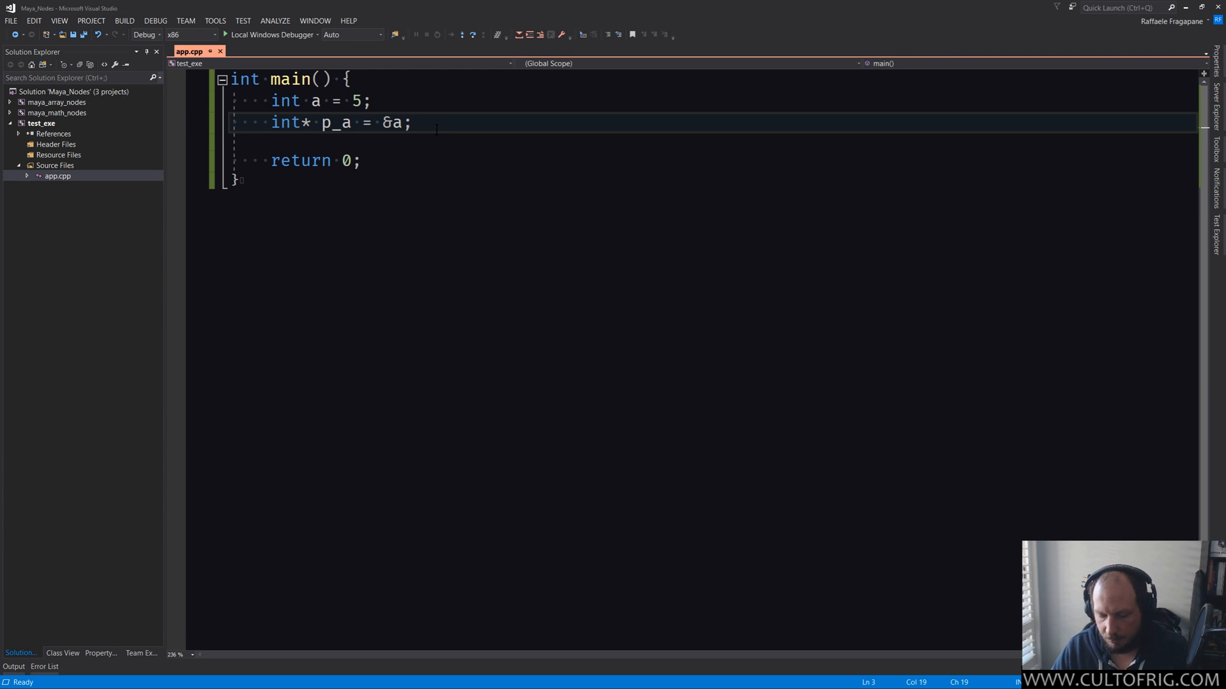
Keep only the breakpoint on return 0 and start the Local Windows Debugger.
left_click(177, 121)
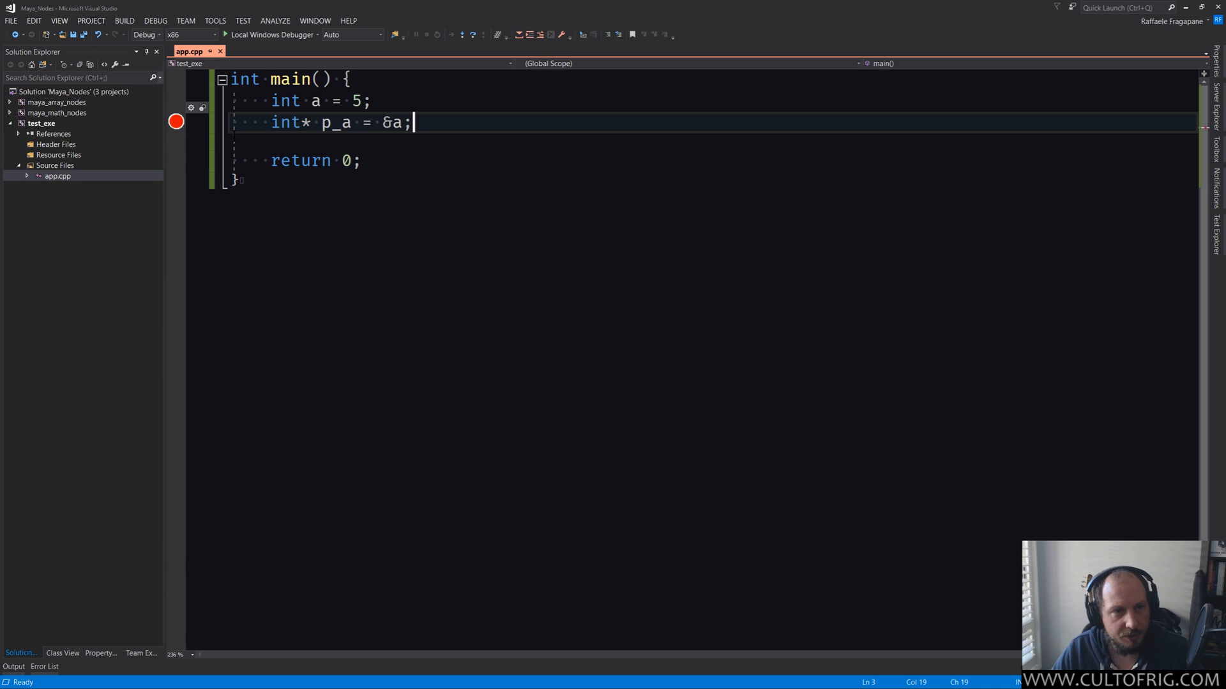
left_click(176, 161)
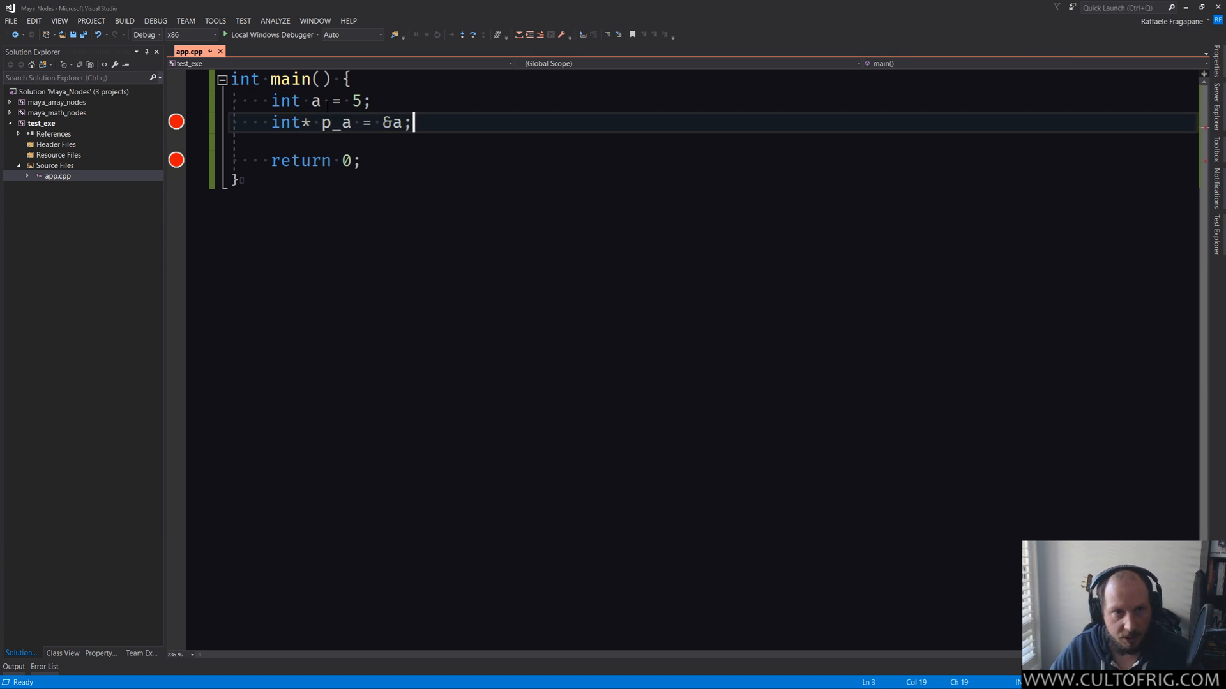
left_click(176, 122)
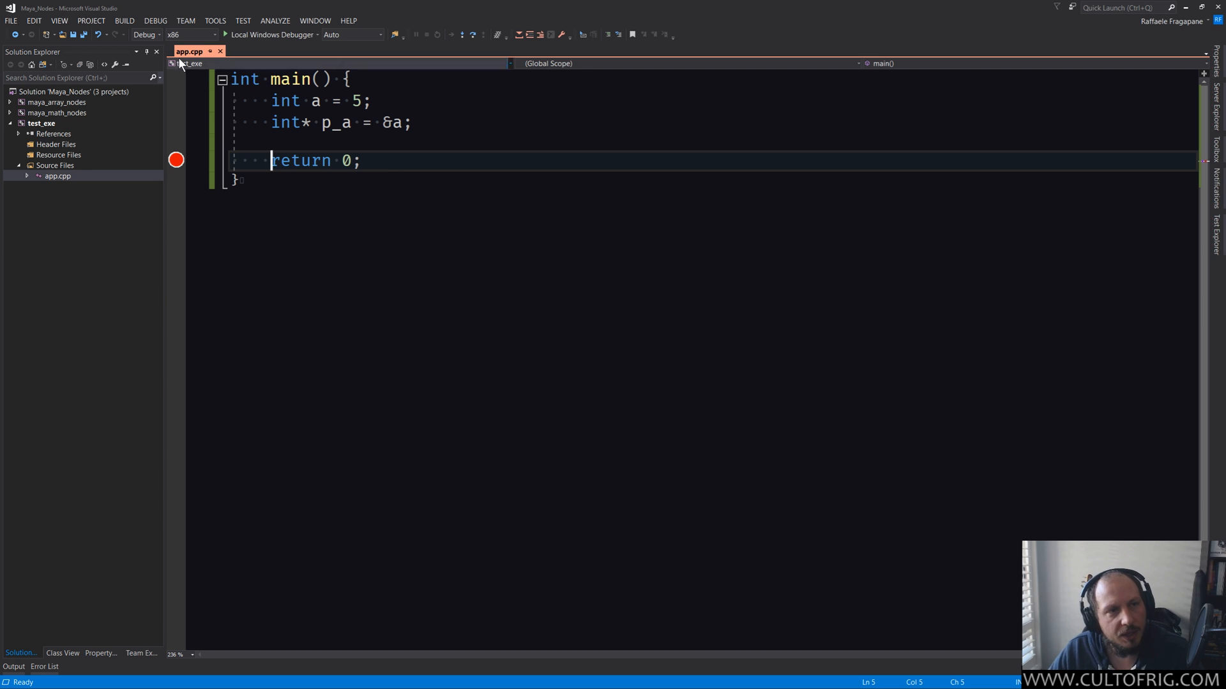
left_click(214, 34)
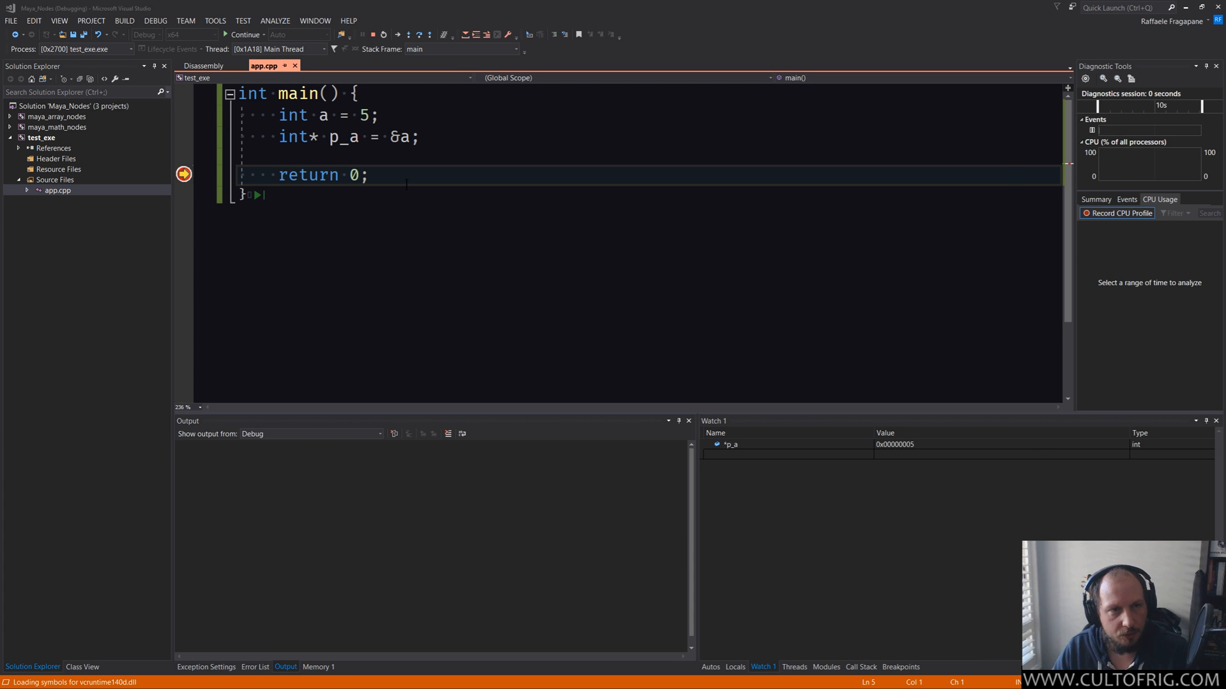
Inspect a, &a and p_a in the Autos window at the breakpoint.
left_click(421, 137)
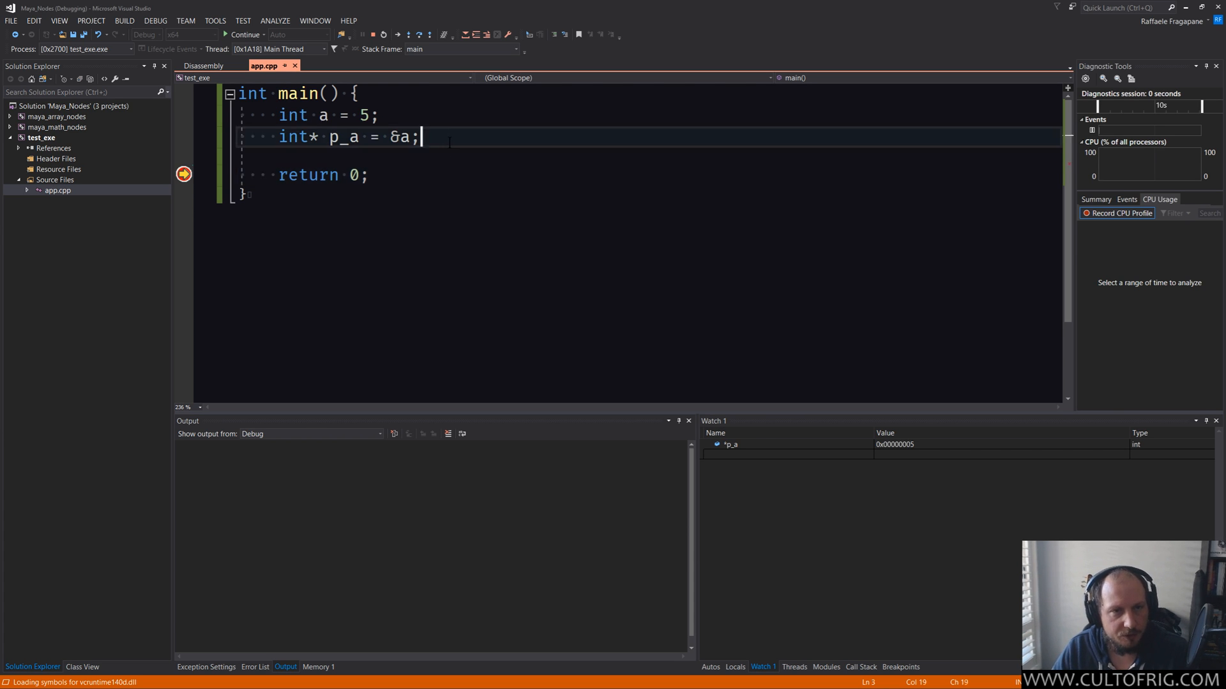
mouse_move(293, 137)
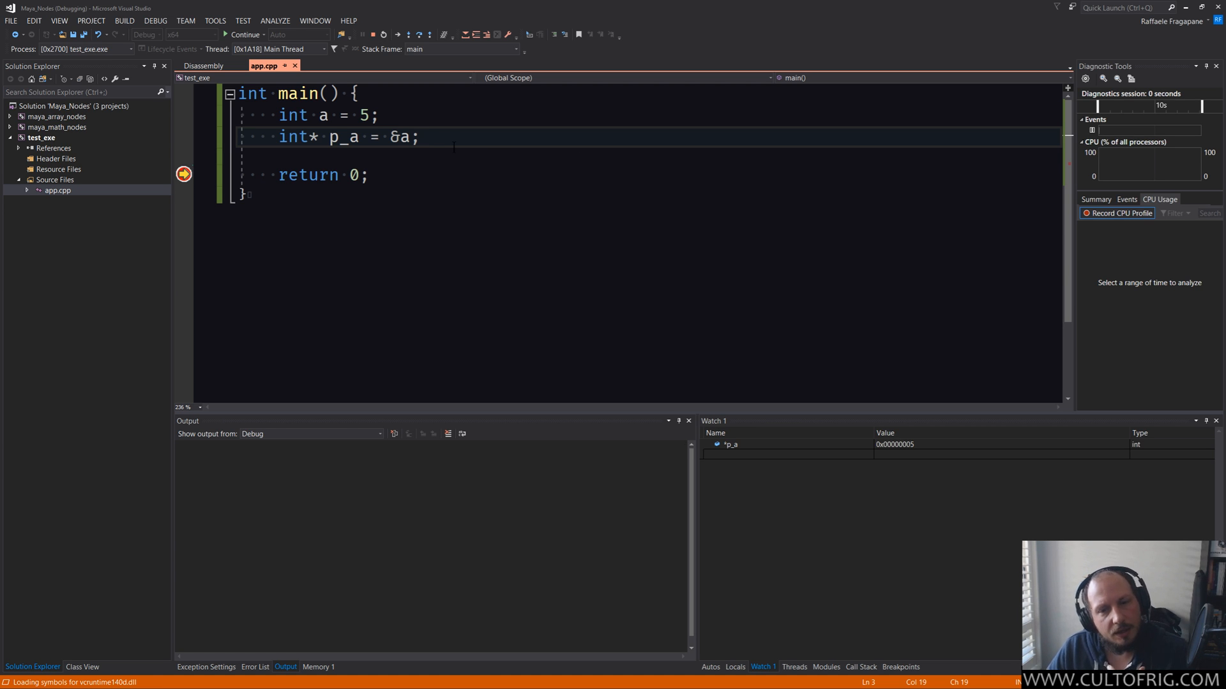
left_click(709, 666)
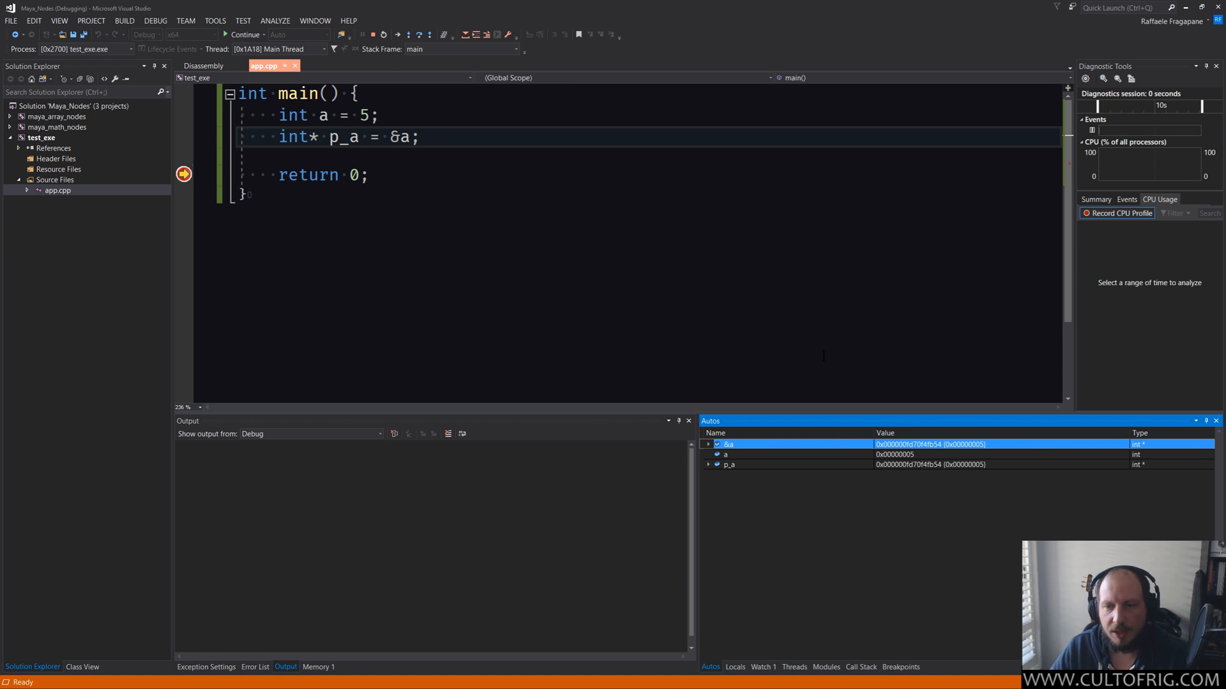
Inspect a and &a in Autos, then turn off Hexadecimal Display for decimal values.
left_click(750, 454)
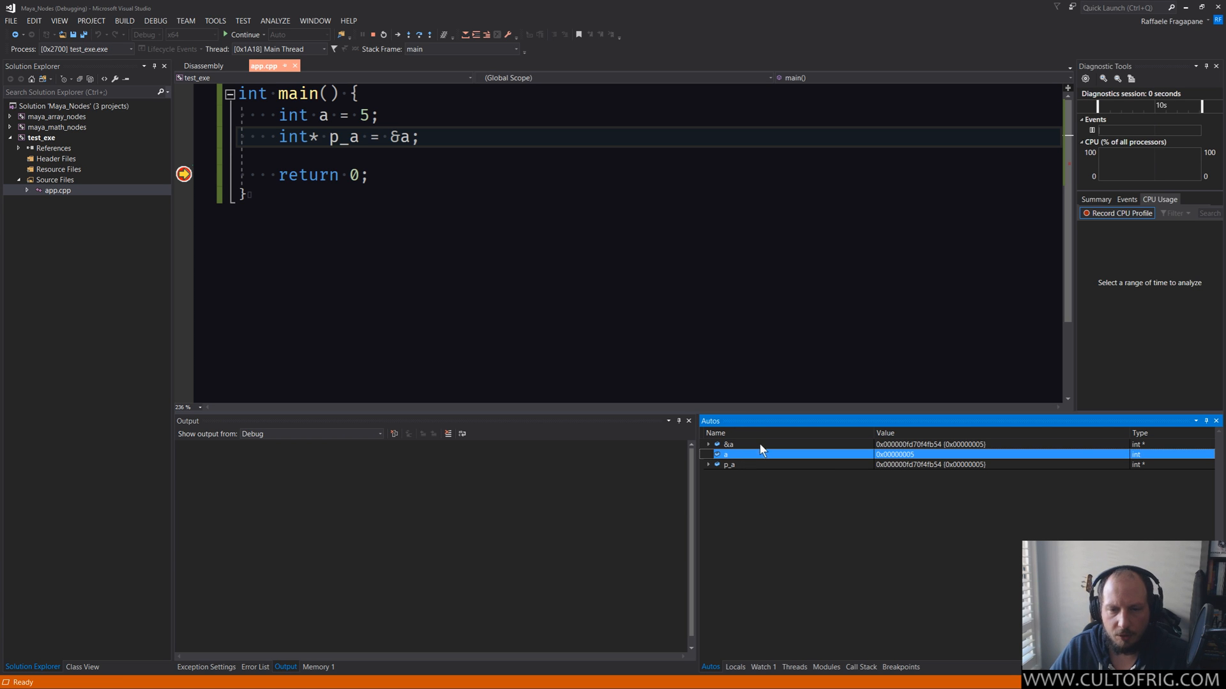
left_click(729, 445)
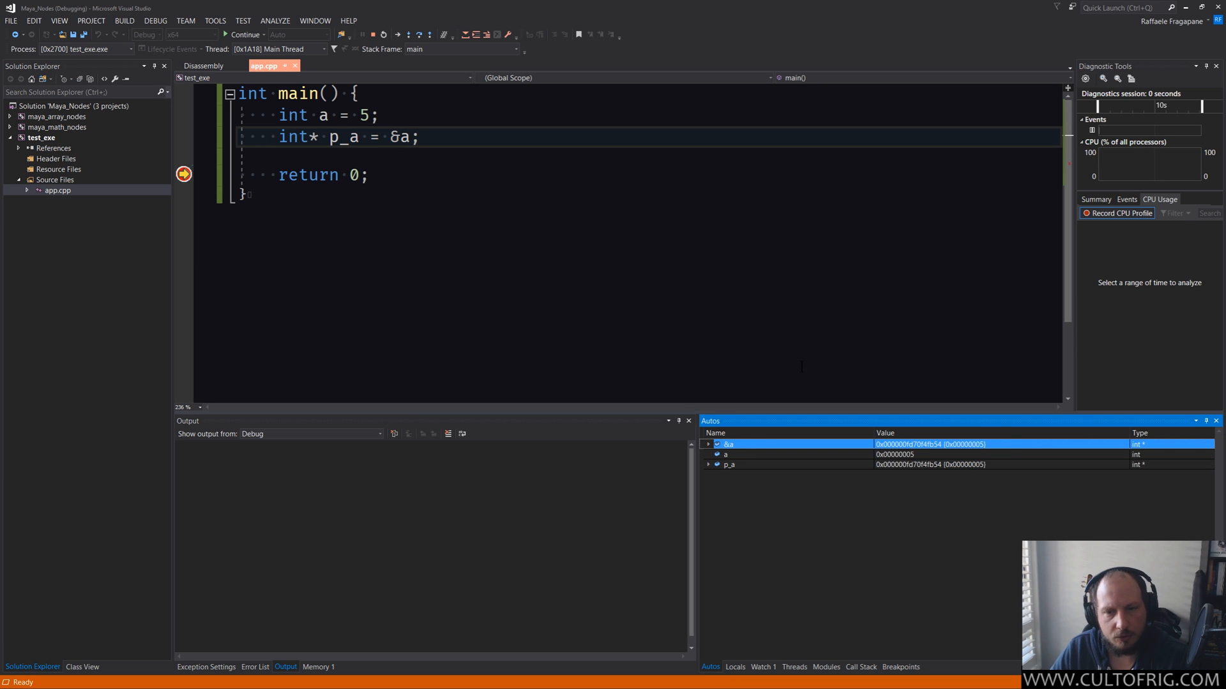
left_click(725, 453)
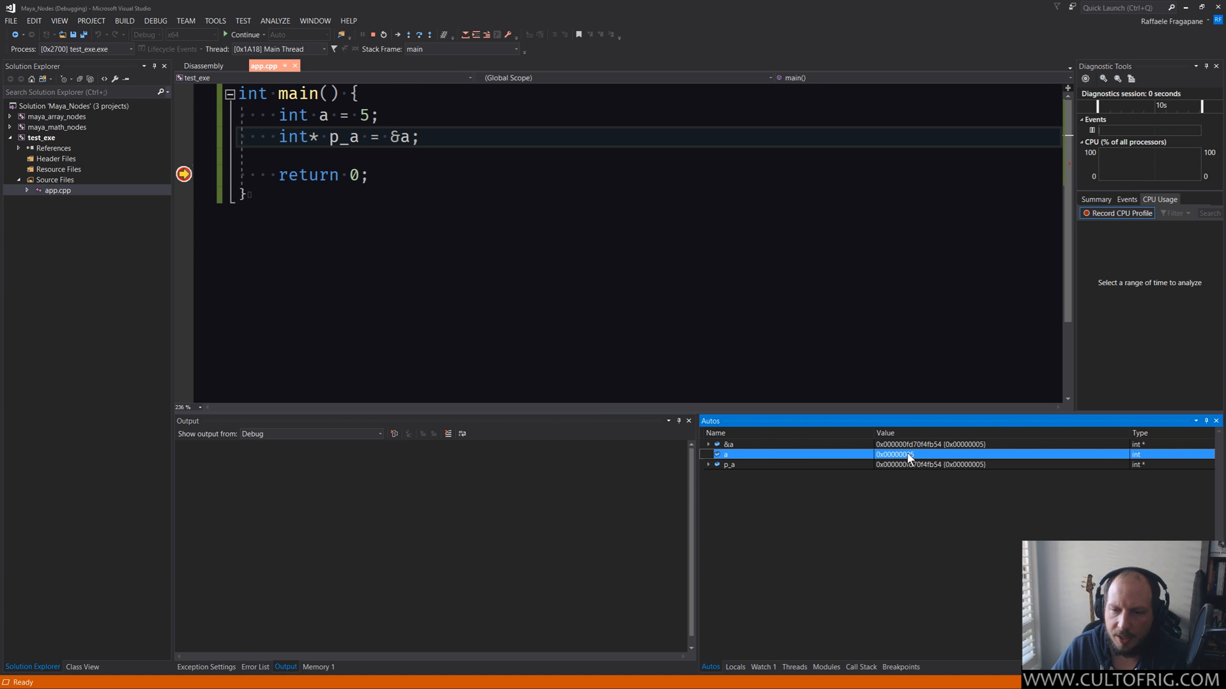
right_click(891, 454)
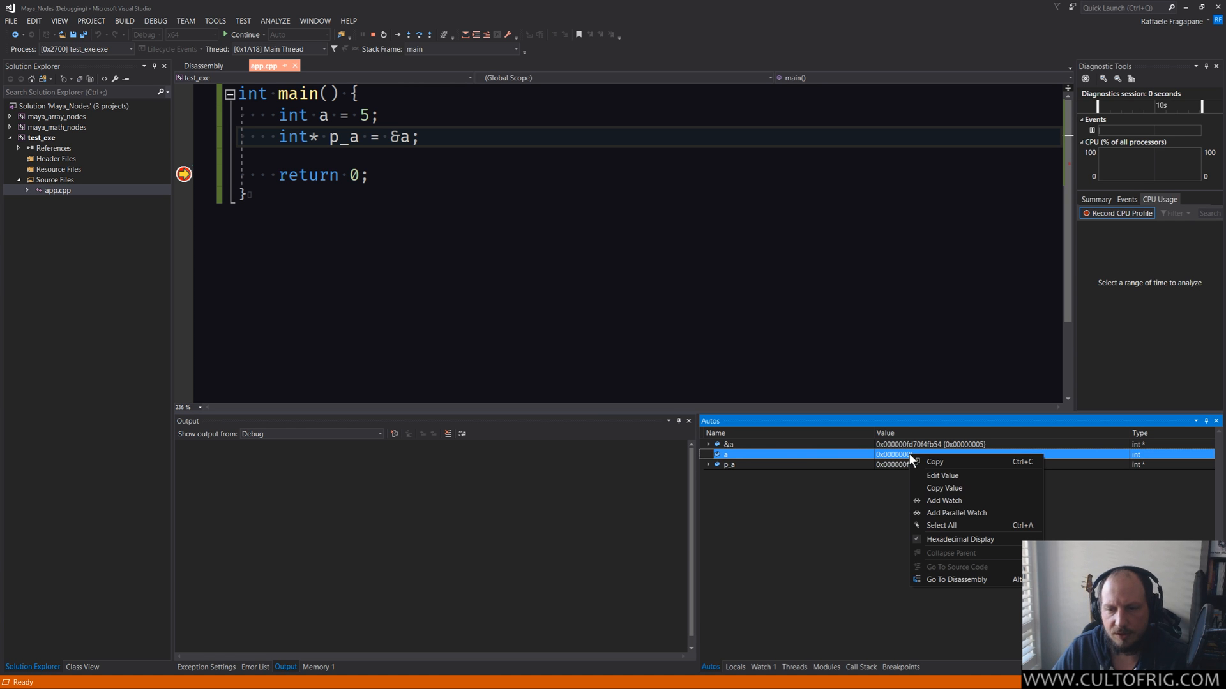
left_click(960, 539)
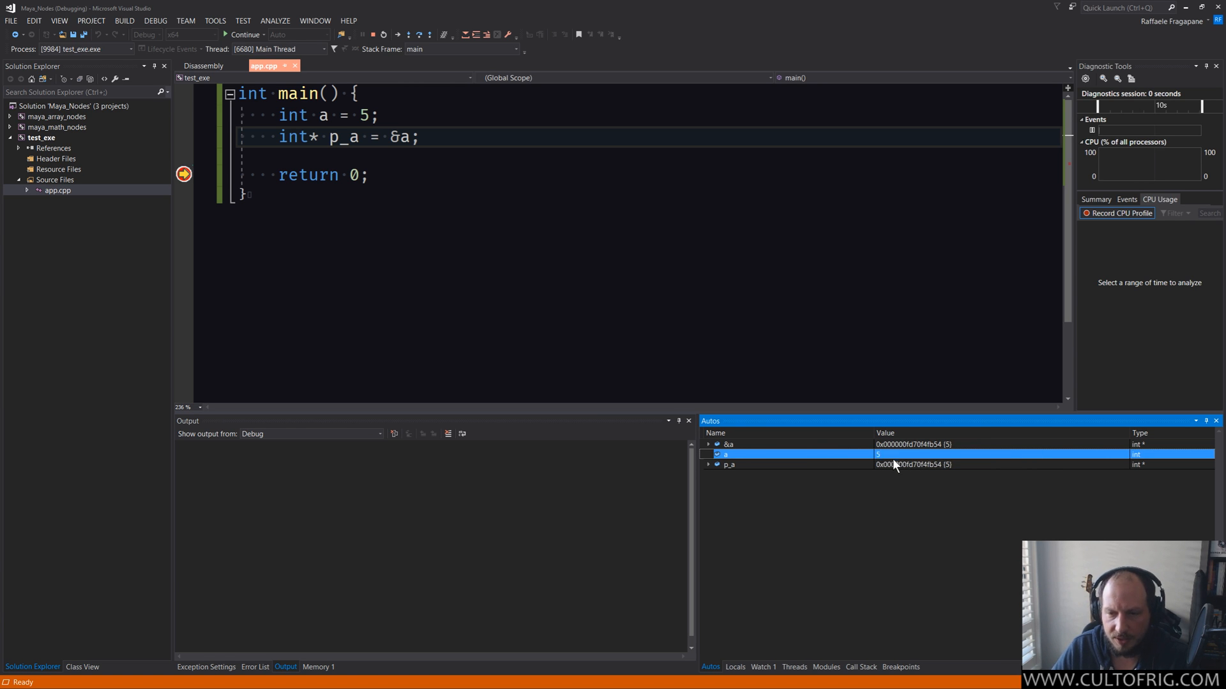
Expand the pointer p_a to reveal it points to the value 5.
left_click(735, 464)
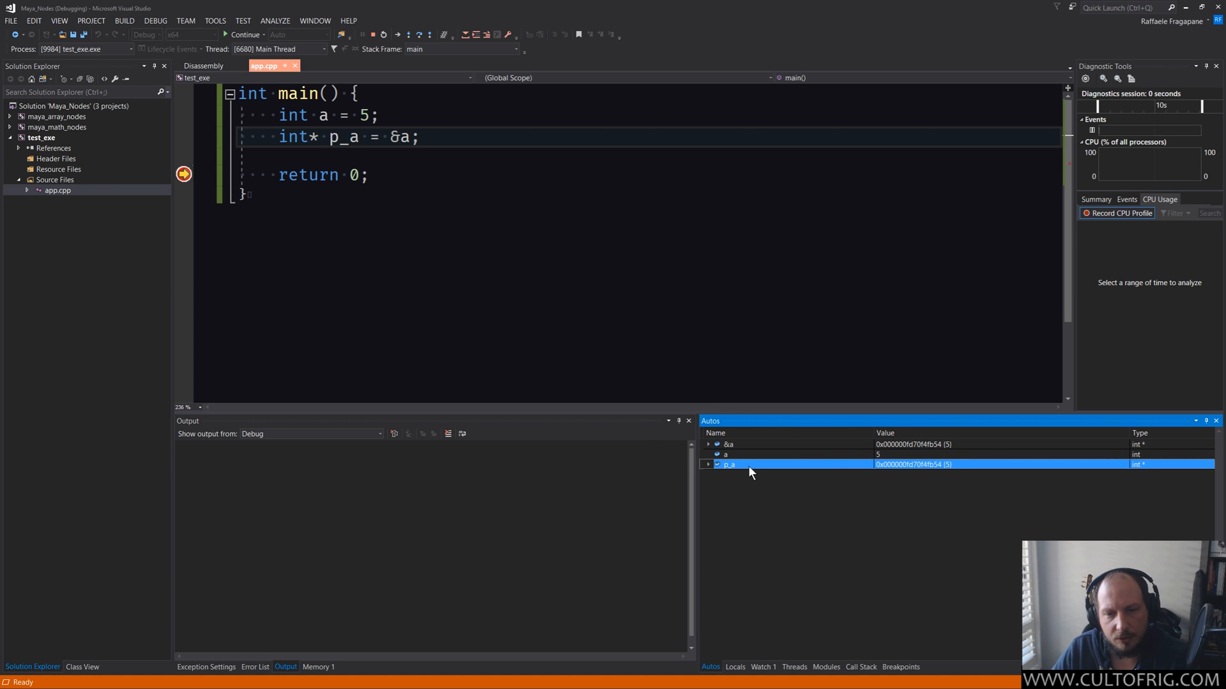
mouse_move(894, 472)
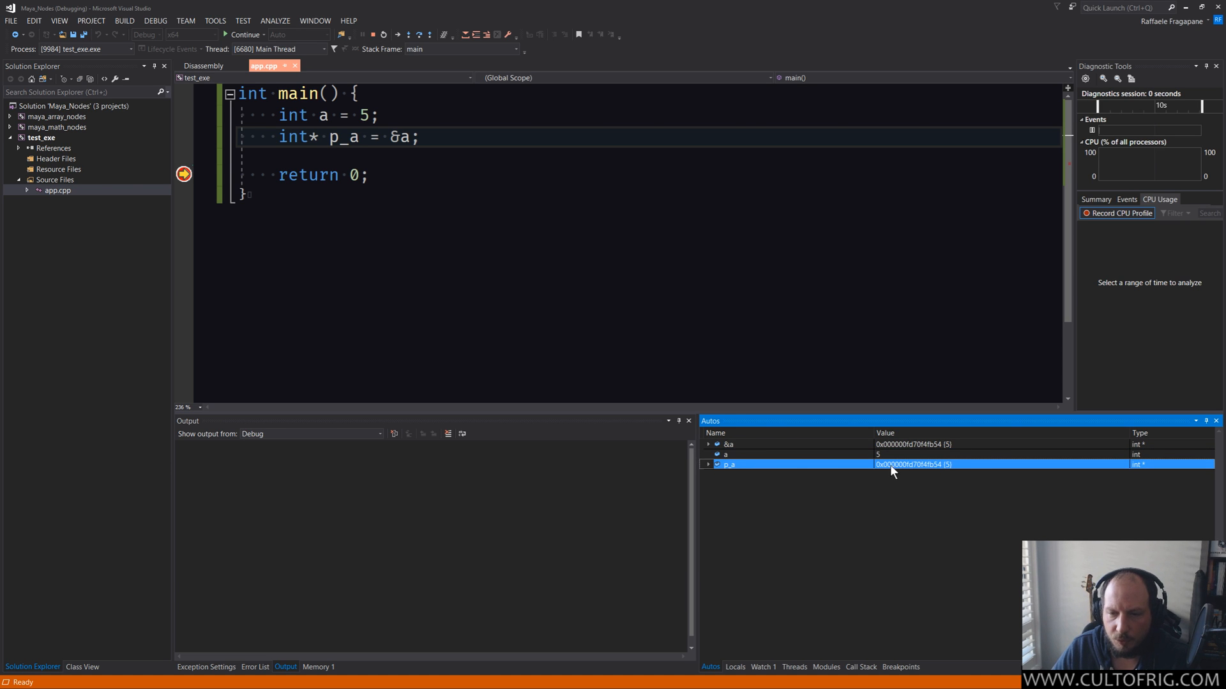
mouse_move(935, 473)
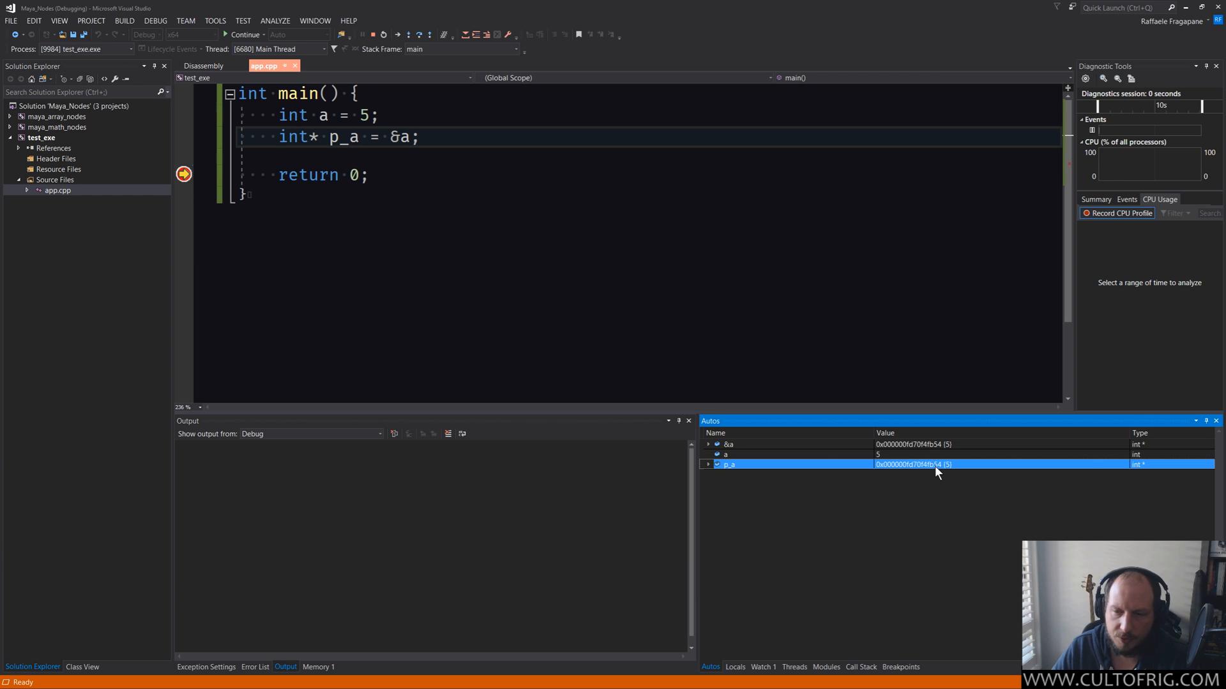
mouse_move(949, 469)
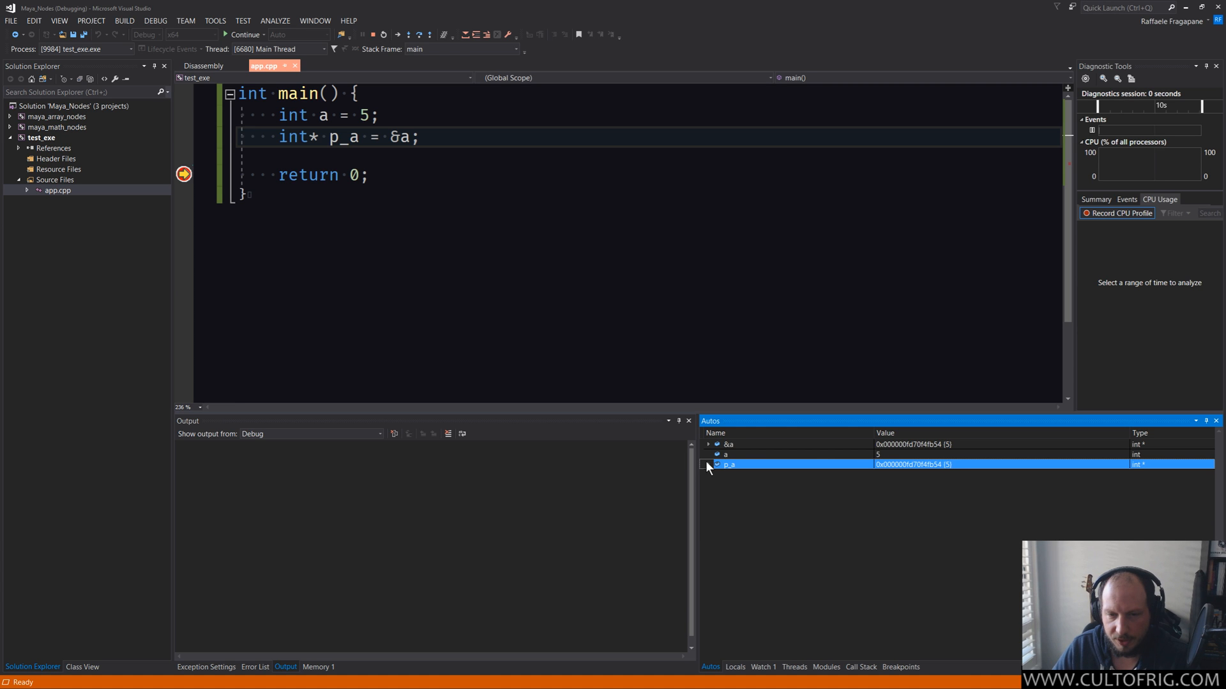
left_click(708, 464)
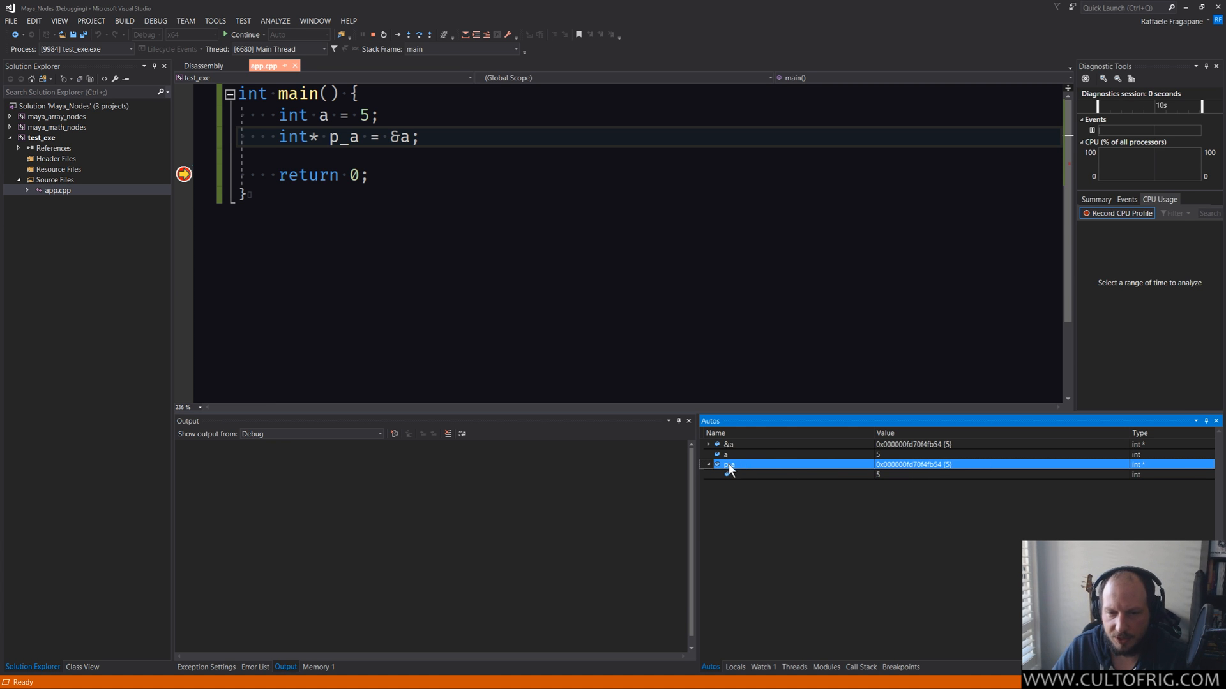
left_click(731, 474)
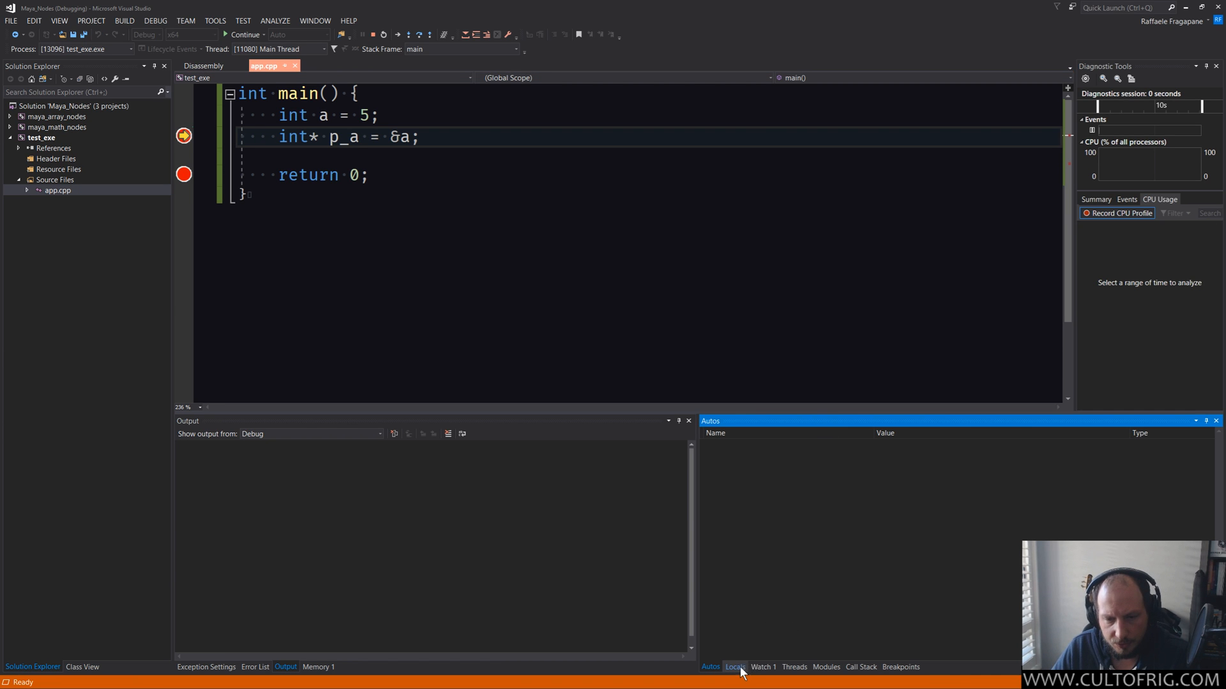
In Locals, expand uninitialised p_a showing 'Unable to read memory', then step over line 3.
left_click(734, 666)
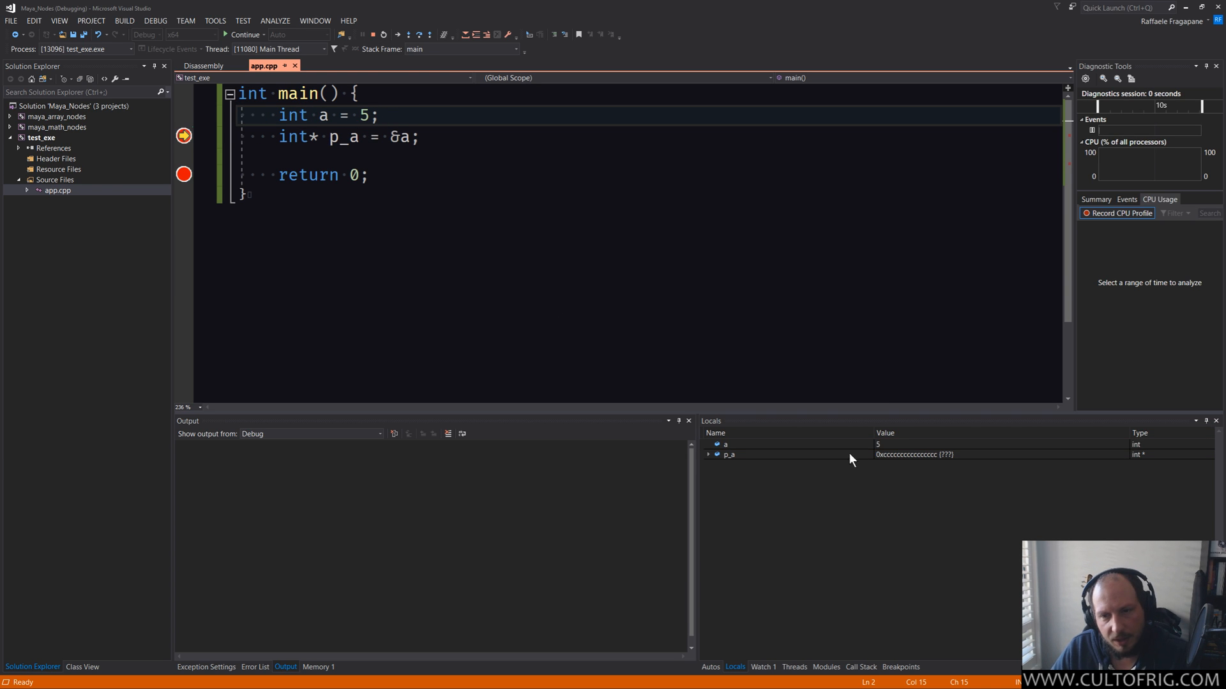
left_click(729, 454)
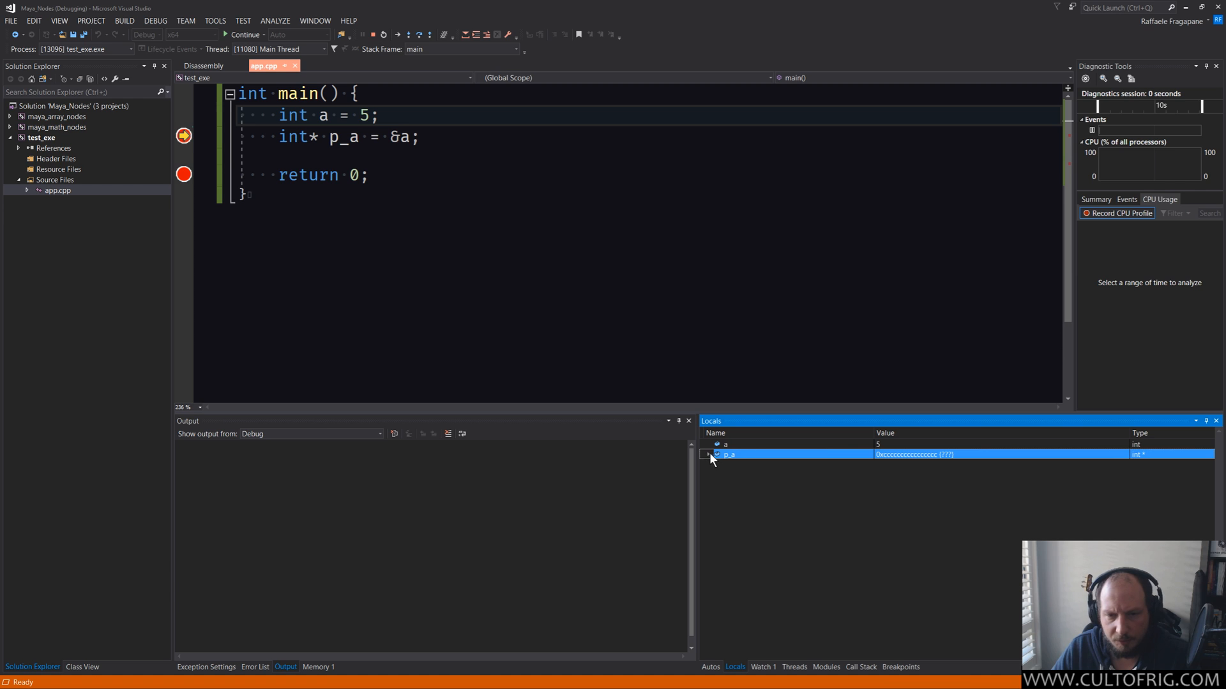
left_click(710, 454)
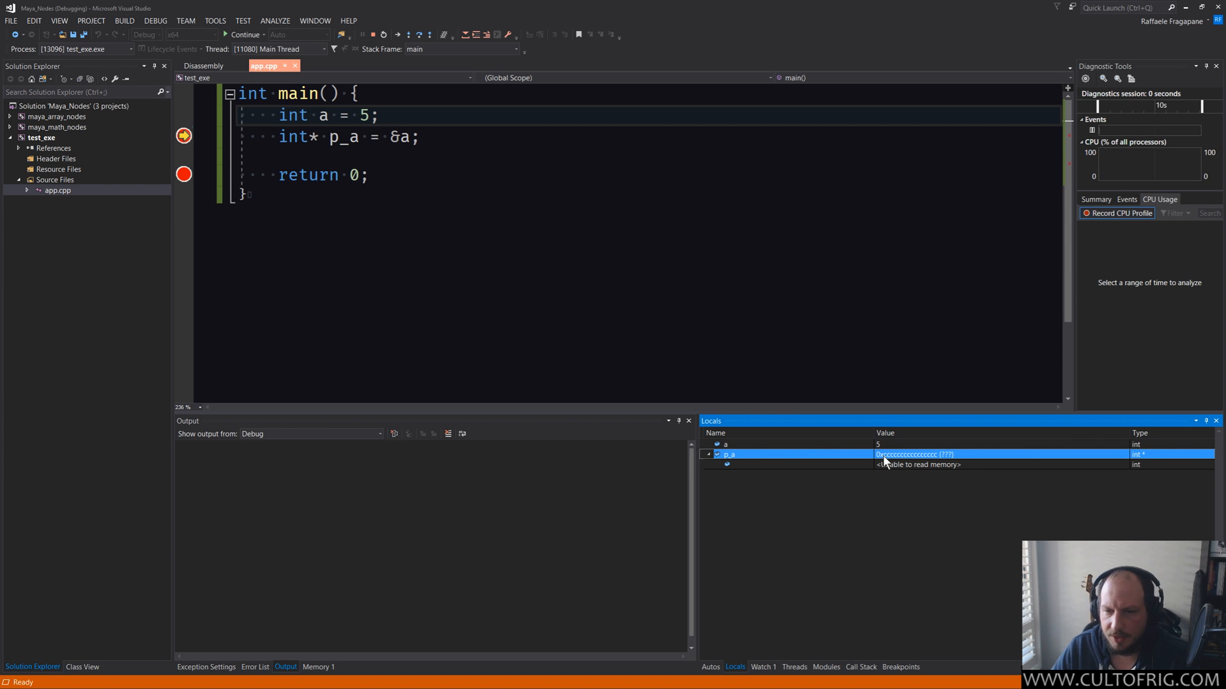
mouse_move(954, 465)
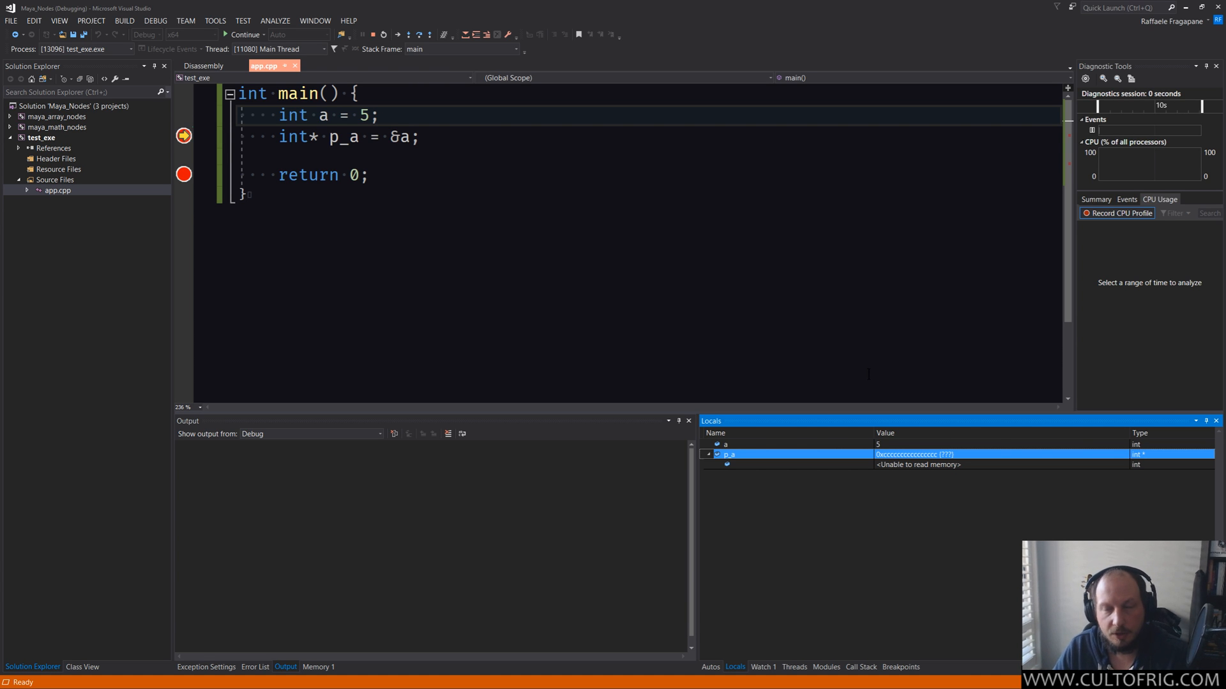
left_click(420, 137)
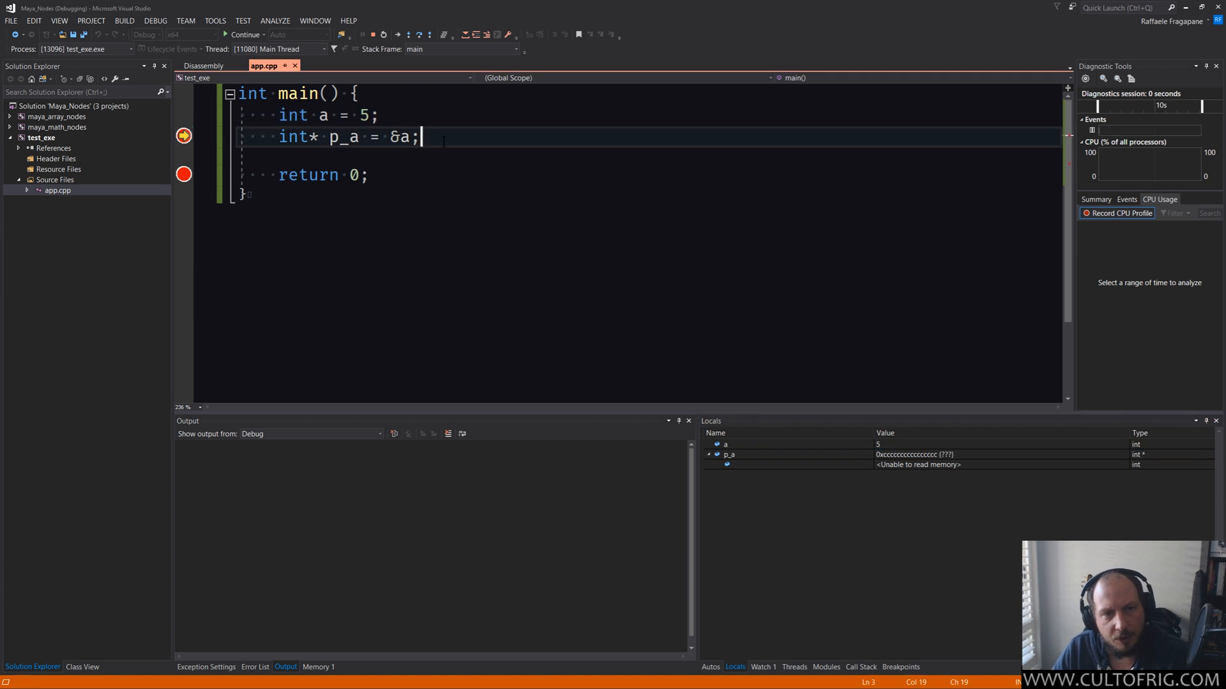
key("F10")
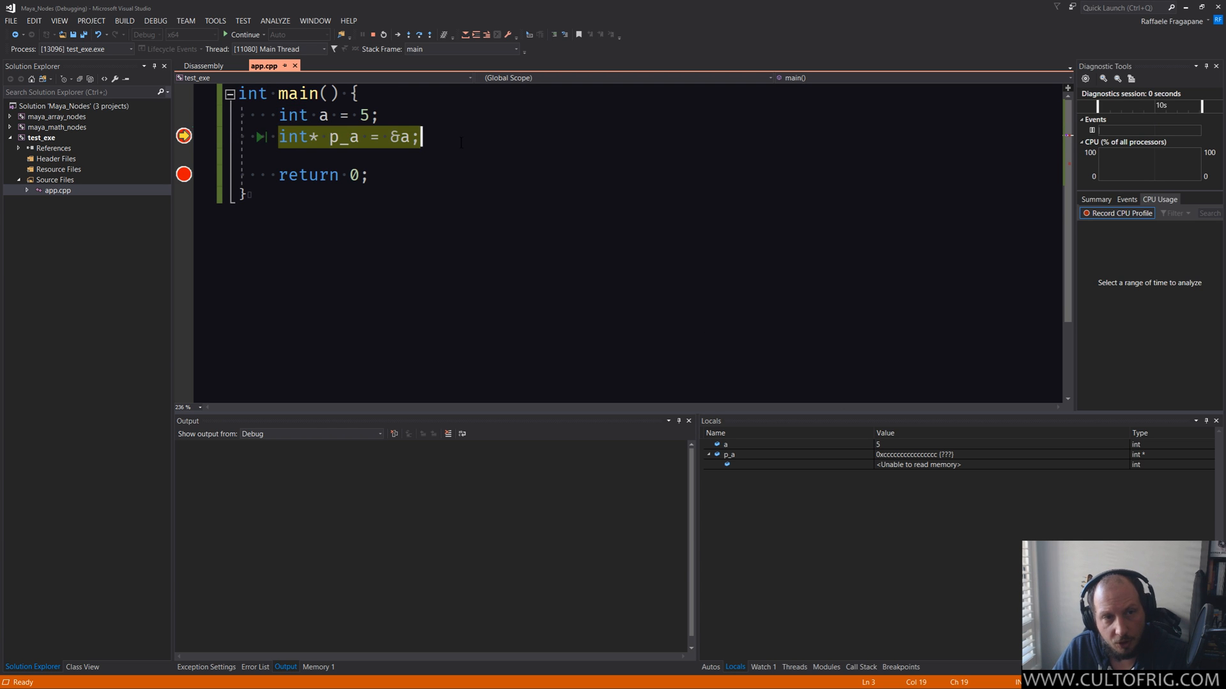
mouse_move(344, 137)
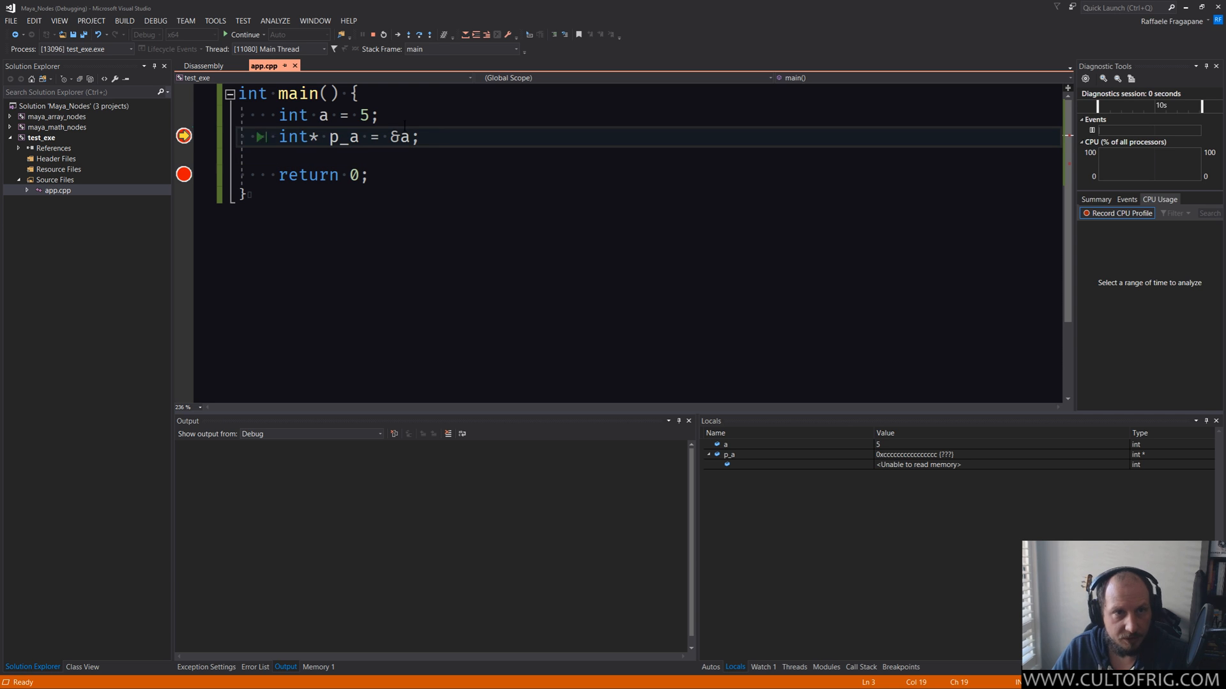
Step over to return 0 so p_a holds a's address and points to 5.
left_click(408, 34)
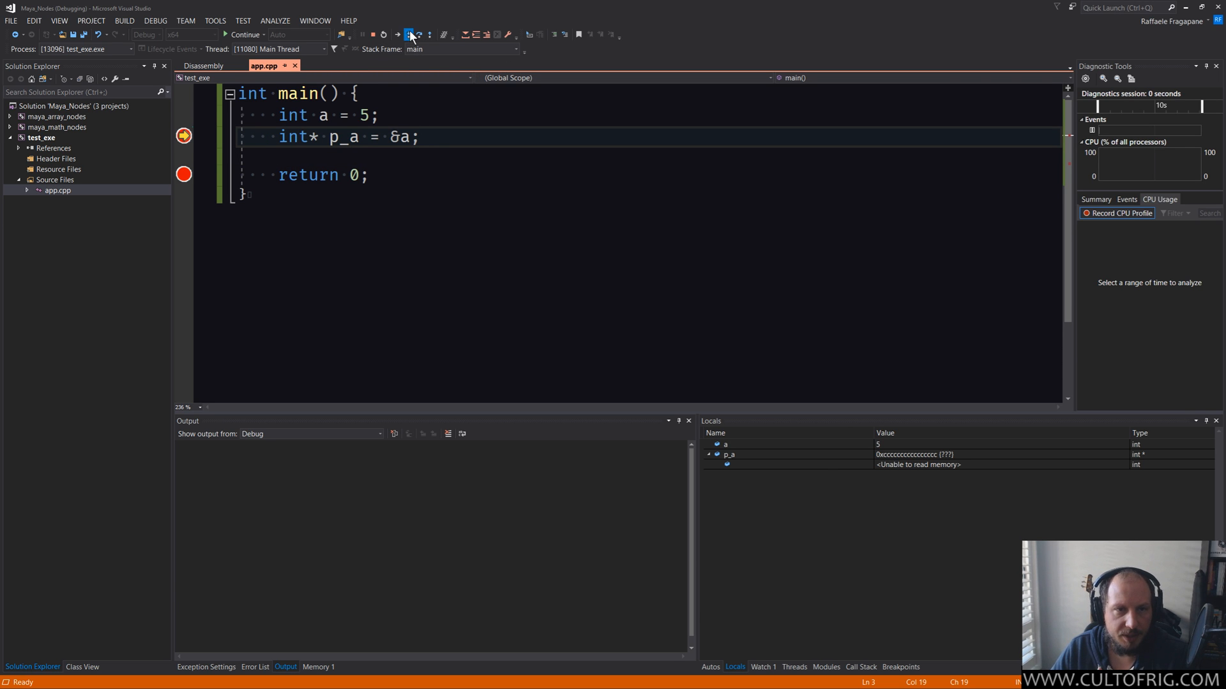
left_click(408, 33)
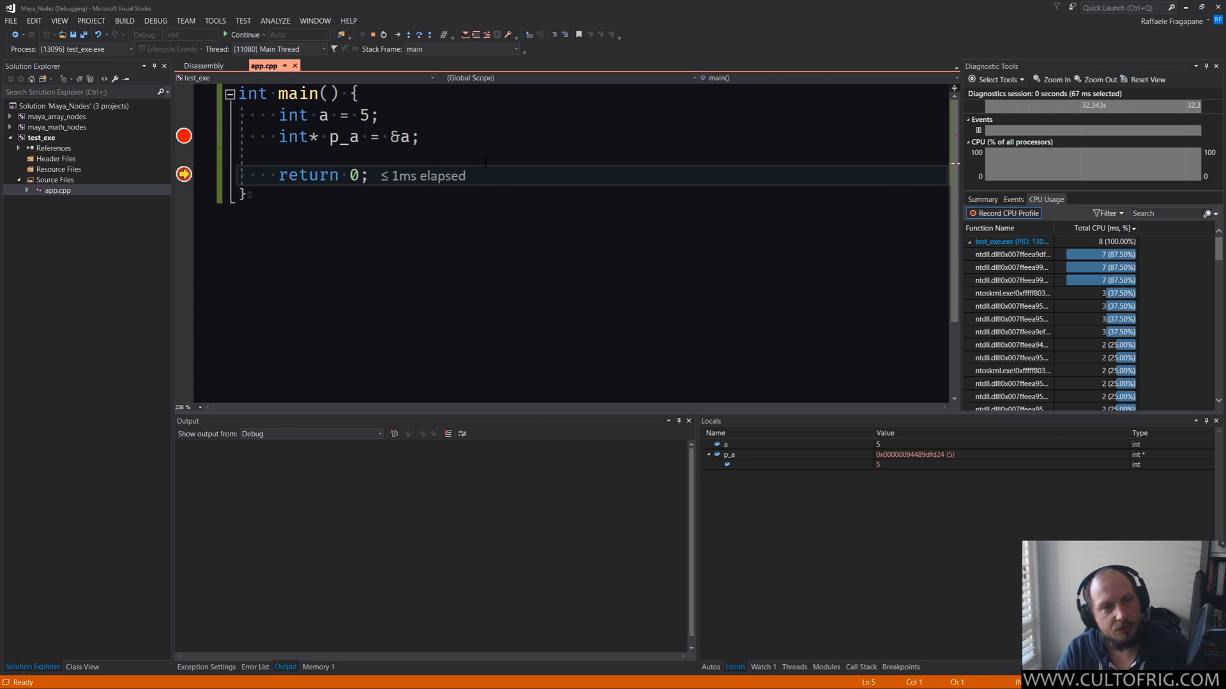
left_click(42, 137)
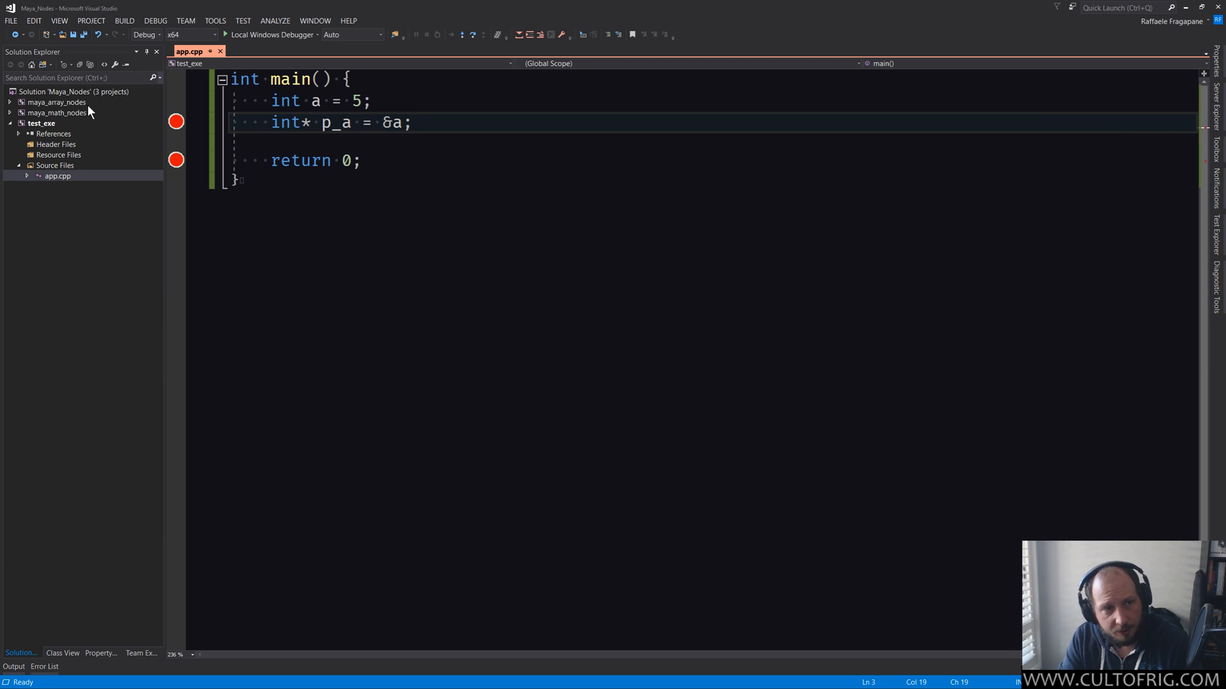
mouse_move(128, 151)
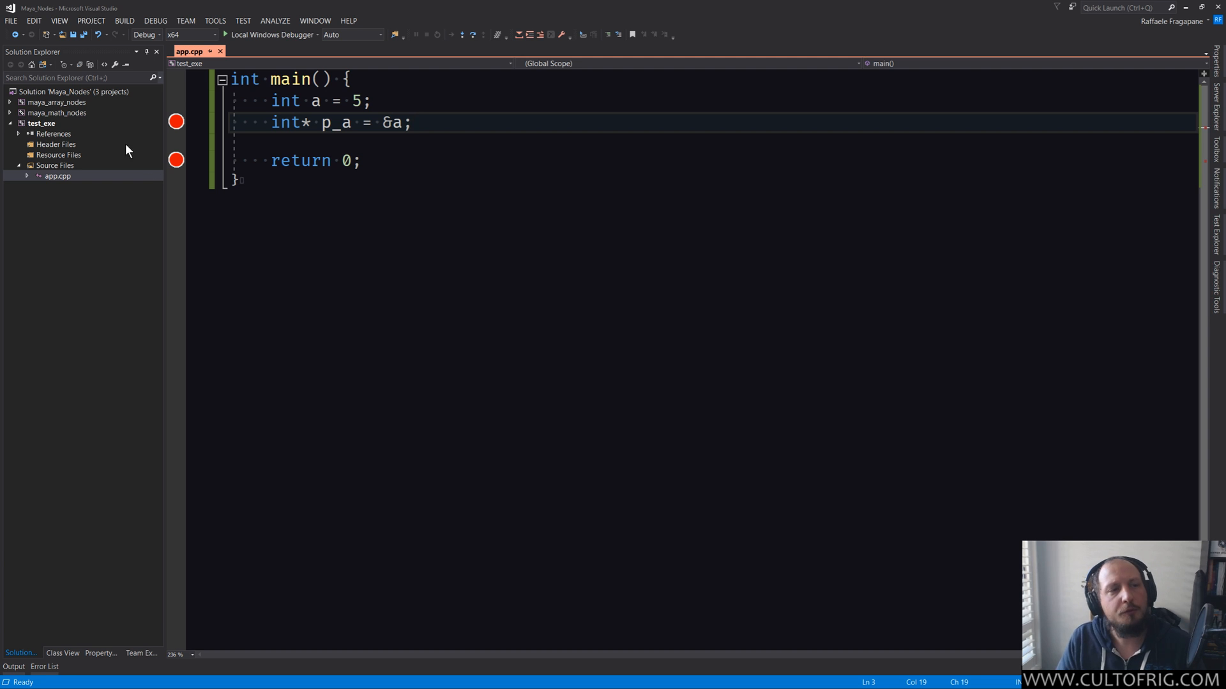
Stop debugging and return to editing app.cpp, keeping breakpoints on the p_a and return lines.
left_click(414, 122)
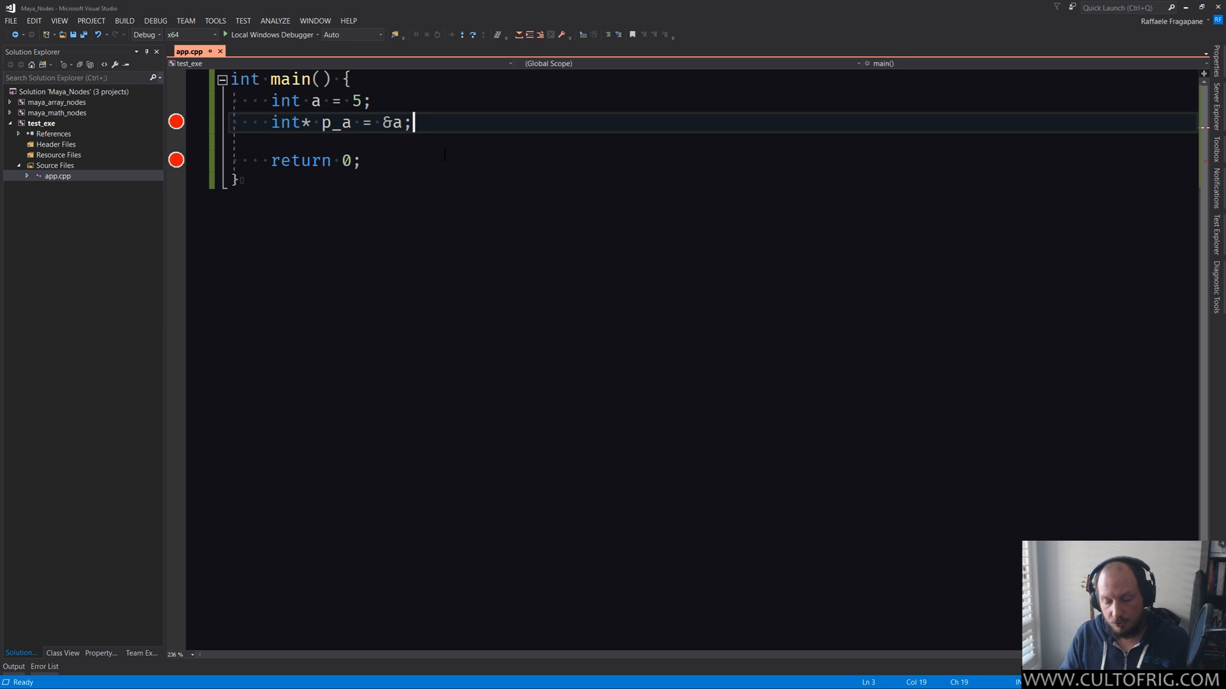
left_click(57, 111)
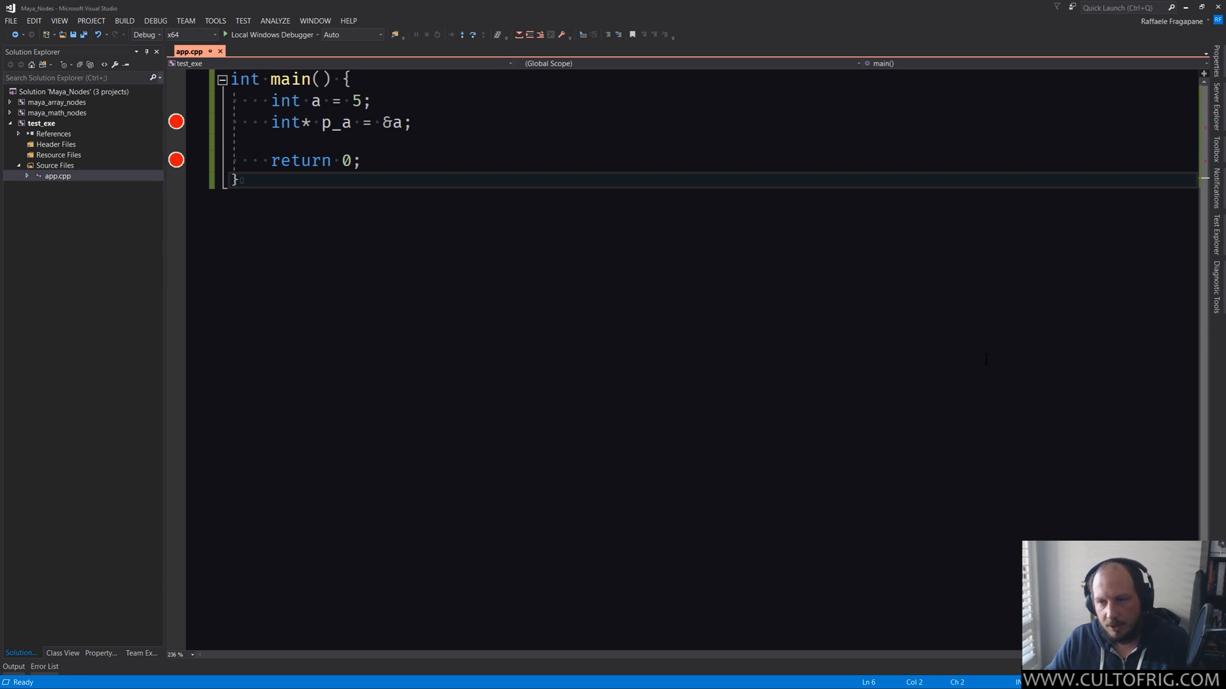
left_click(241, 180)
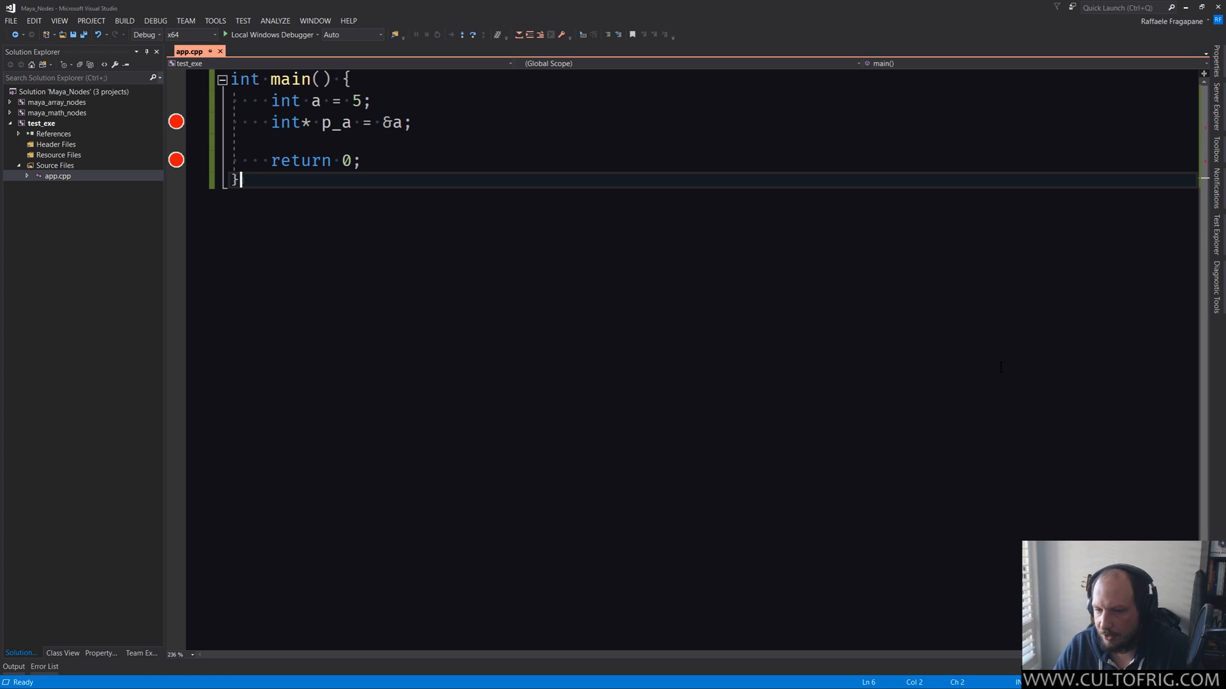